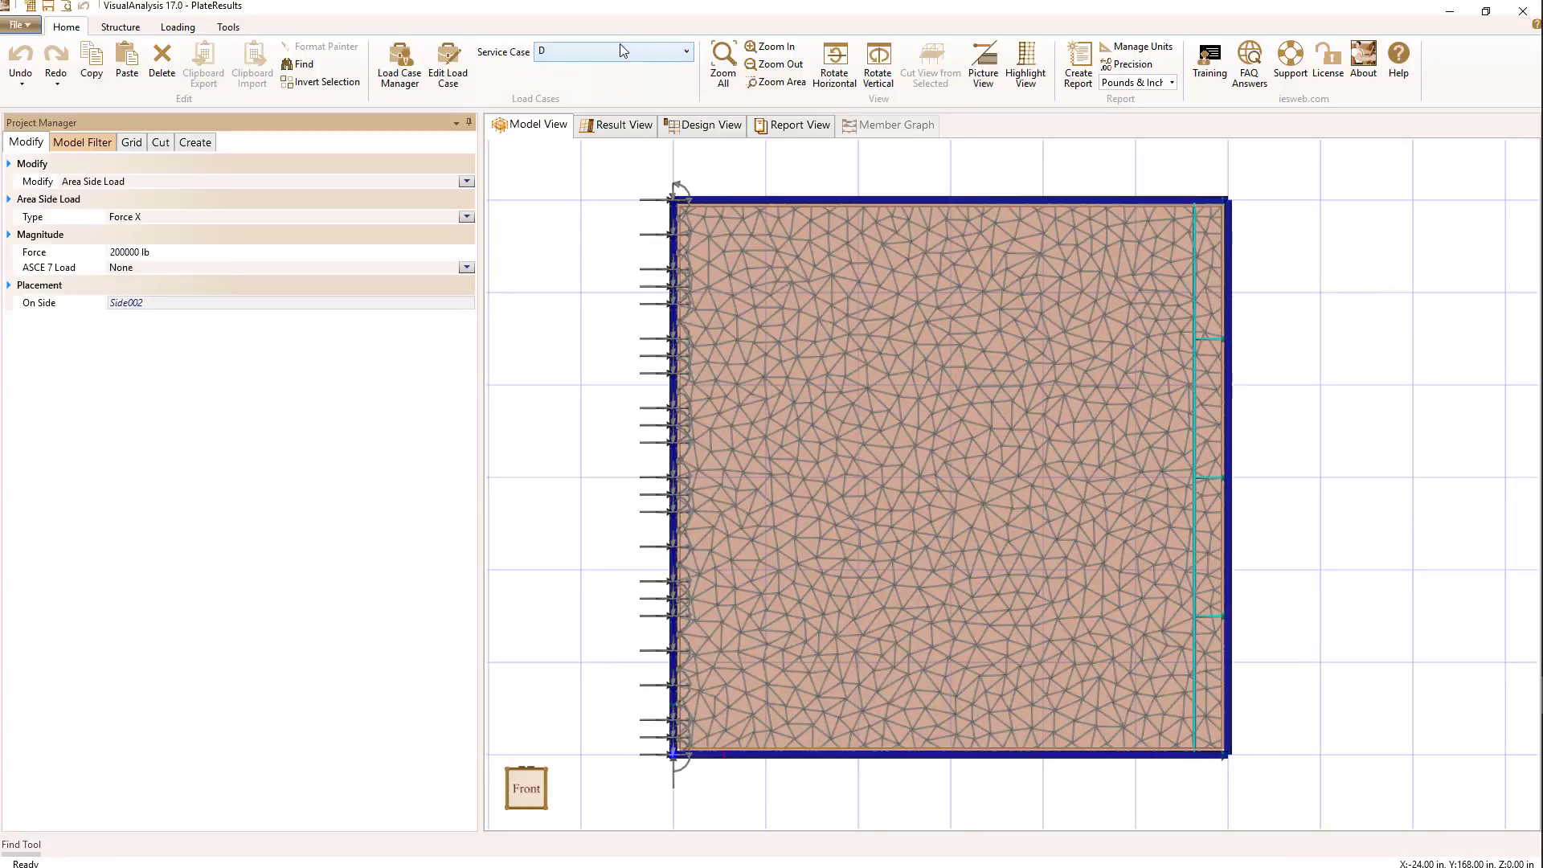
pyautogui.moveTo(603, 89)
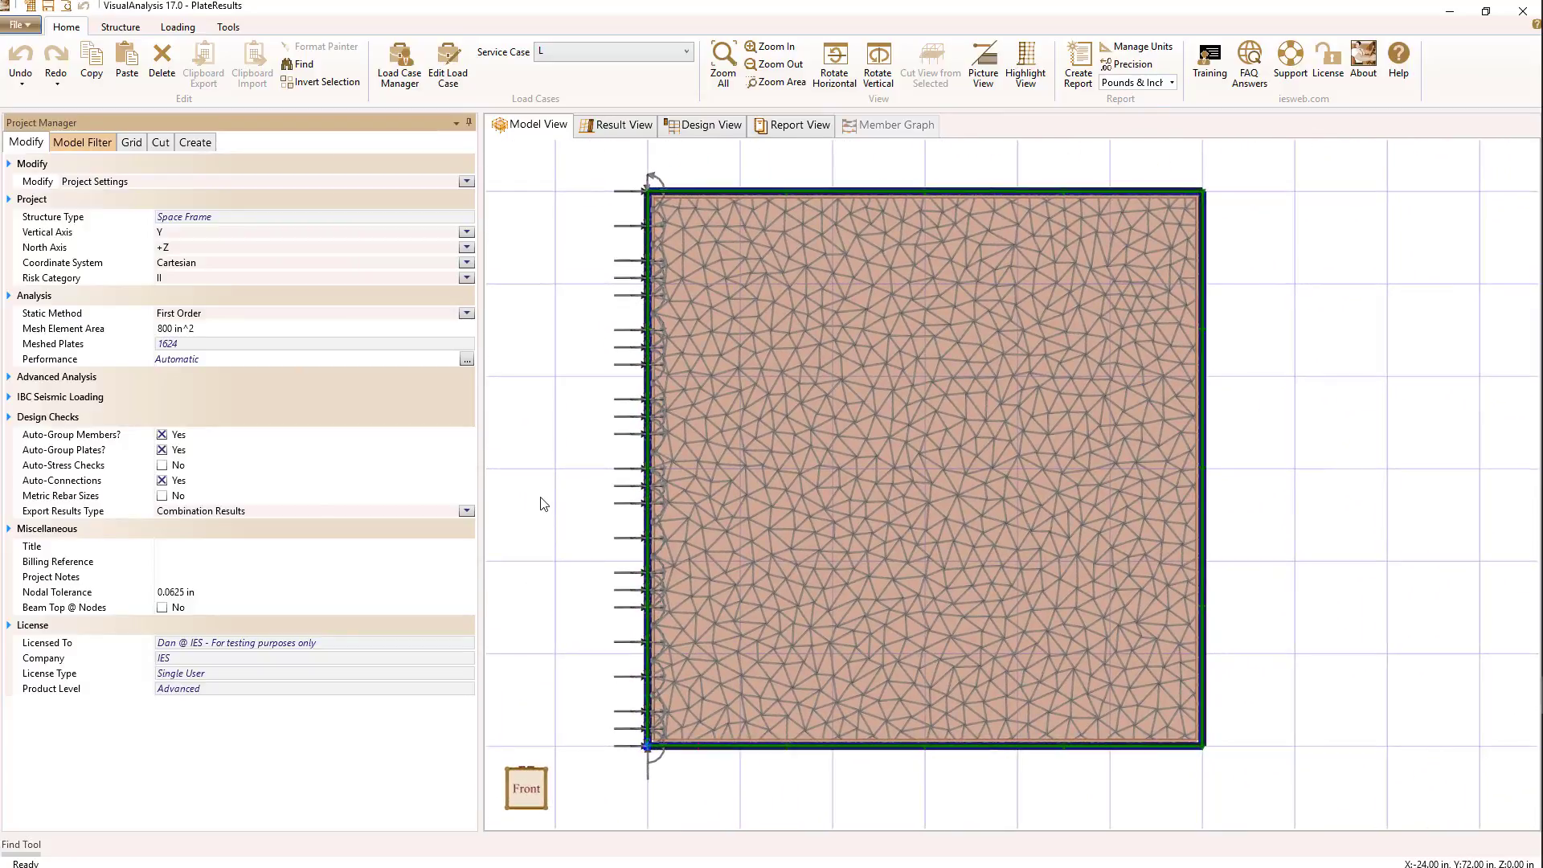
pyautogui.moveTo(553, 489)
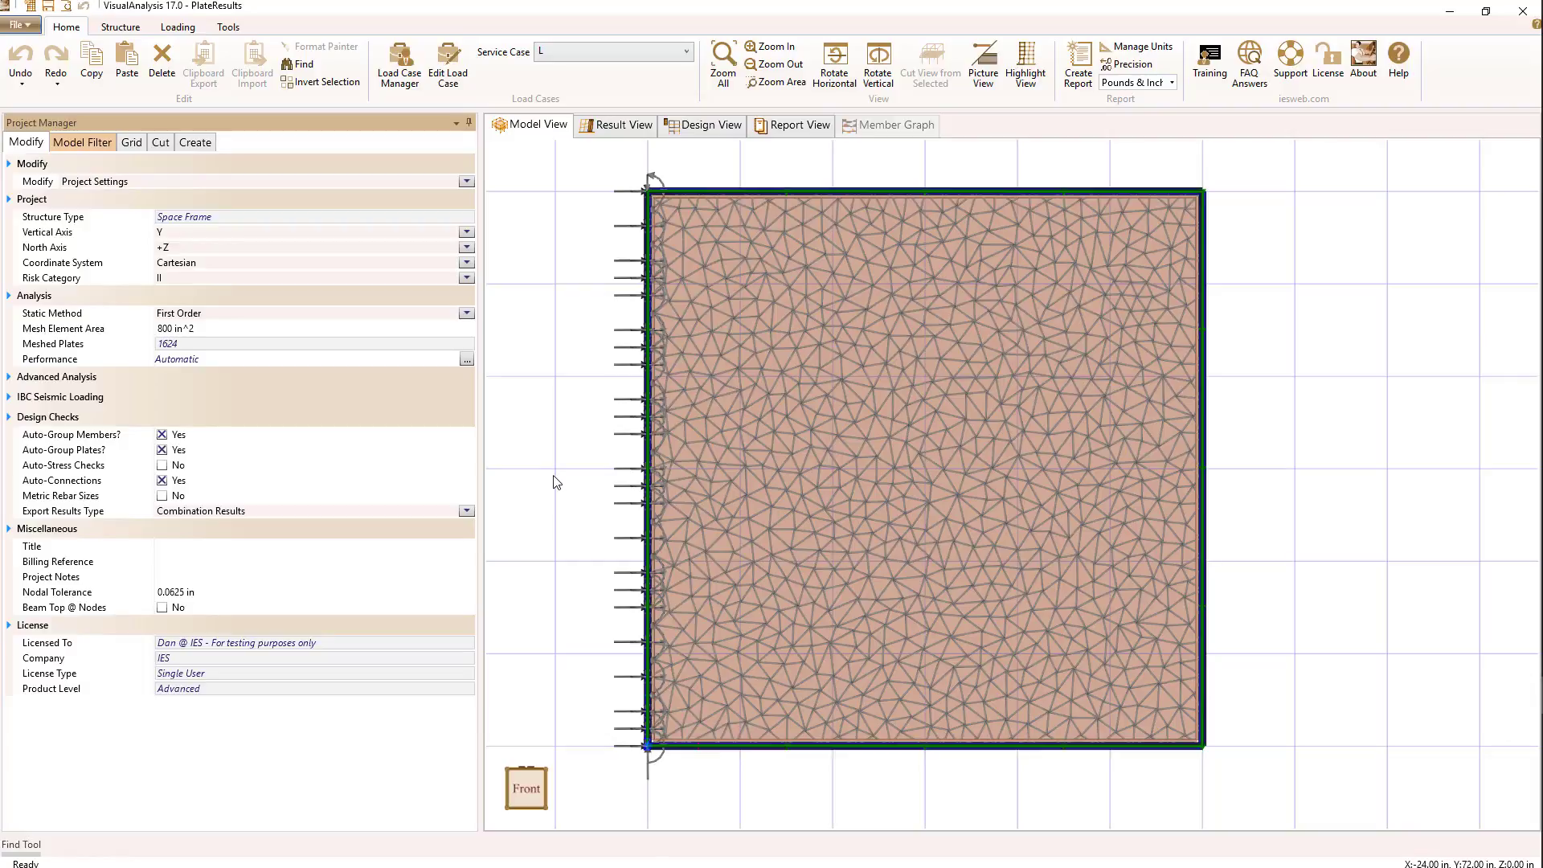
pyautogui.moveTo(553, 481)
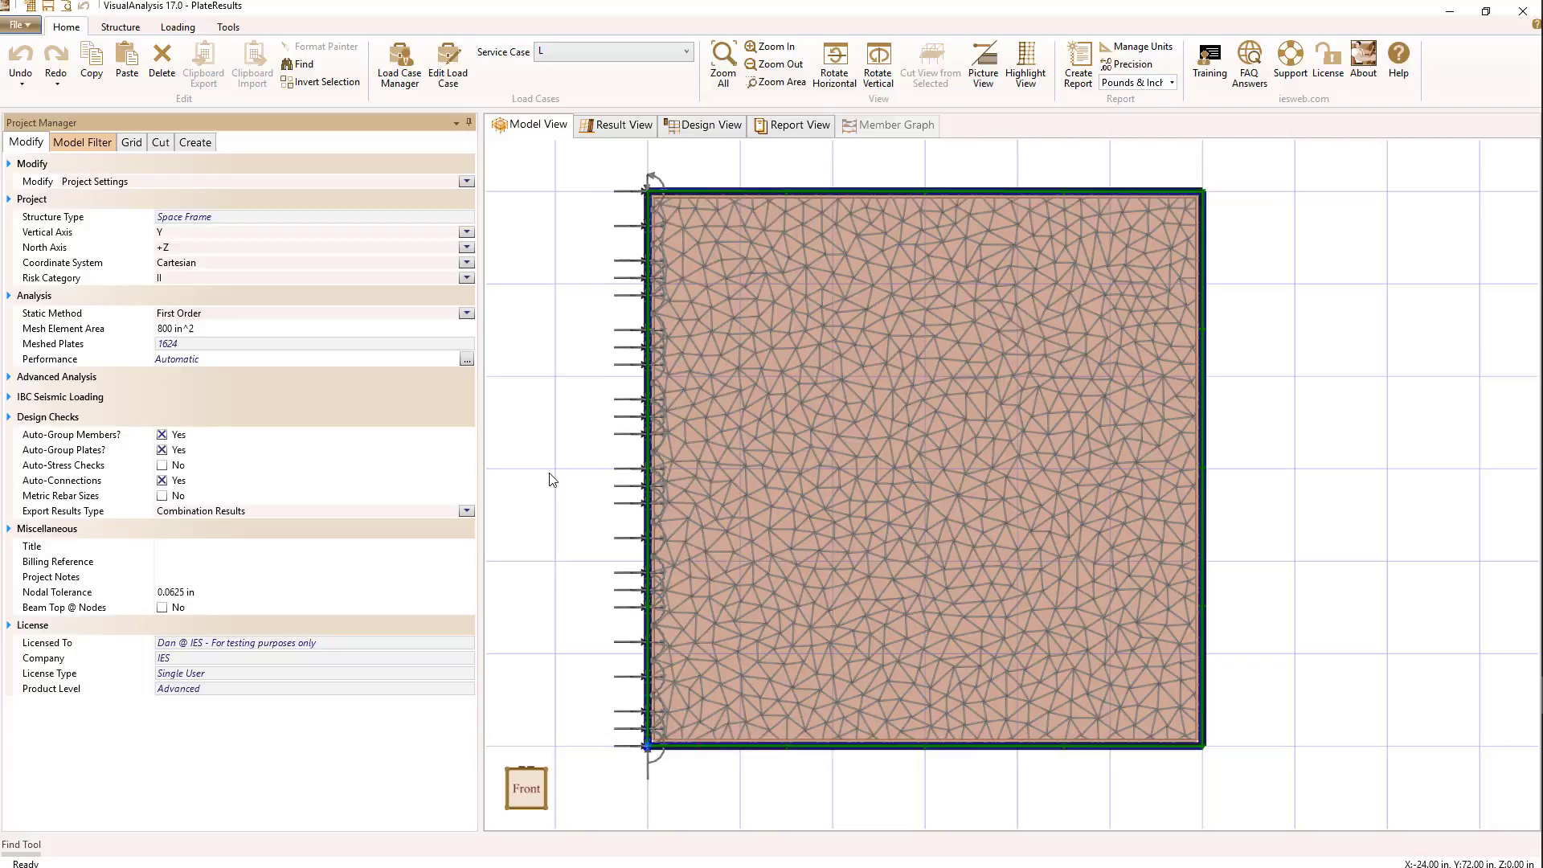
pyautogui.moveTo(558, 492)
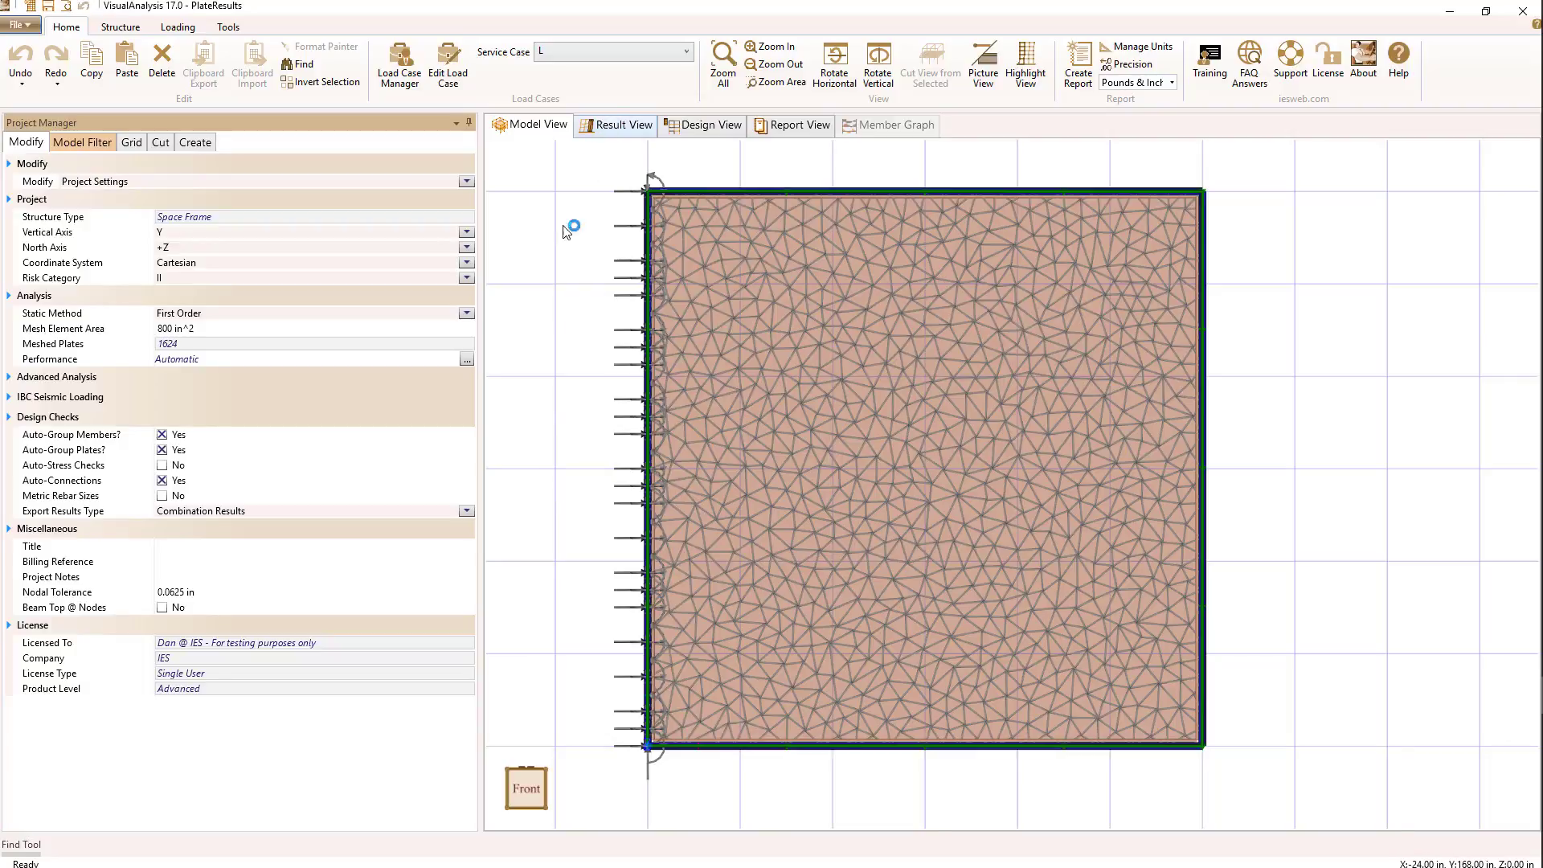
# Show case D results, open the Results Filter, and list the plate result types.
pyautogui.click(624, 126)
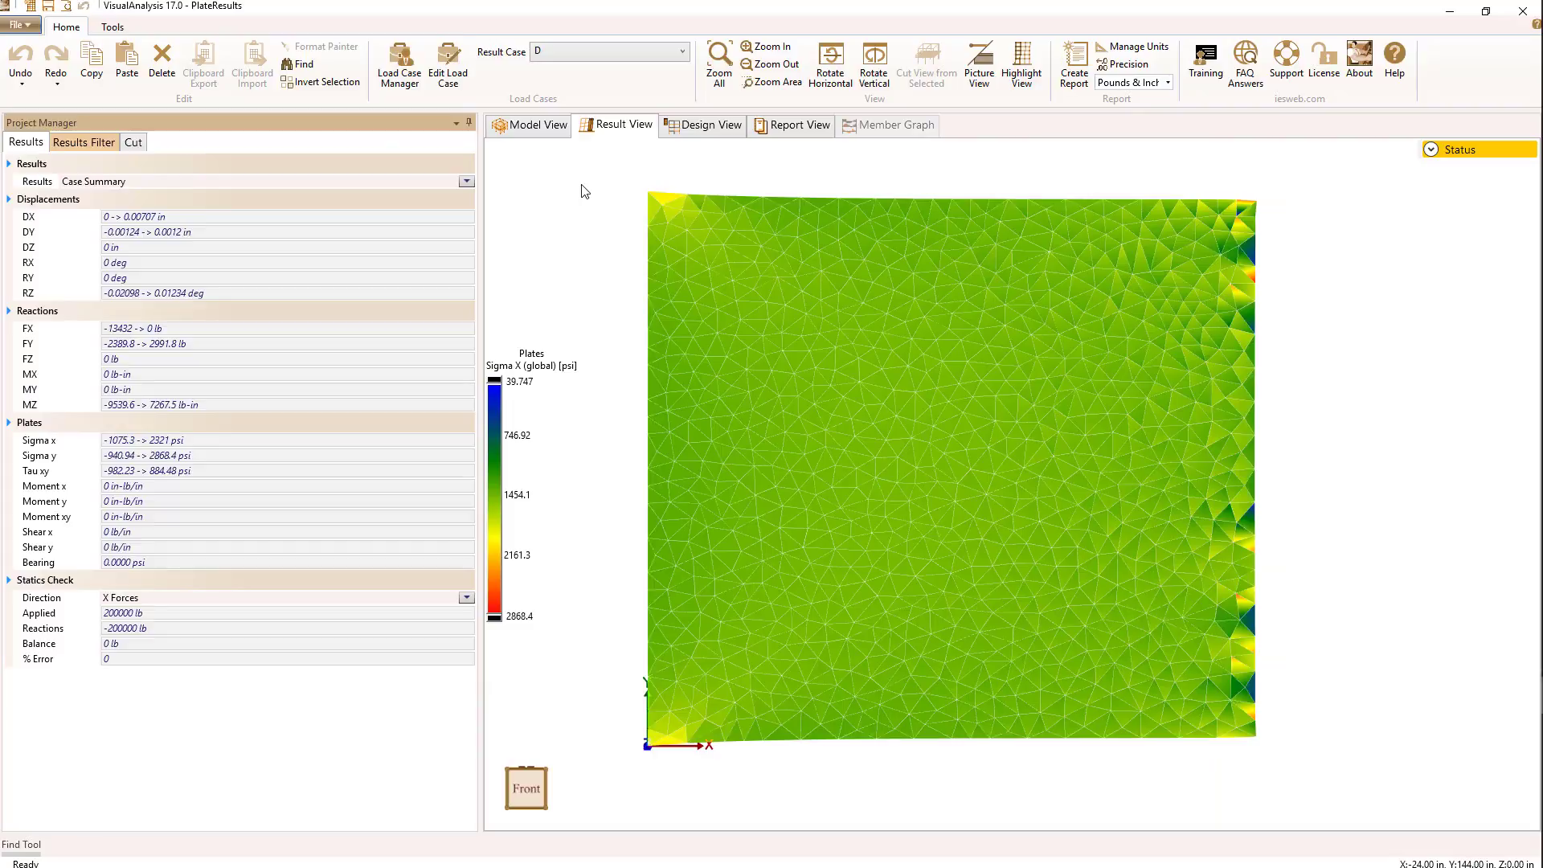
pyautogui.moveTo(539, 170)
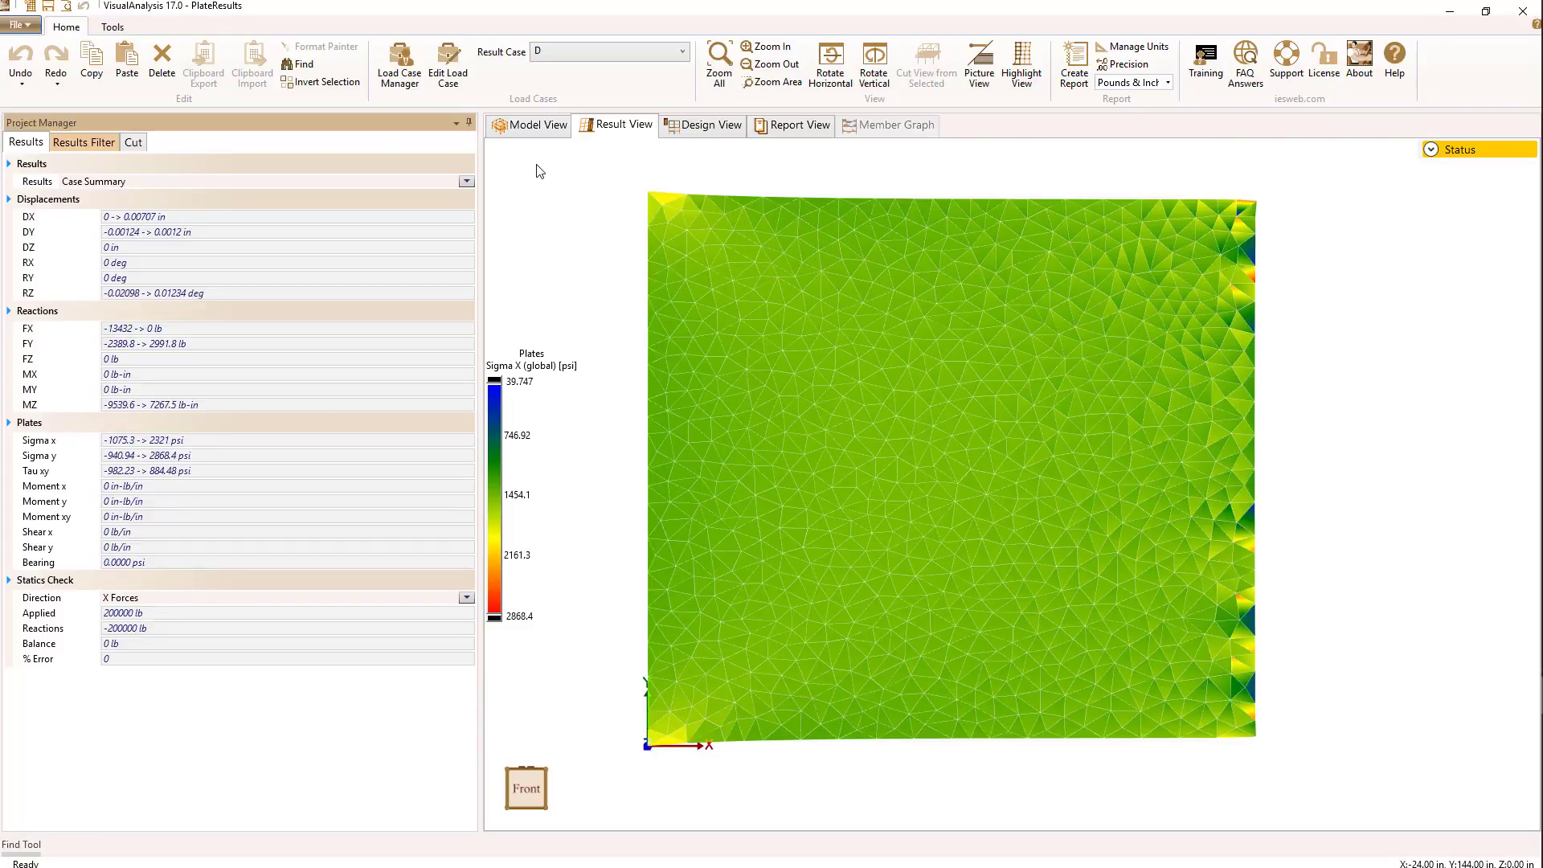
pyautogui.moveTo(171, 190)
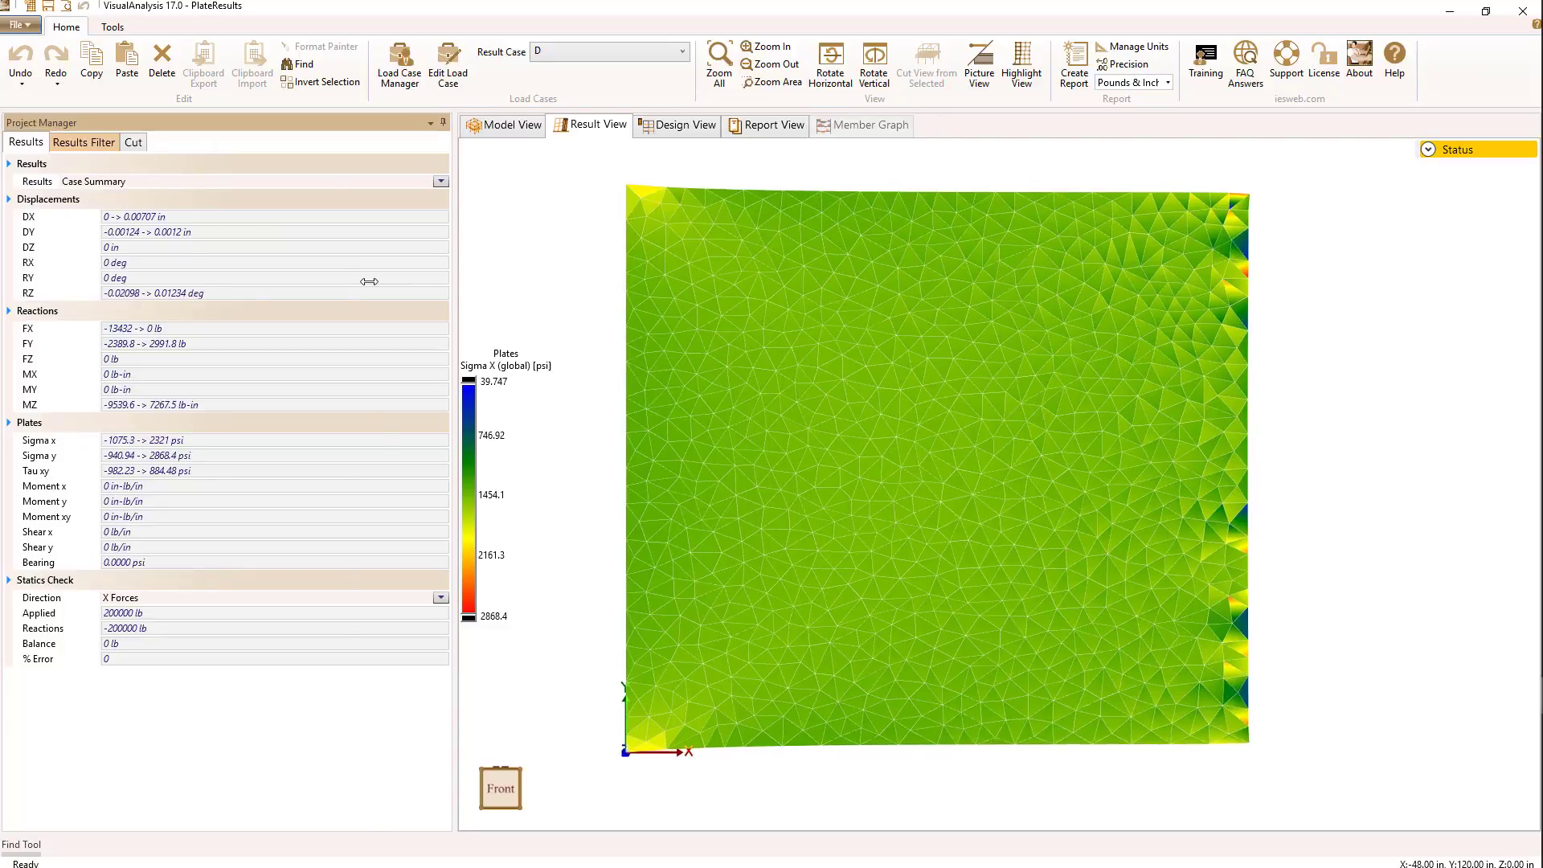
pyautogui.click(83, 141)
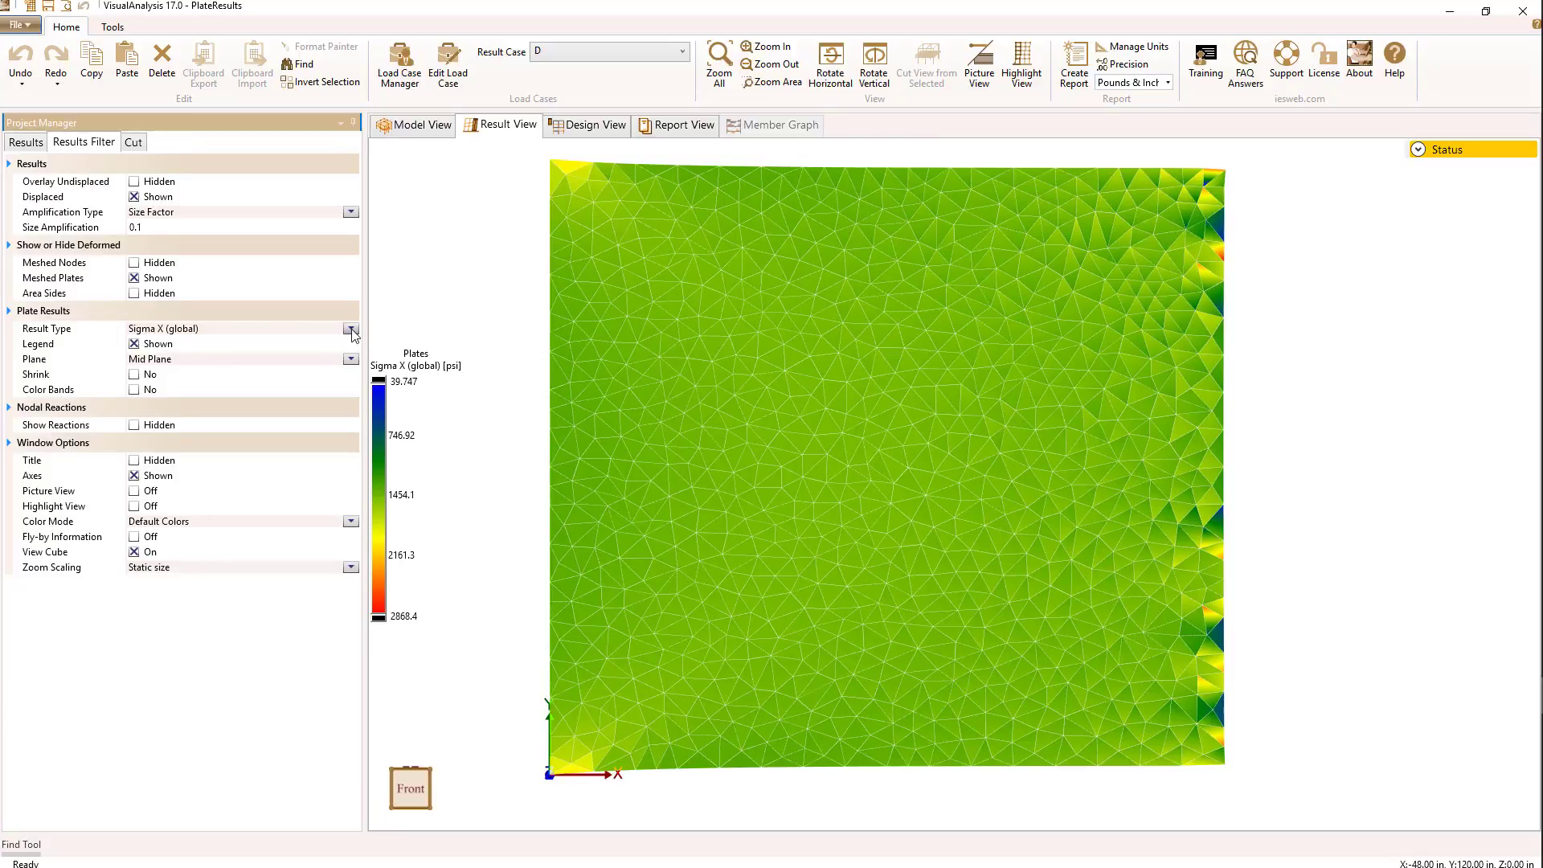
pyautogui.click(351, 328)
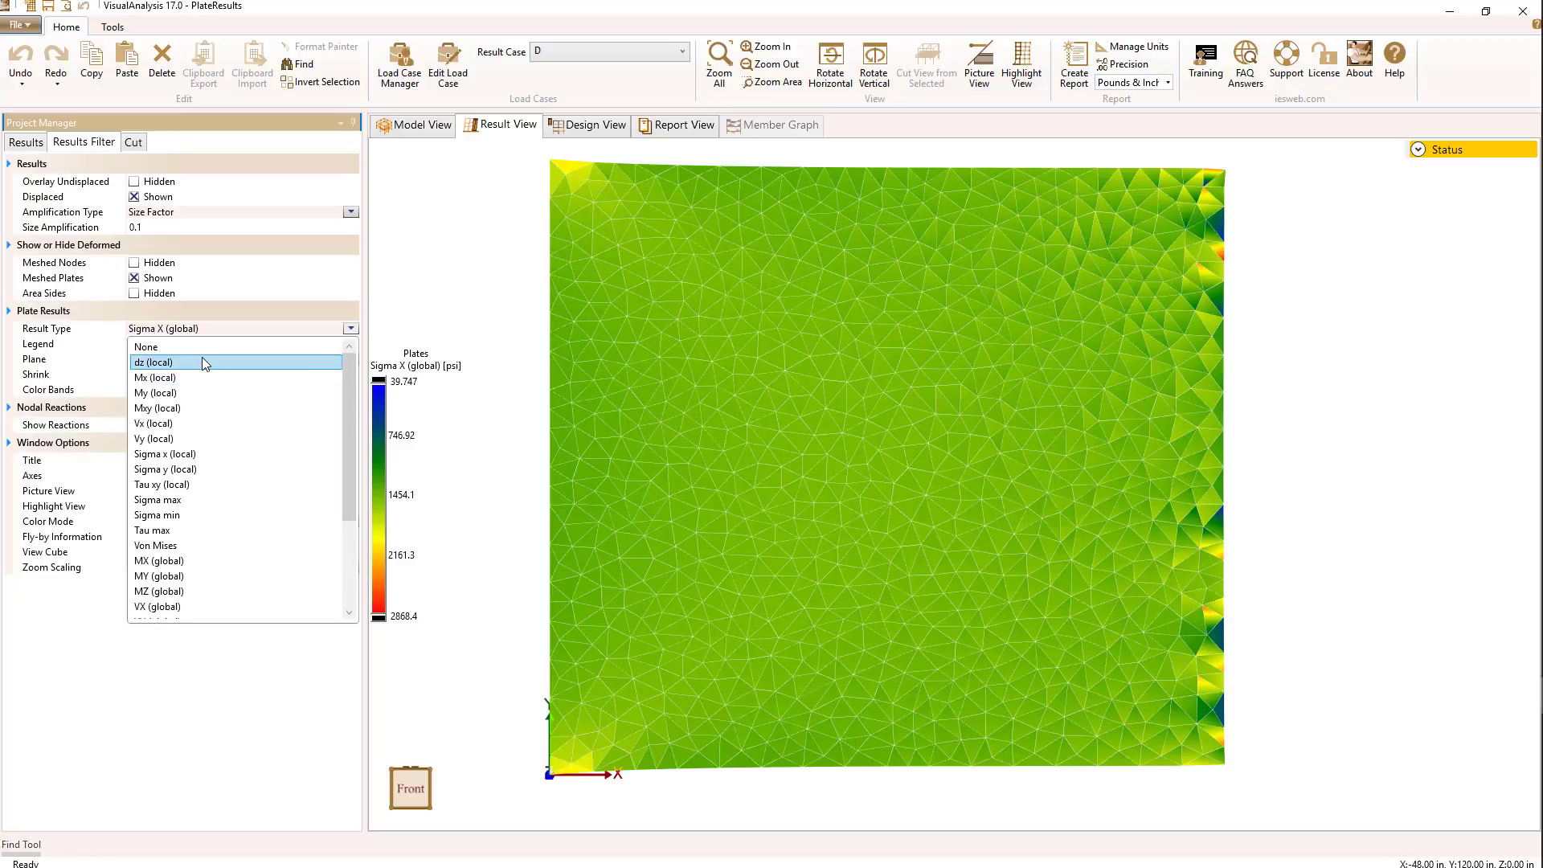
pyautogui.moveTo(155, 378)
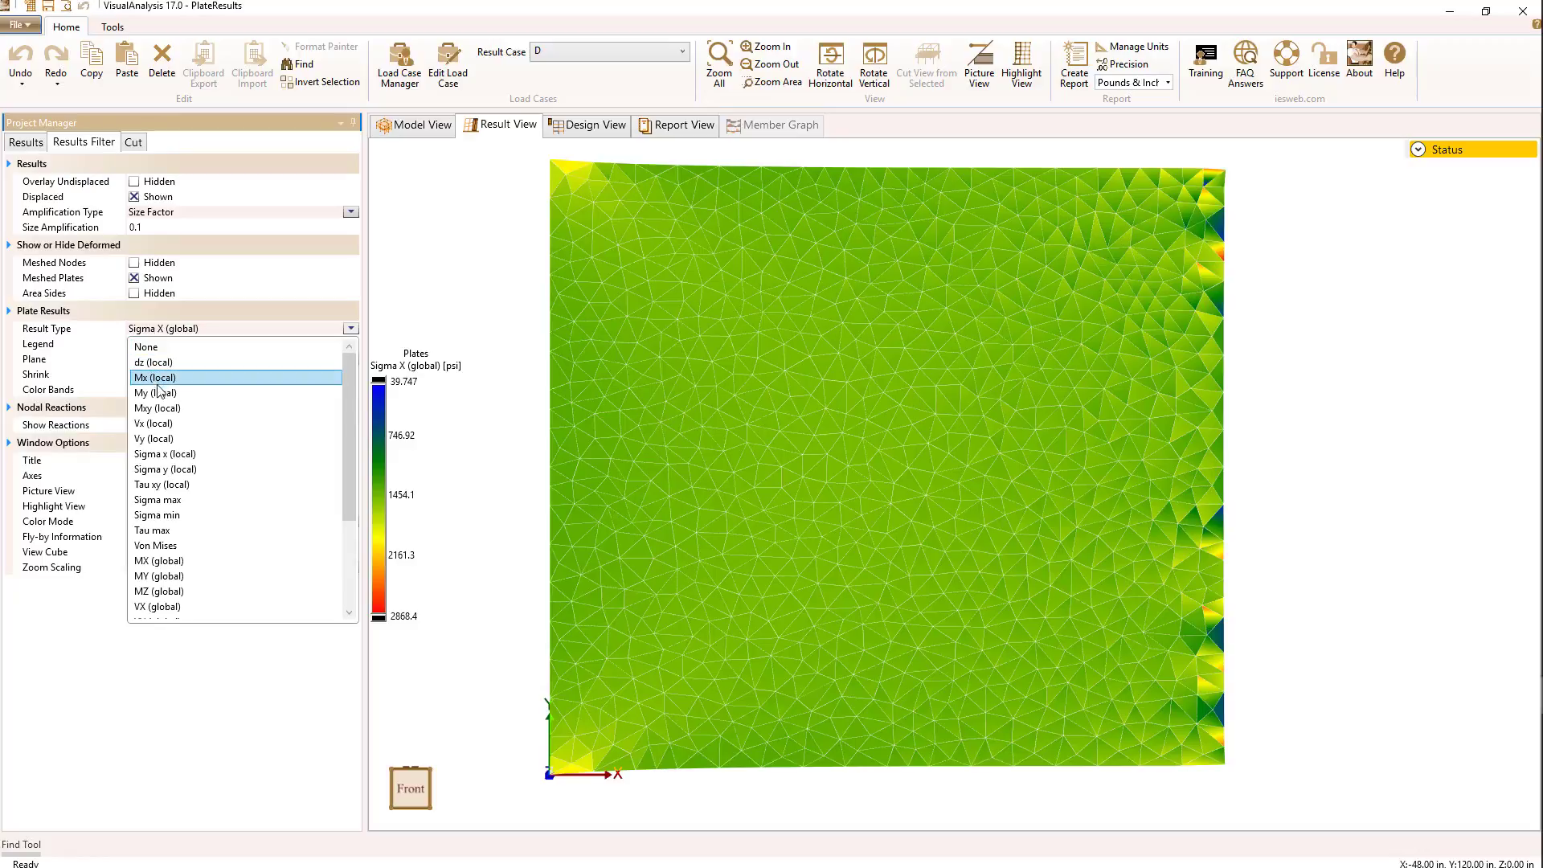
pyautogui.moveTo(164, 454)
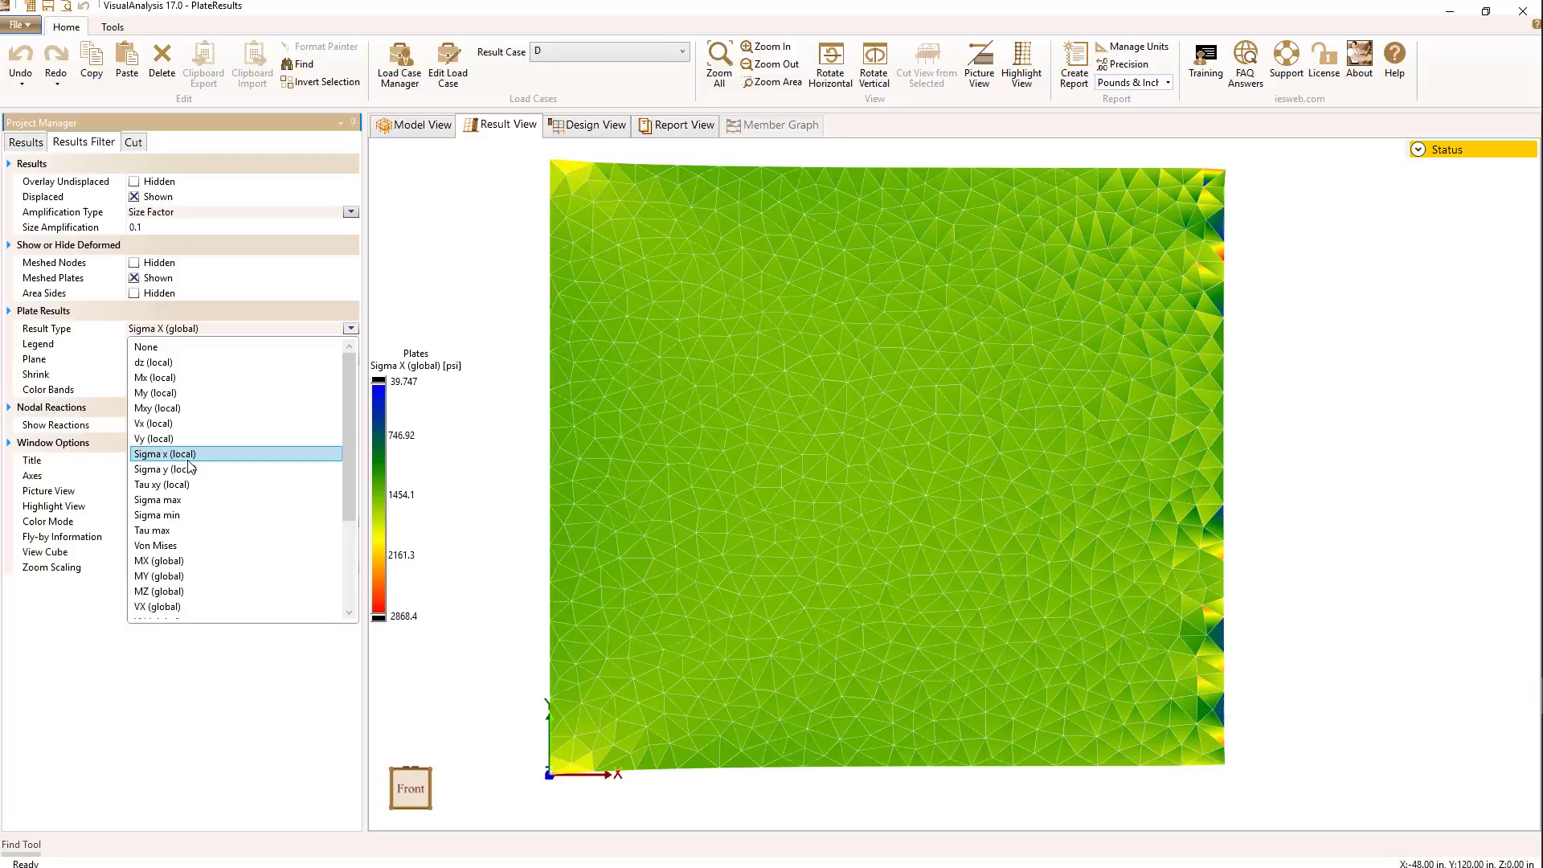
pyautogui.moveTo(162, 484)
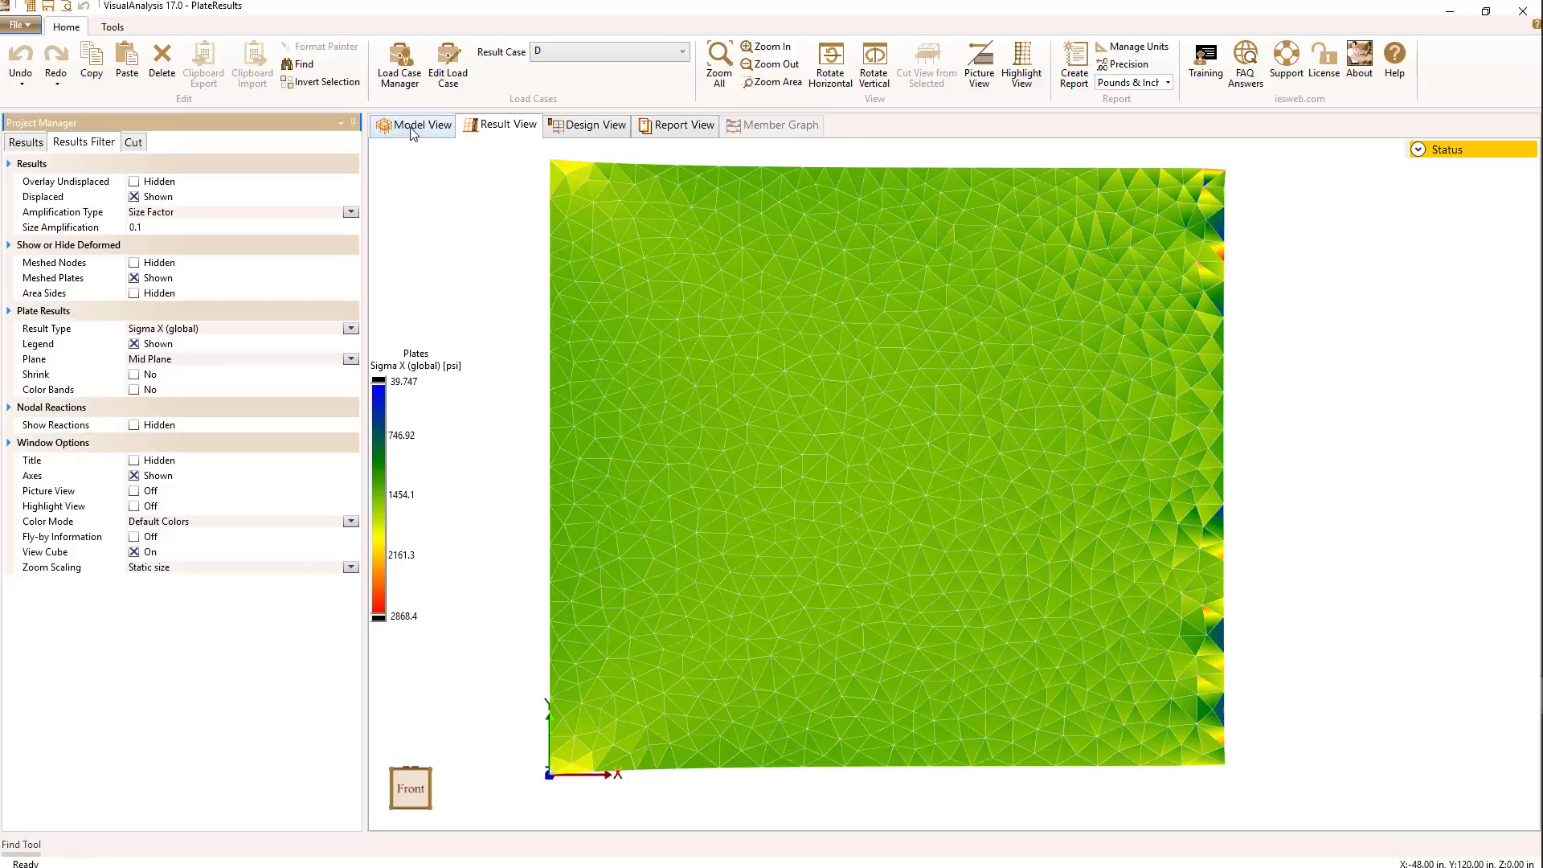
pyautogui.click(421, 125)
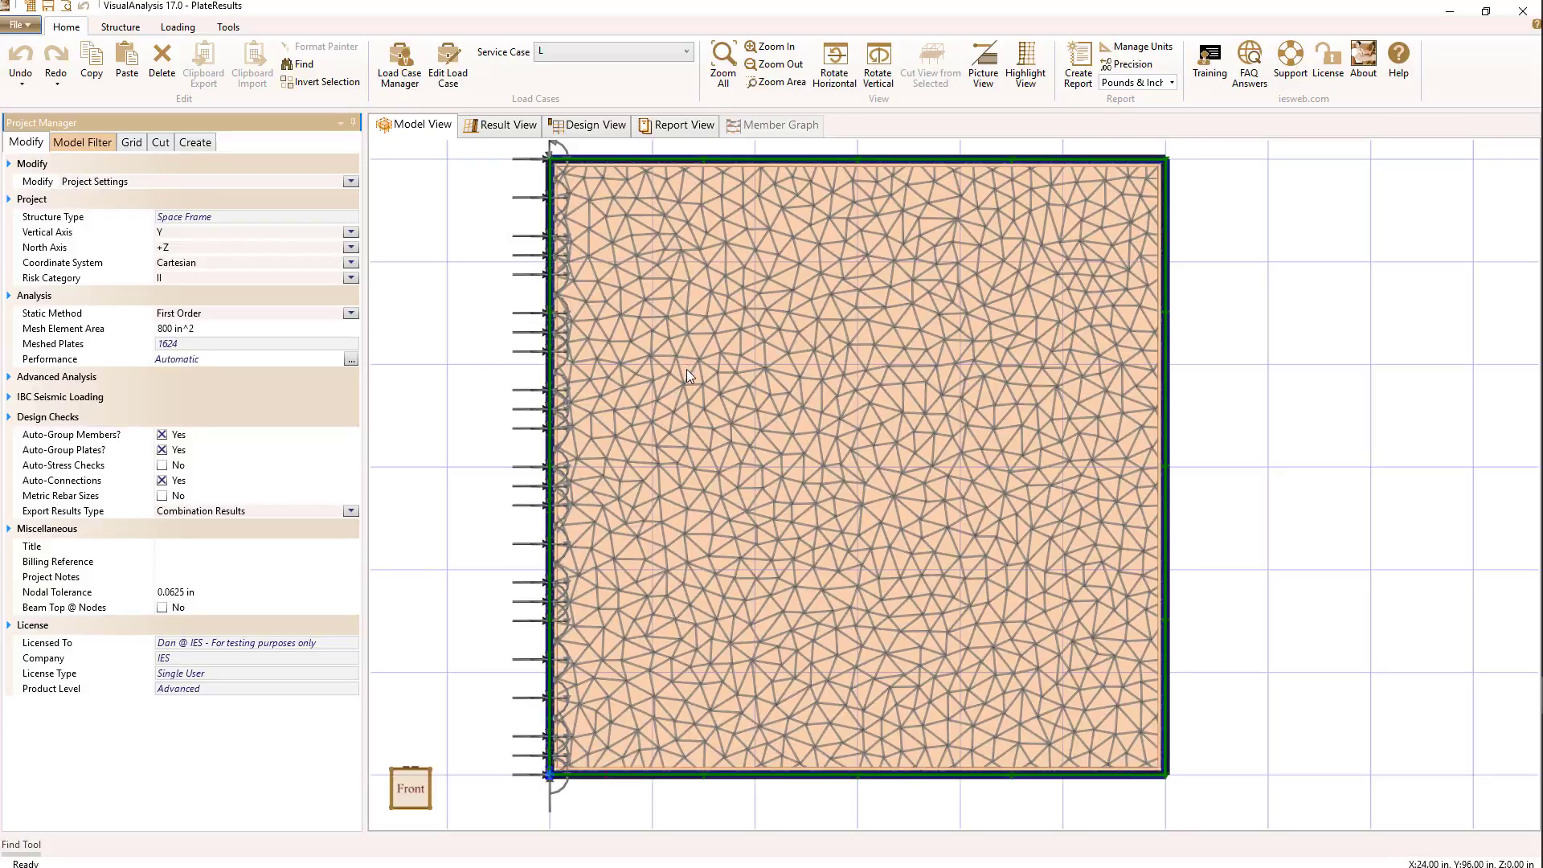
pyautogui.moveTo(952, 334)
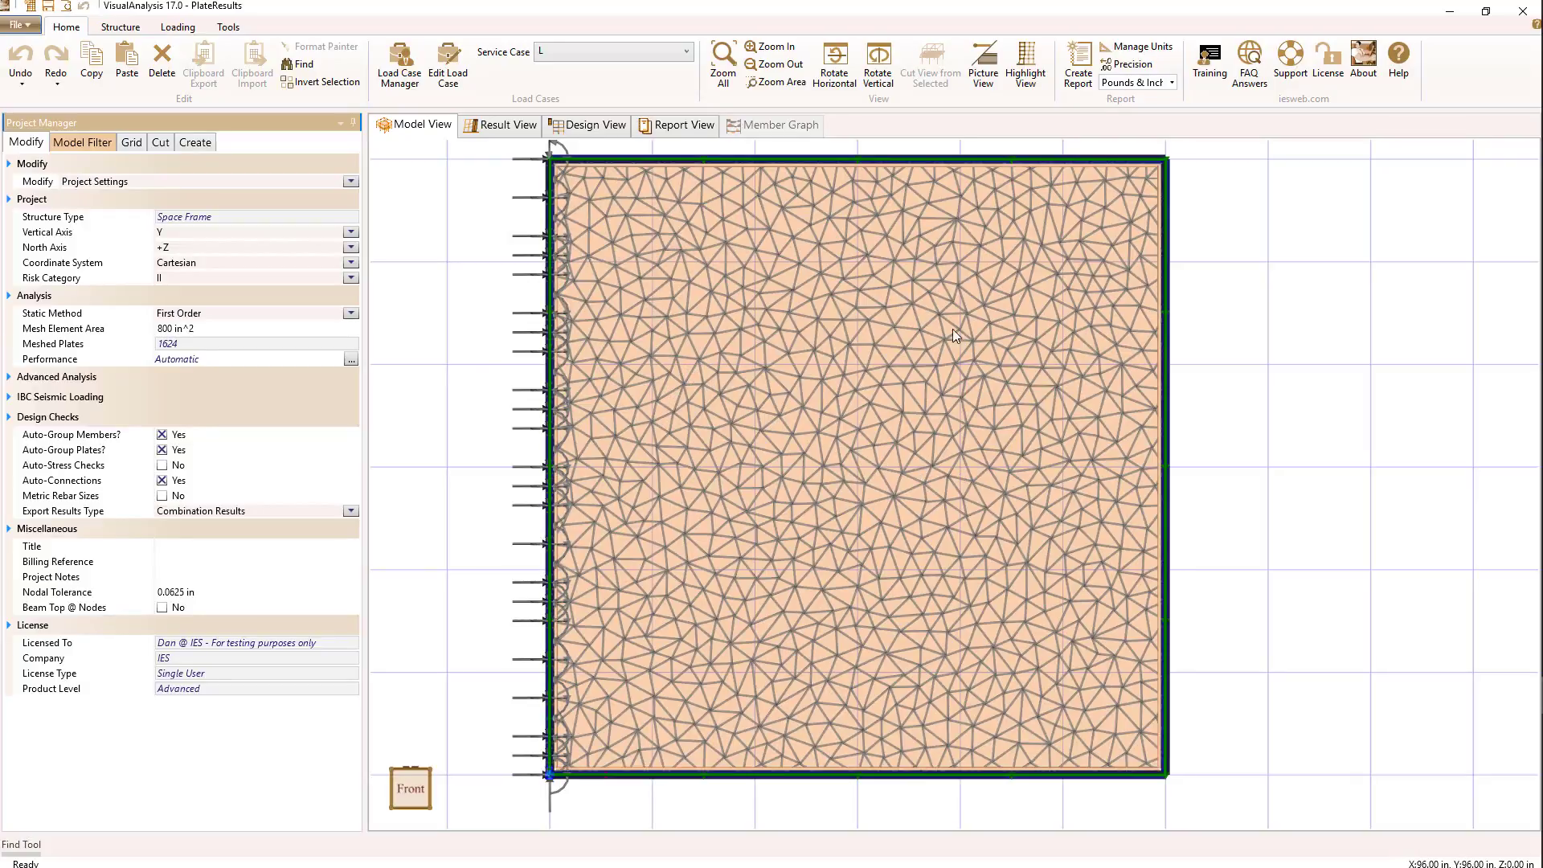
pyautogui.moveTo(792, 315)
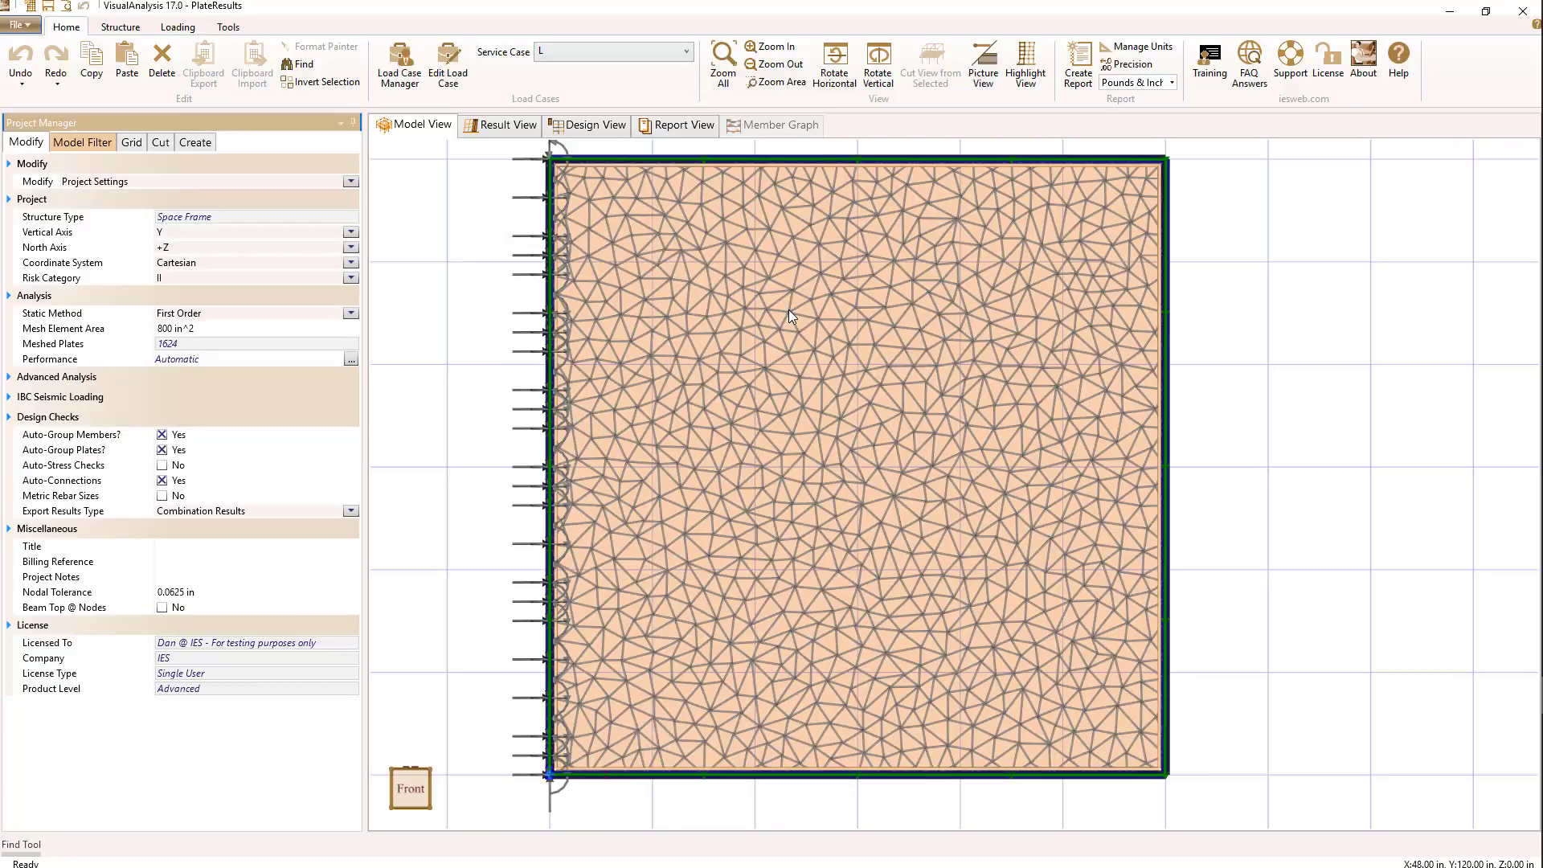
pyautogui.moveTo(807, 316)
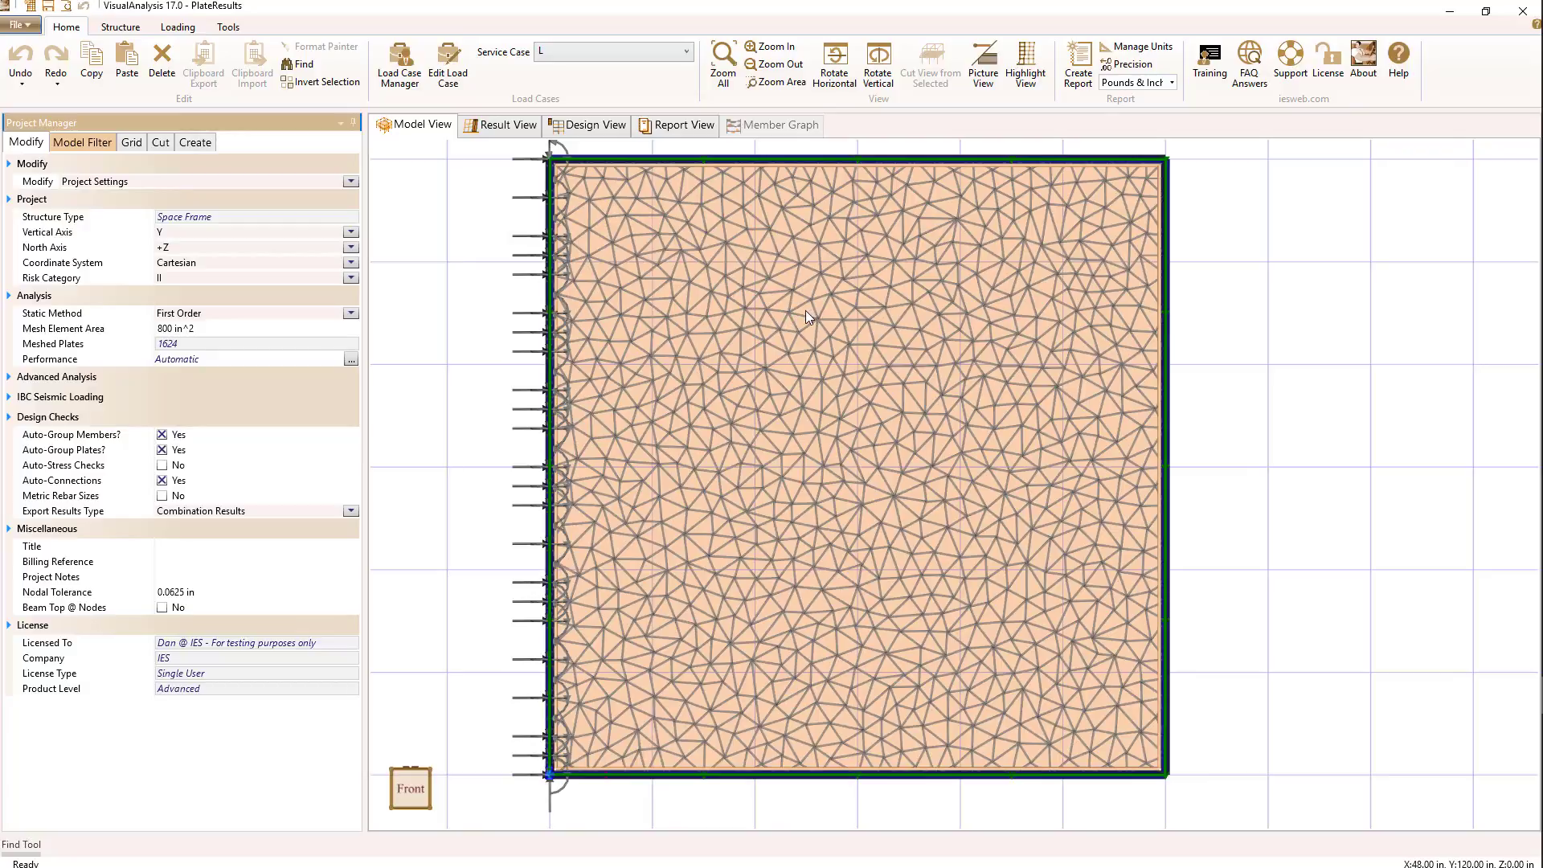
pyautogui.moveTo(762, 254)
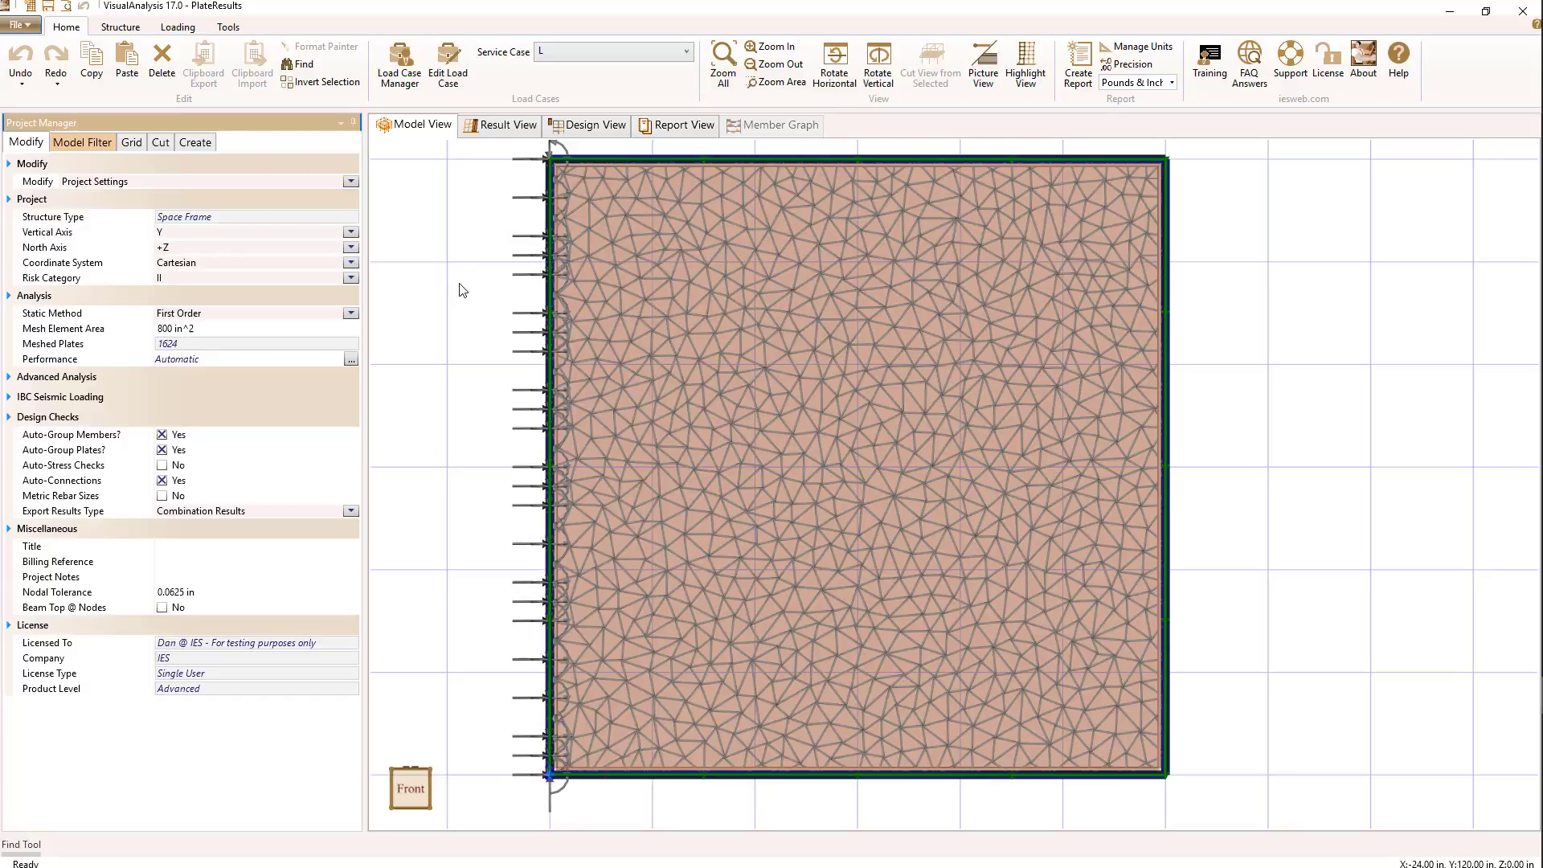
pyautogui.click(507, 125)
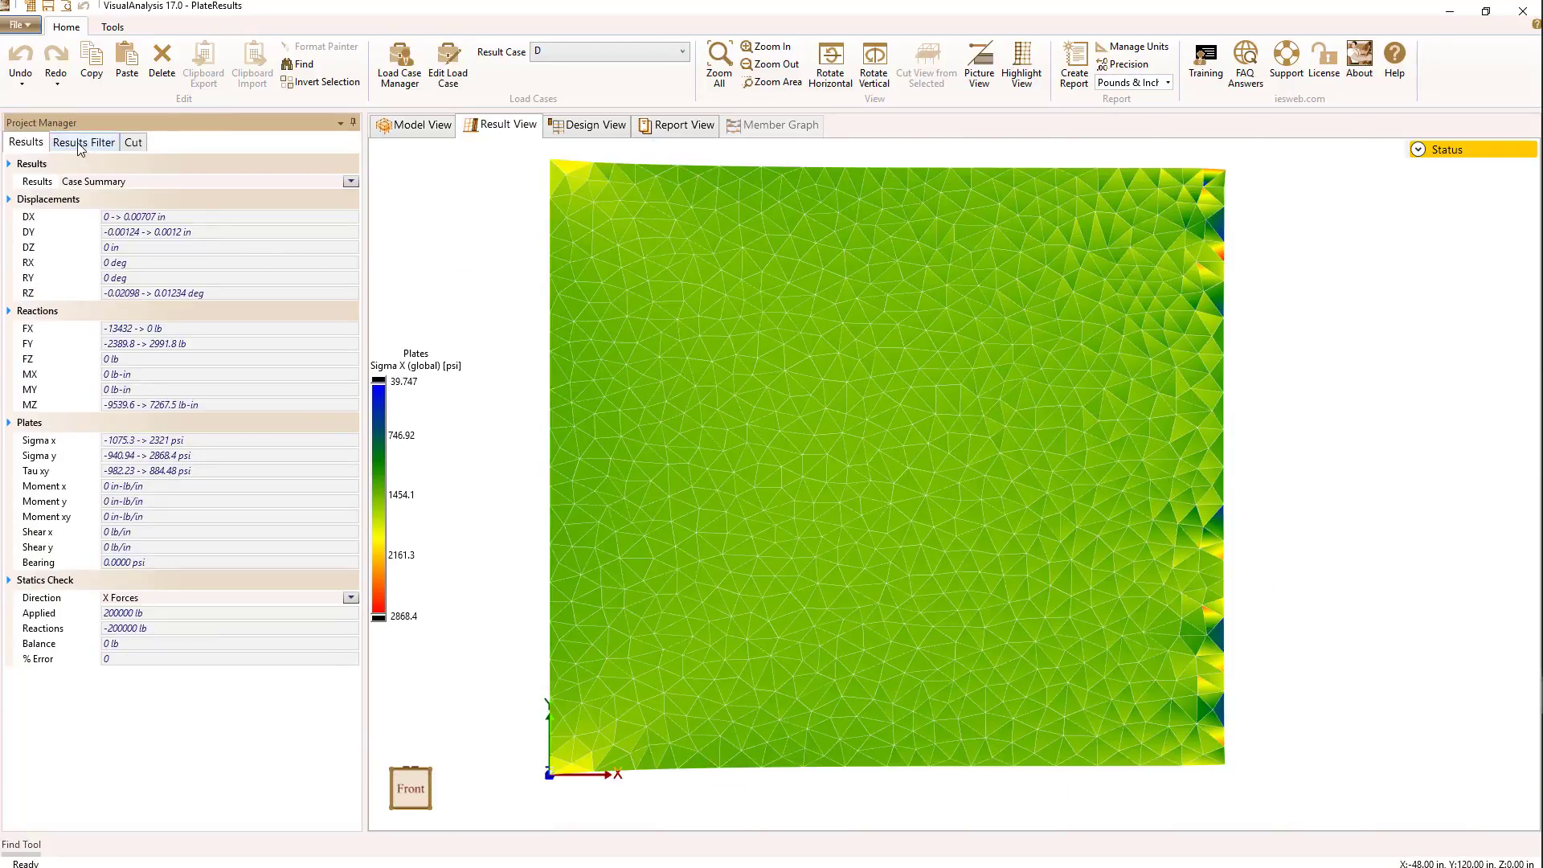
# Switch the plate contour to Sigma x (local) stress for case D.
pyautogui.click(84, 142)
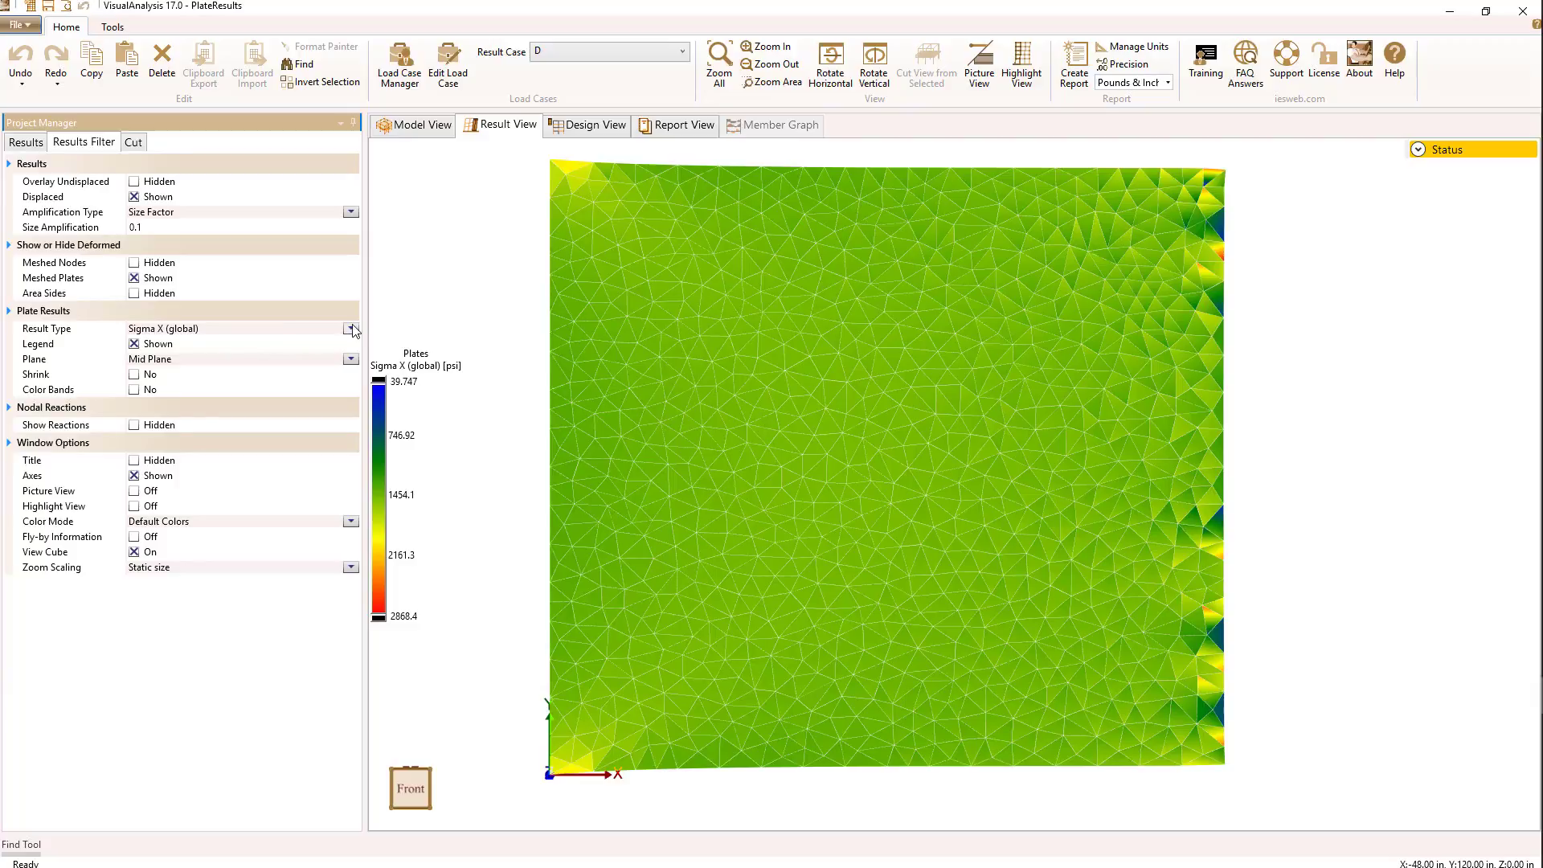
pyautogui.click(350, 328)
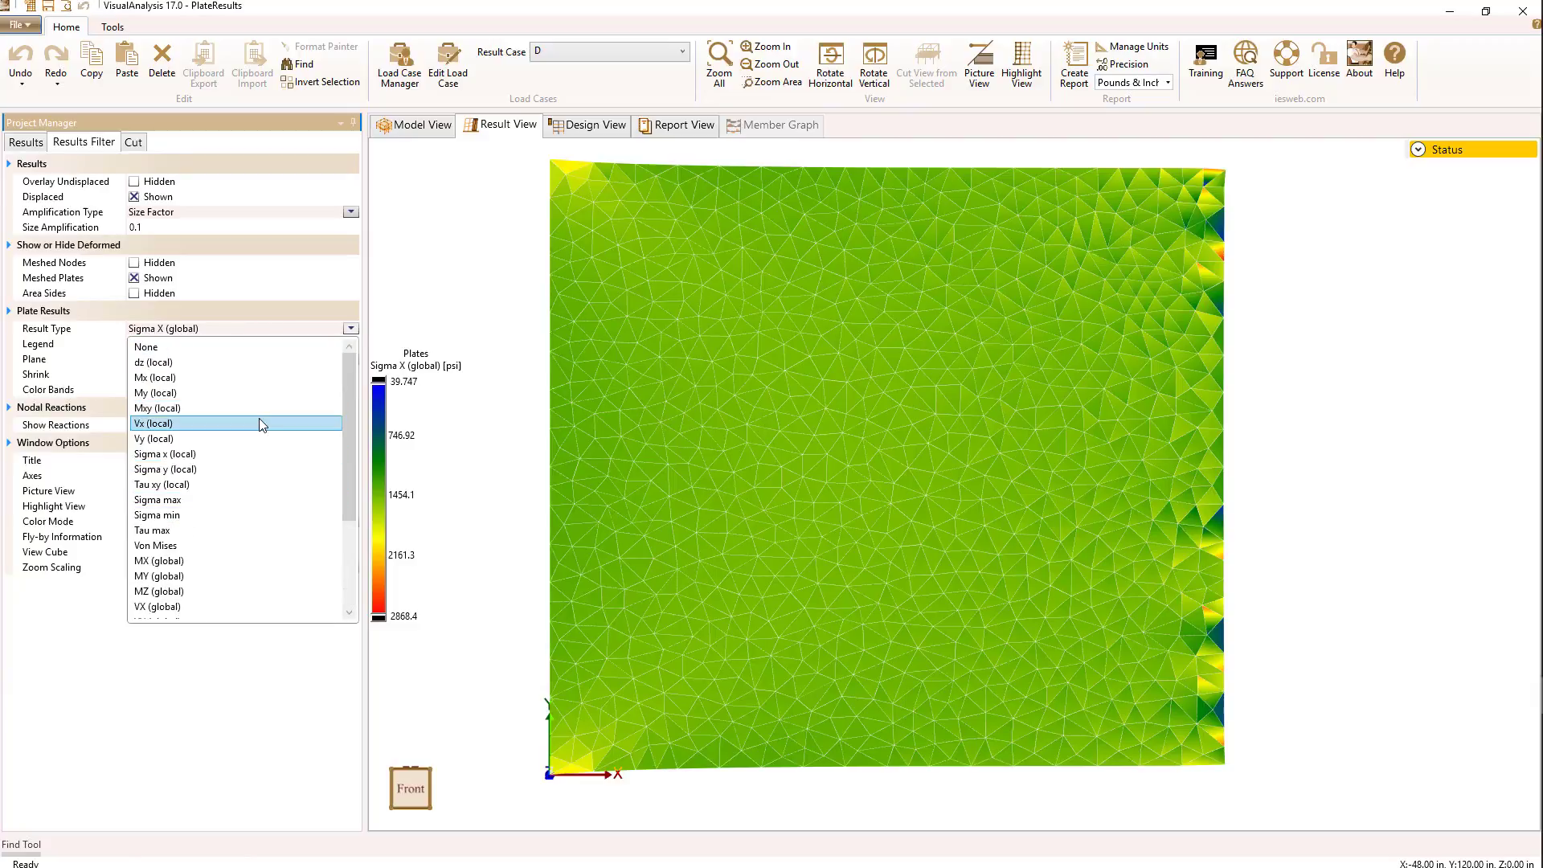
pyautogui.click(164, 453)
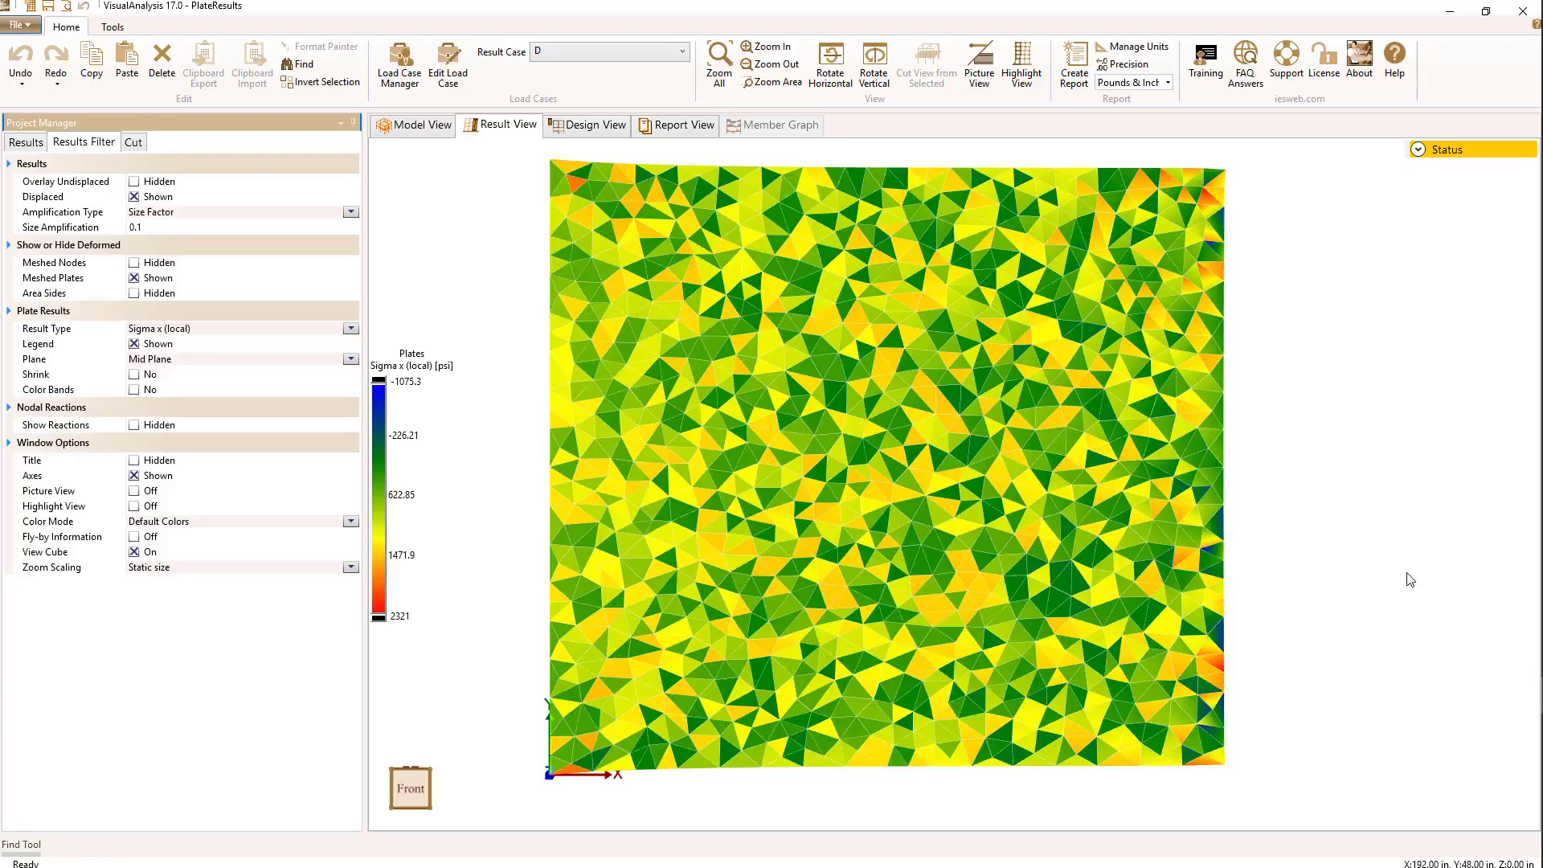
pyautogui.moveTo(482, 273)
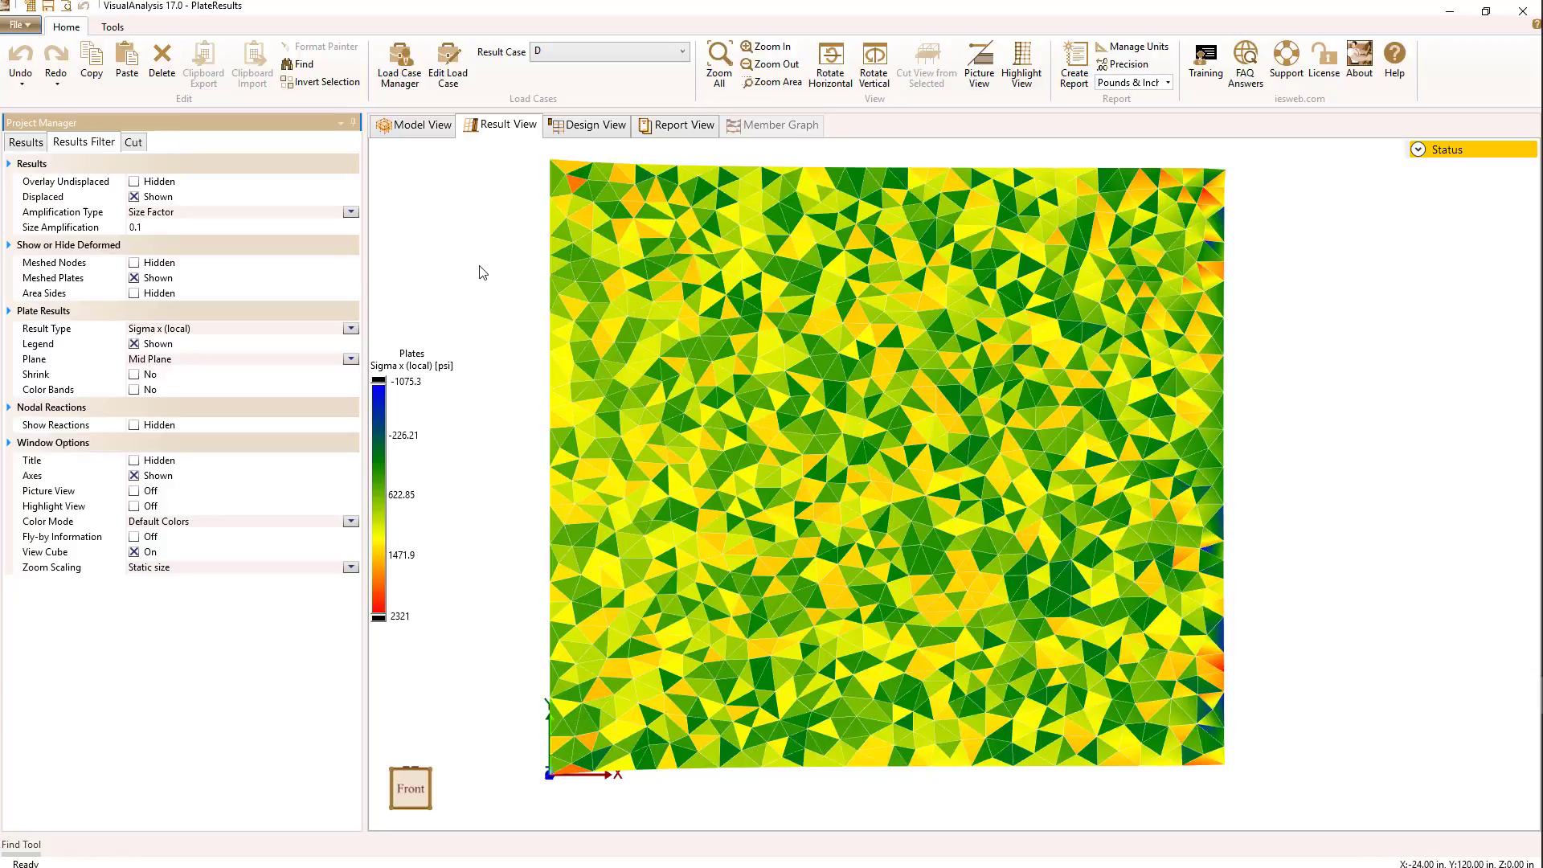
pyautogui.moveTo(328, 339)
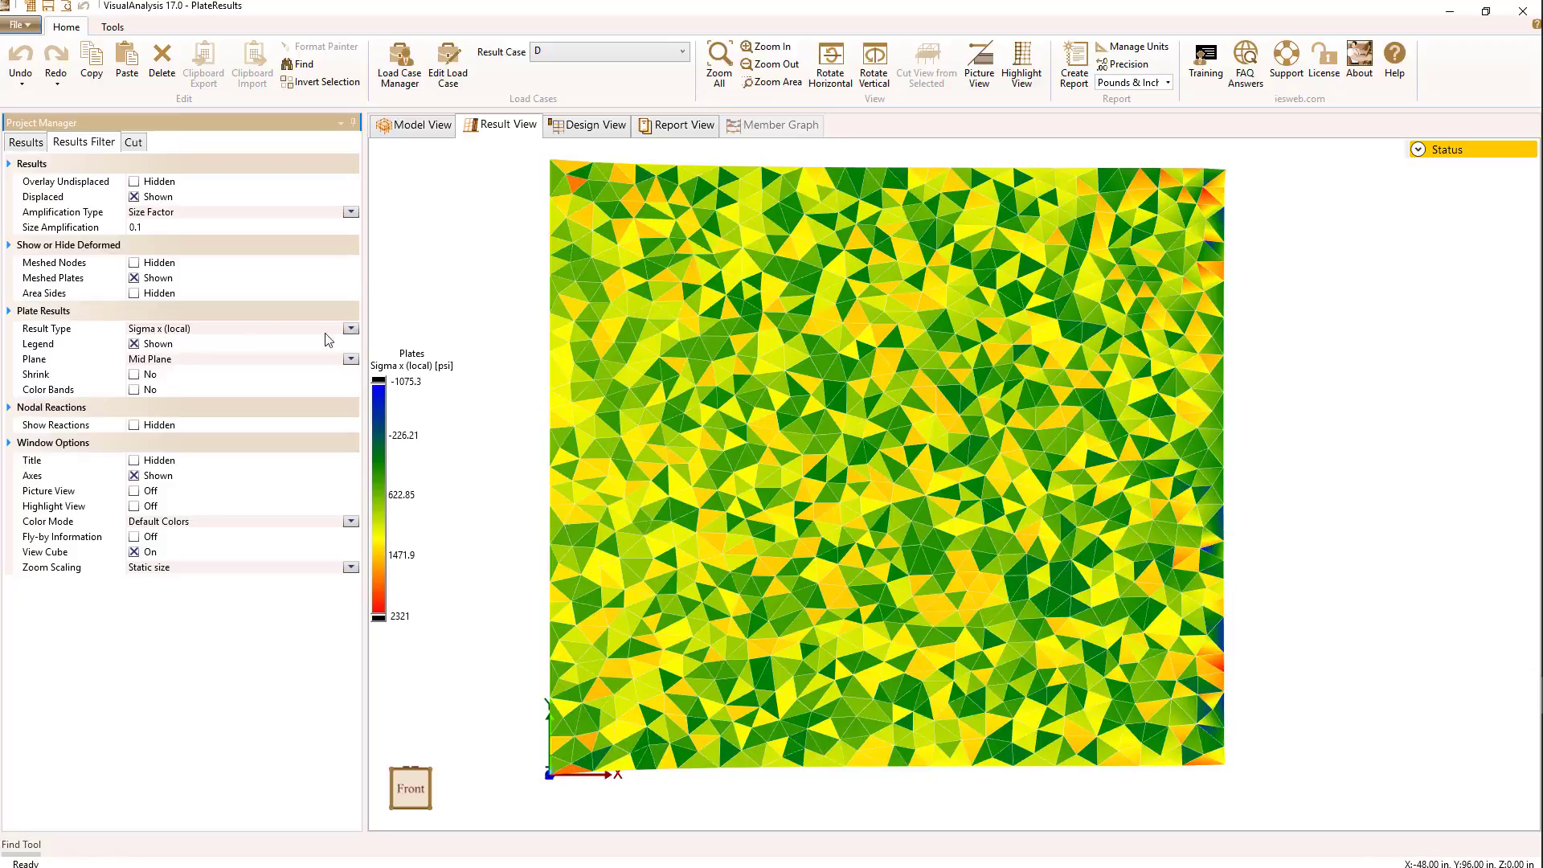
# Set the plate Result Type back to Sigma X (global) for case D.
pyautogui.click(350, 328)
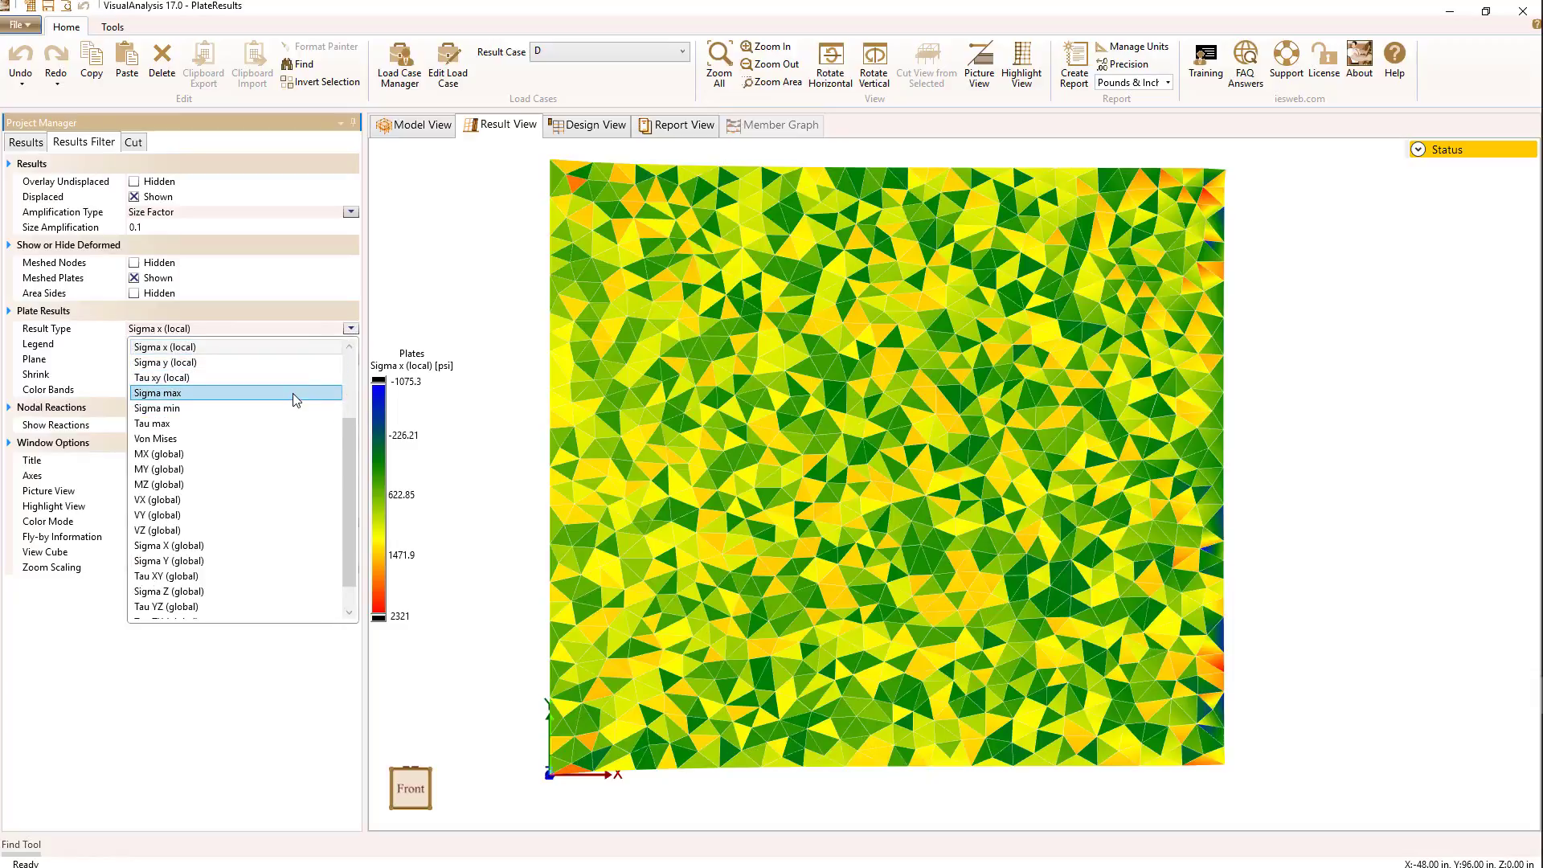
pyautogui.click(168, 545)
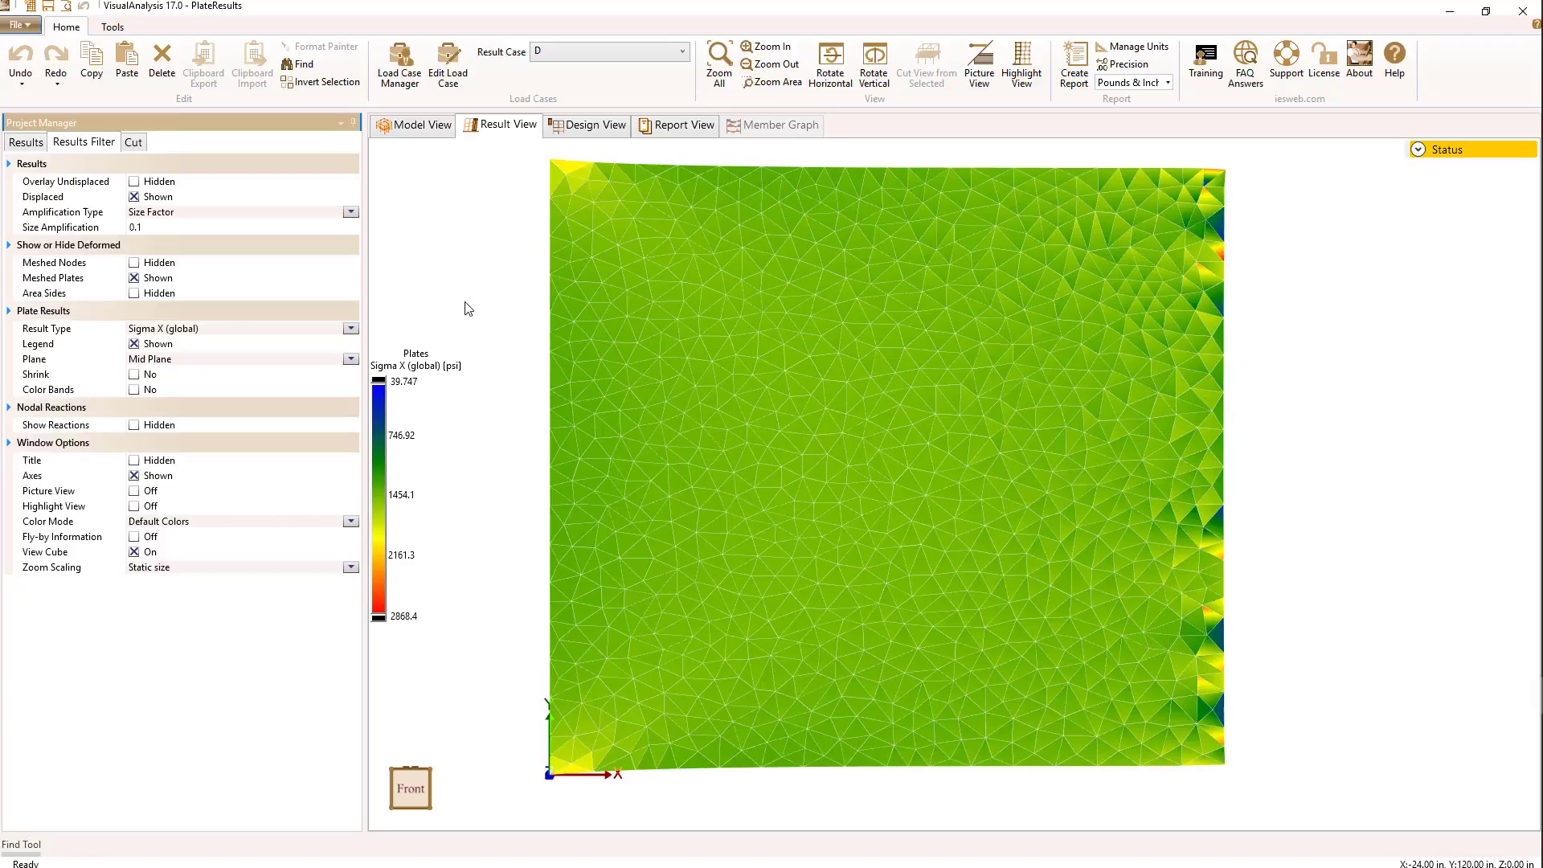
pyautogui.moveTo(455, 251)
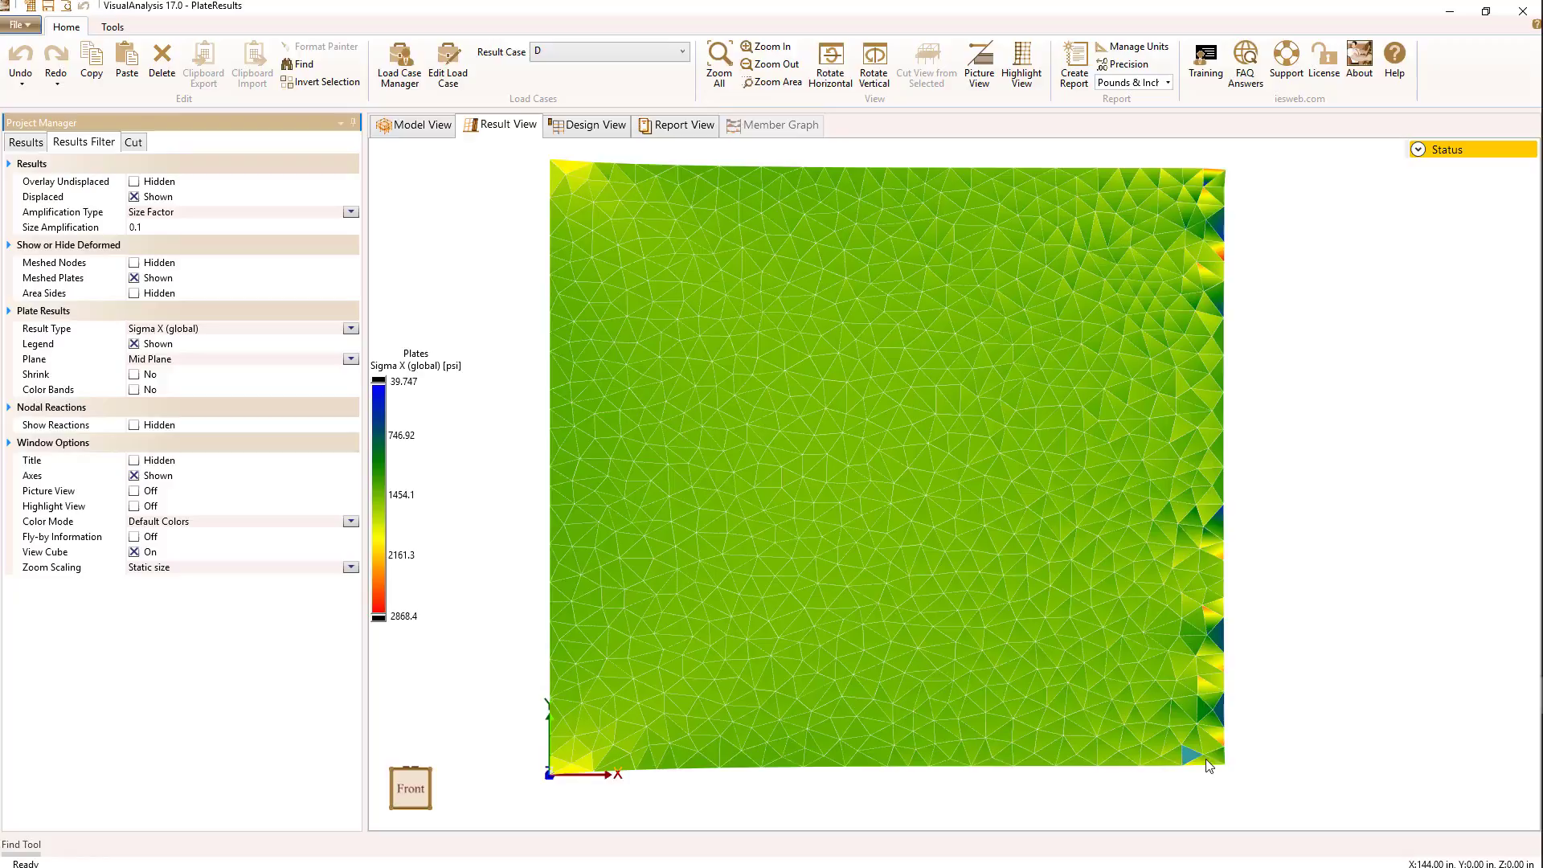
pyautogui.moveTo(500, 588)
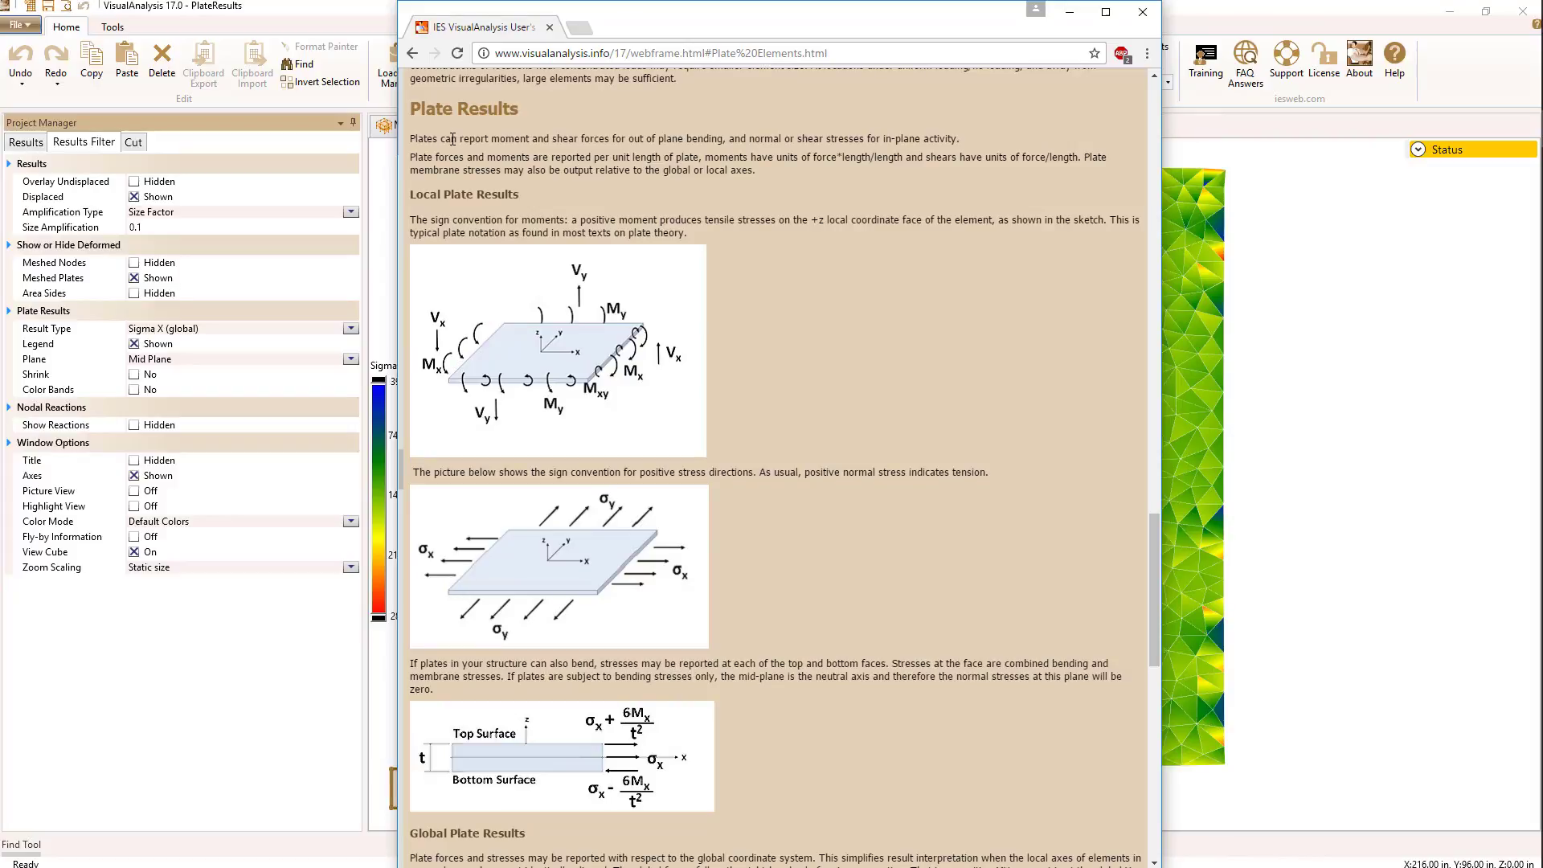
pyautogui.moveTo(452, 148)
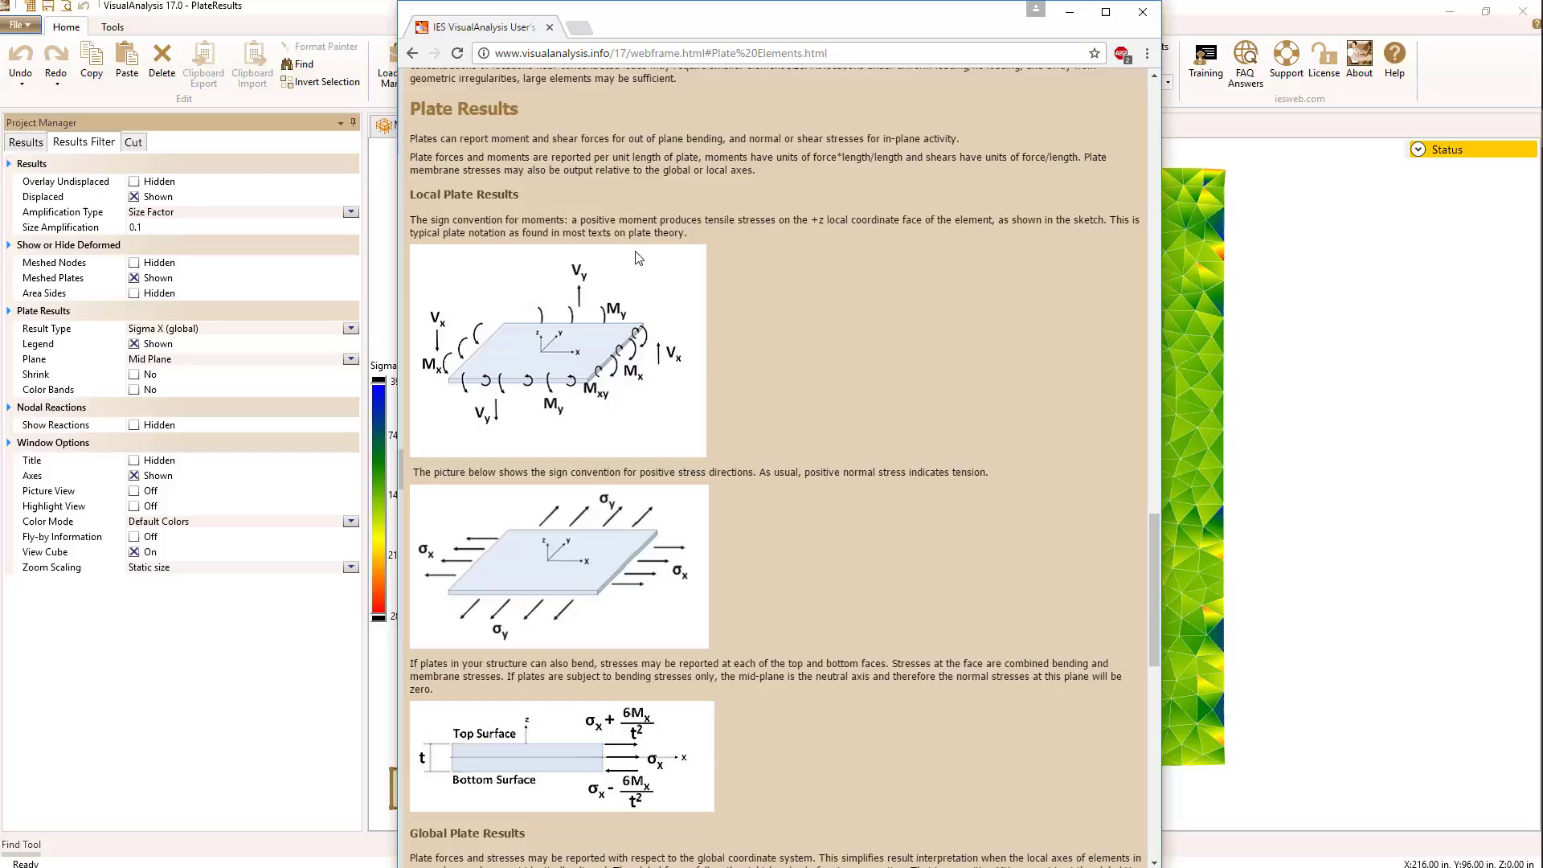
pyautogui.moveTo(435, 214)
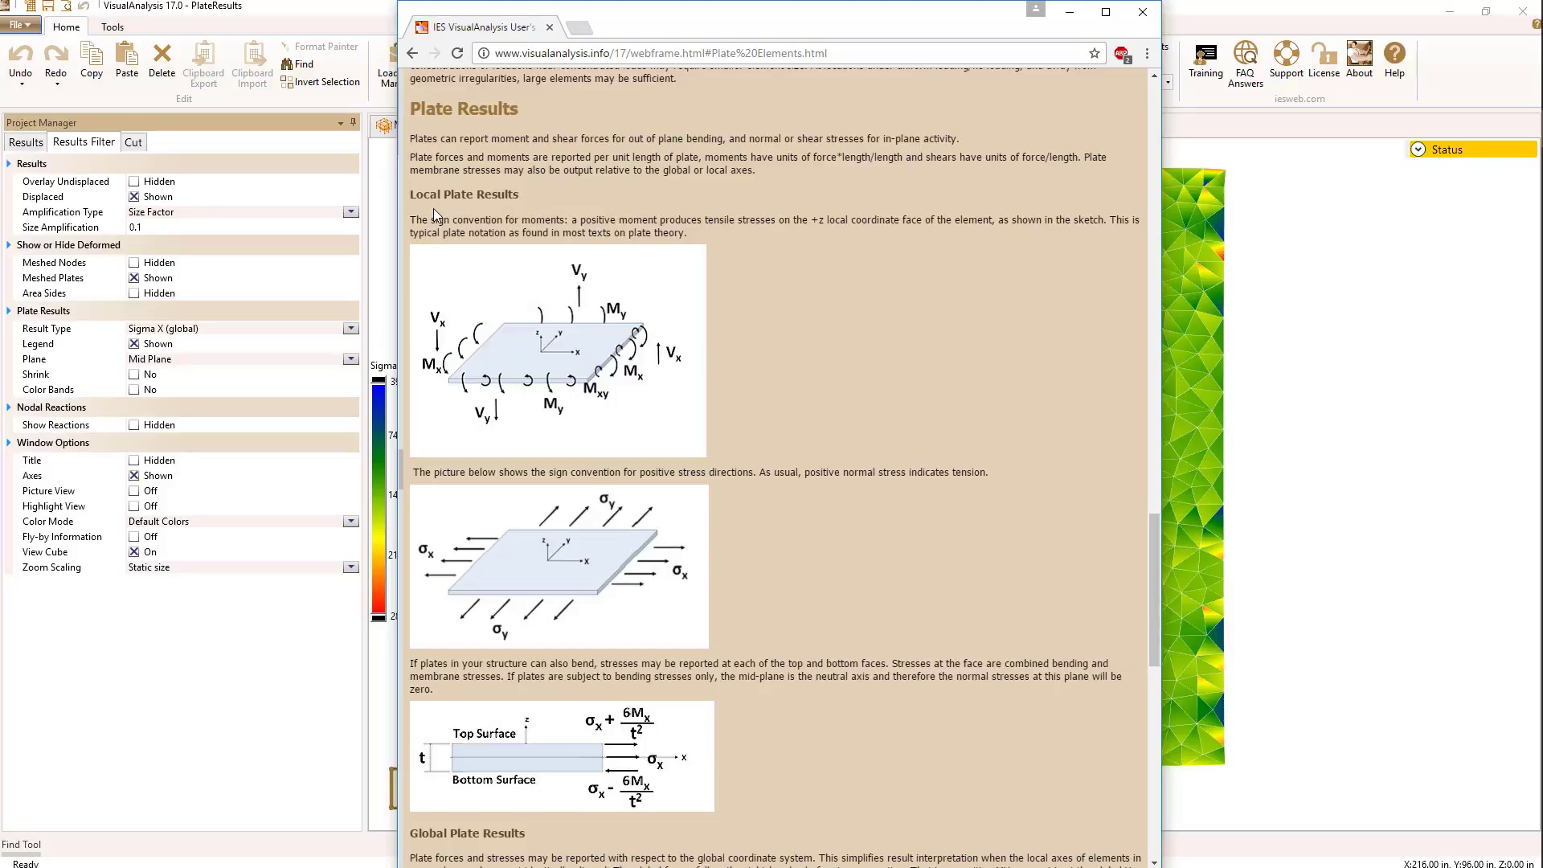
pyautogui.moveTo(563, 354)
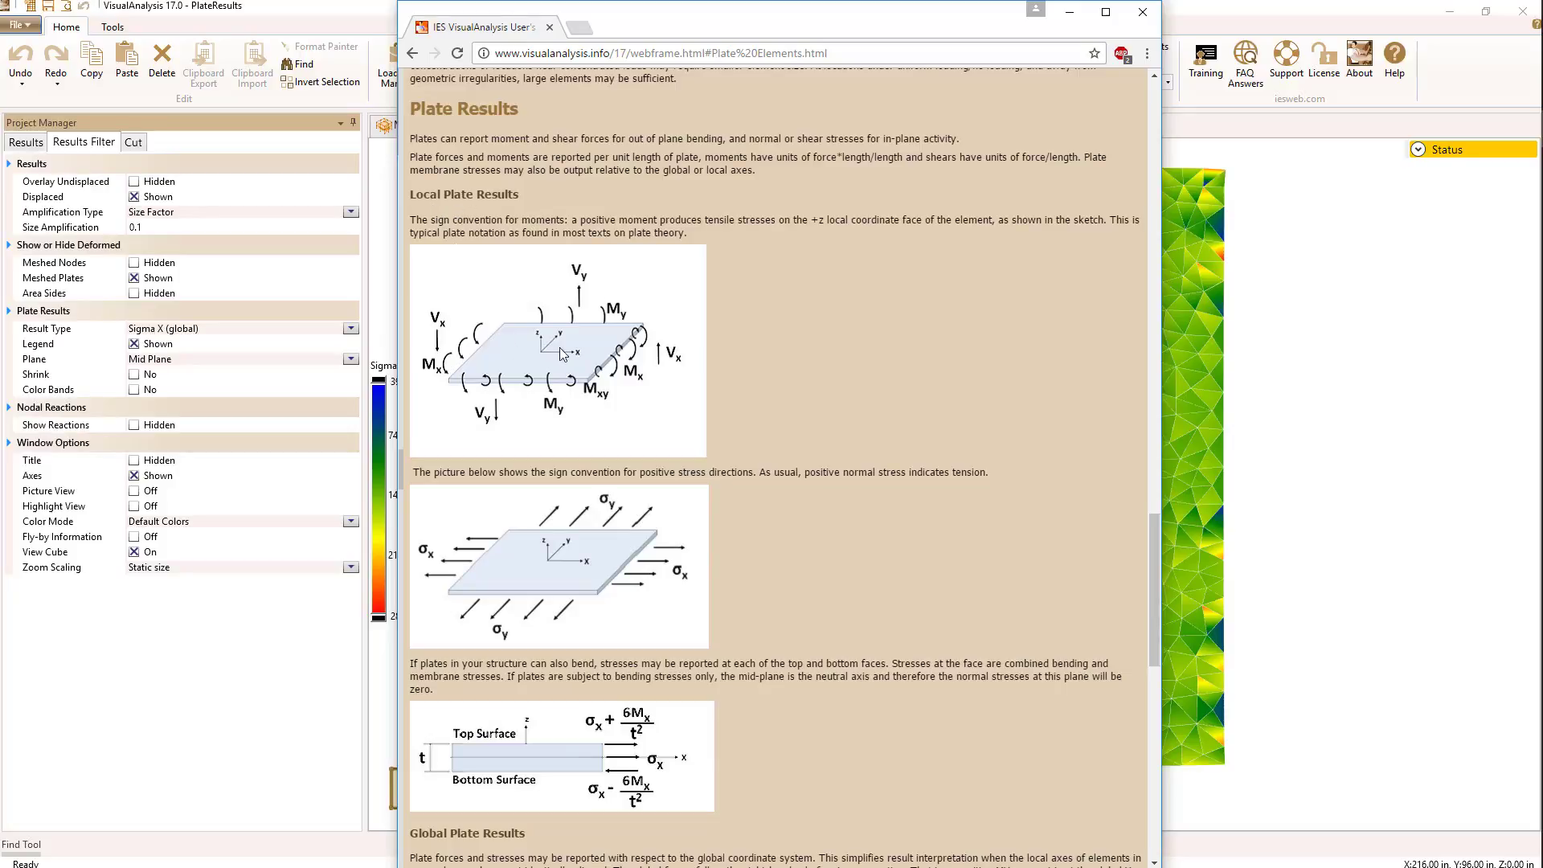
pyautogui.moveTo(465, 217)
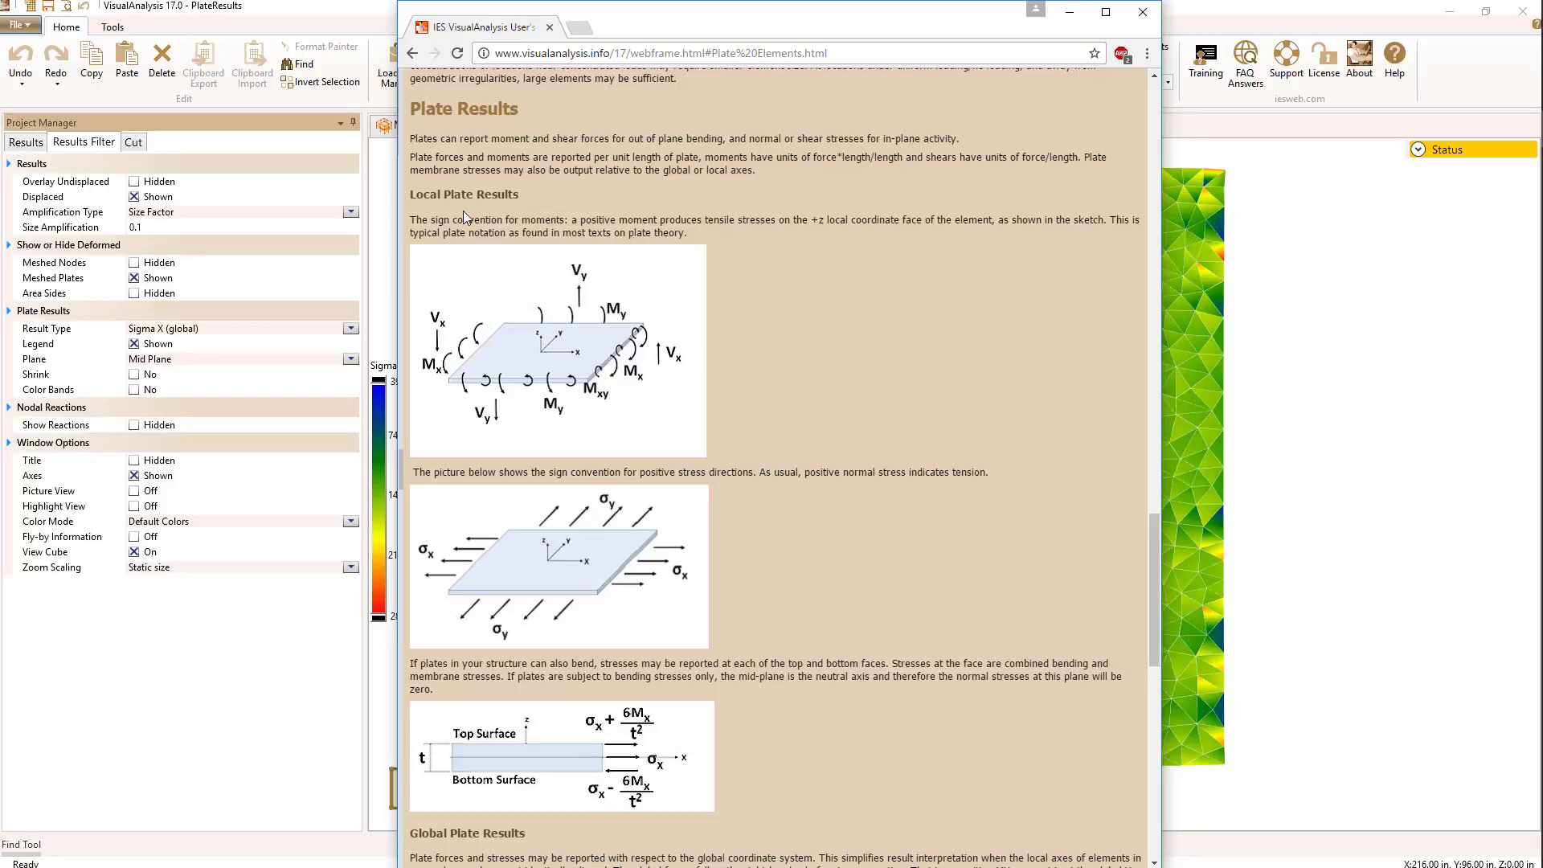
pyautogui.moveTo(464, 216)
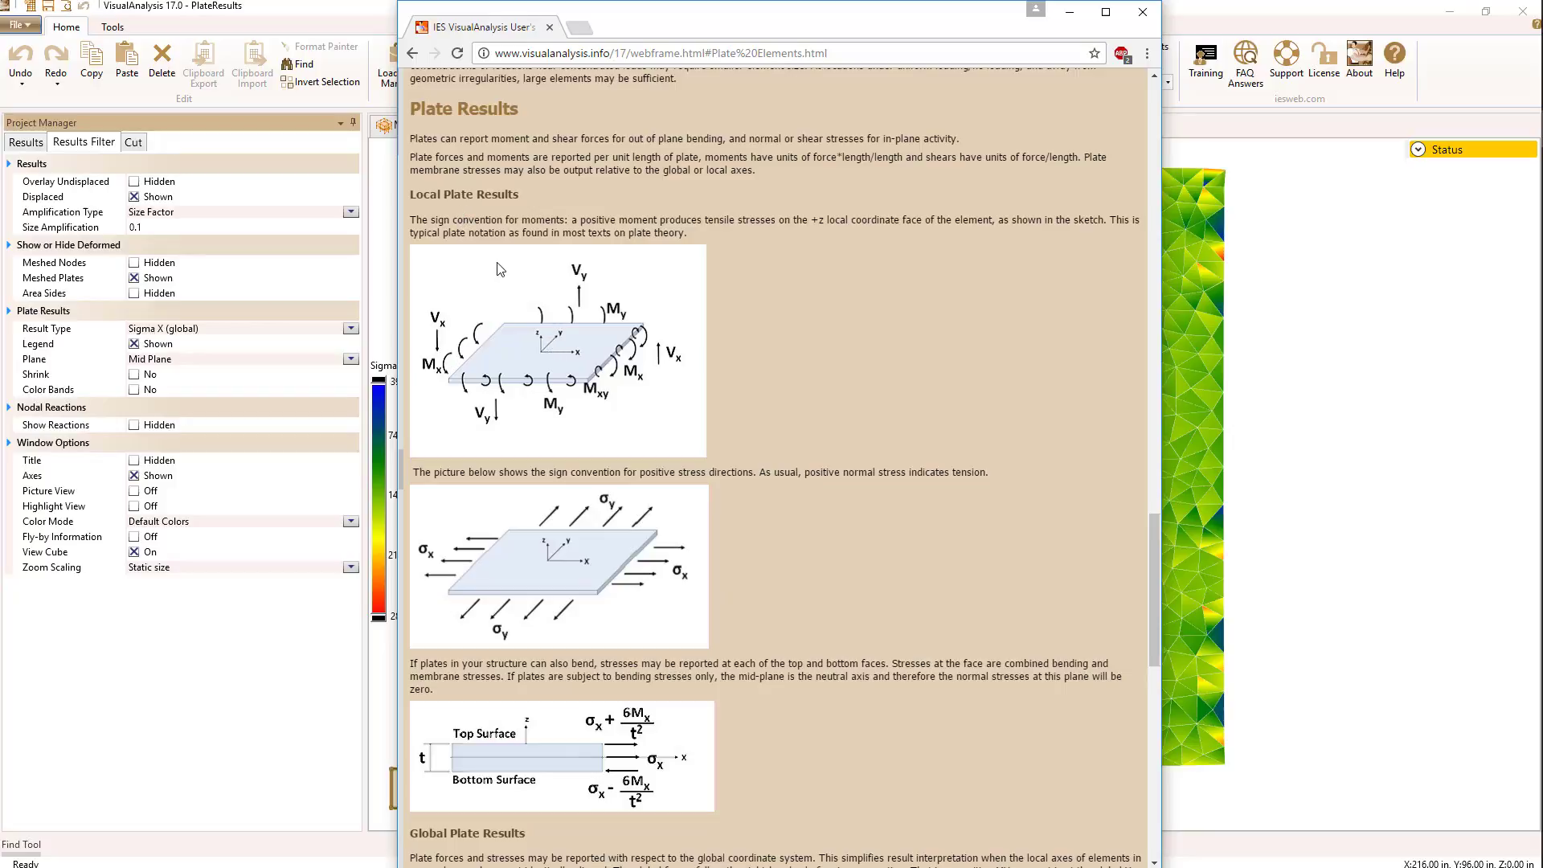
pyautogui.moveTo(608, 441)
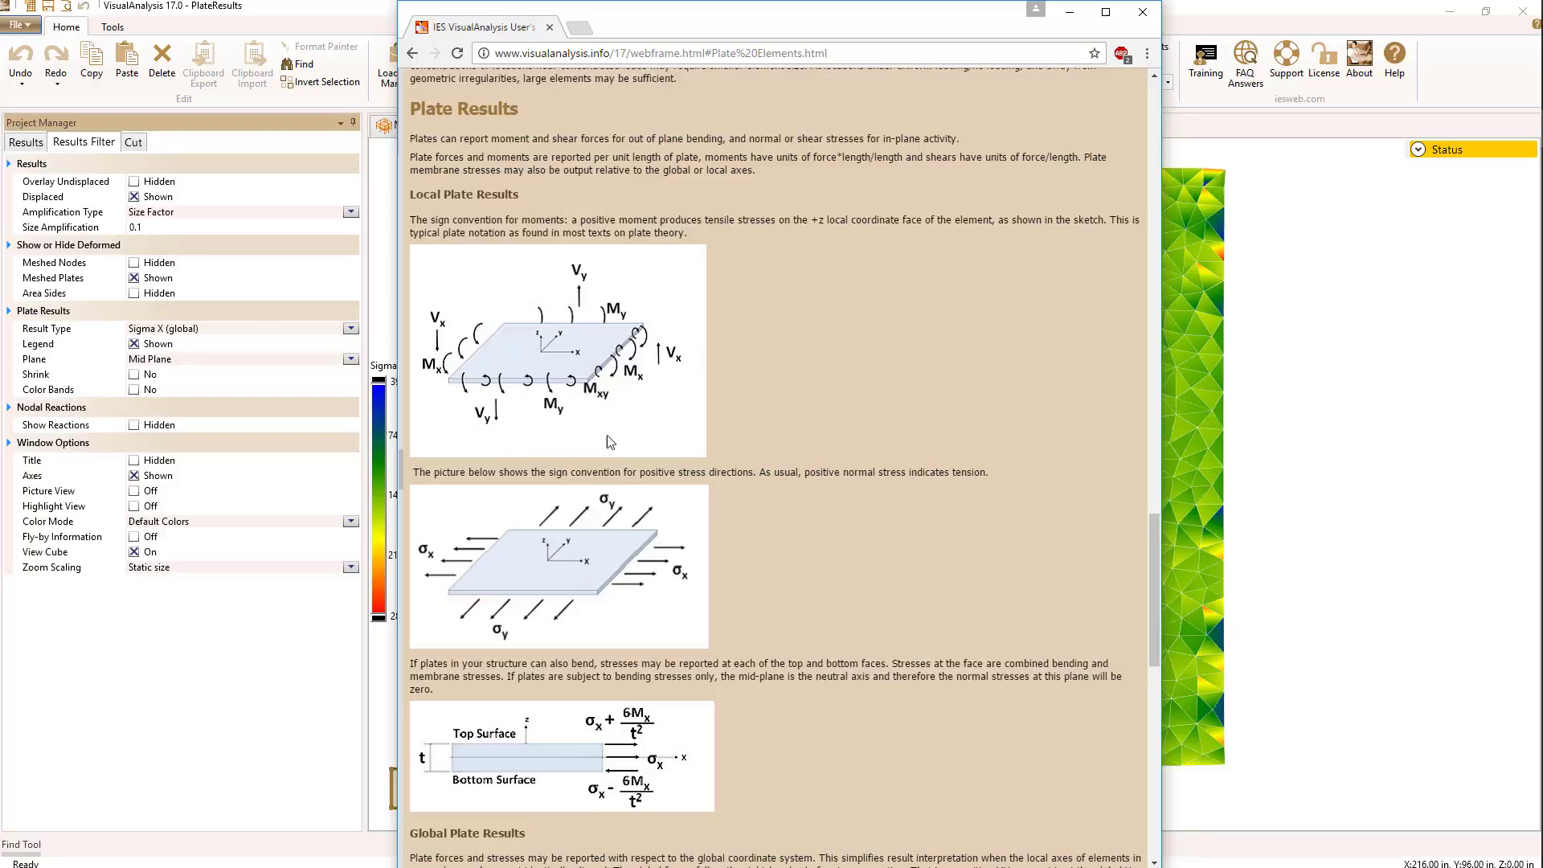
pyautogui.moveTo(630, 378)
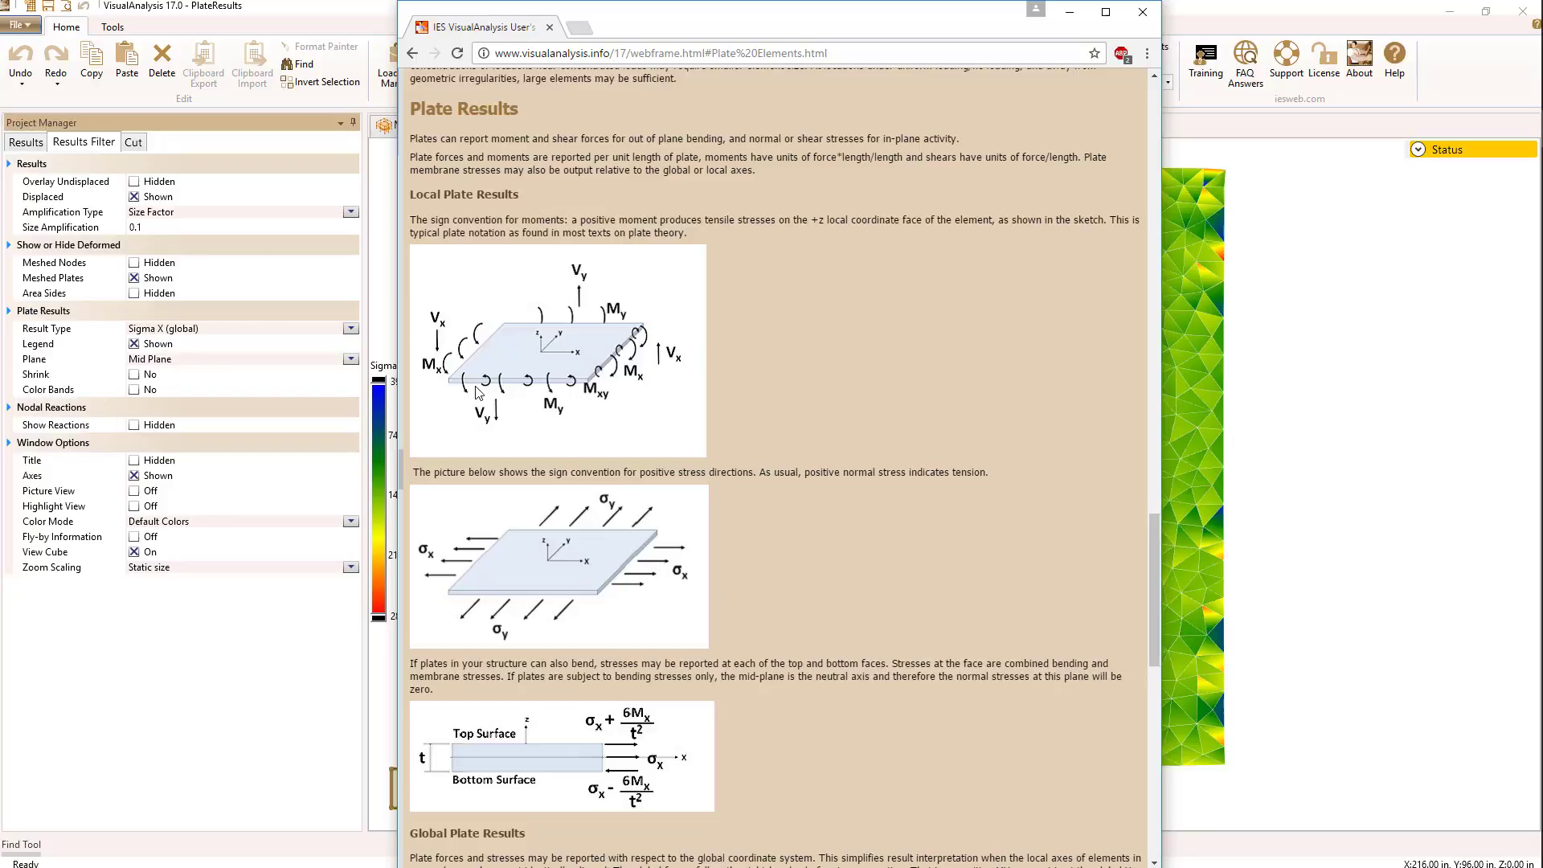
pyautogui.moveTo(667, 314)
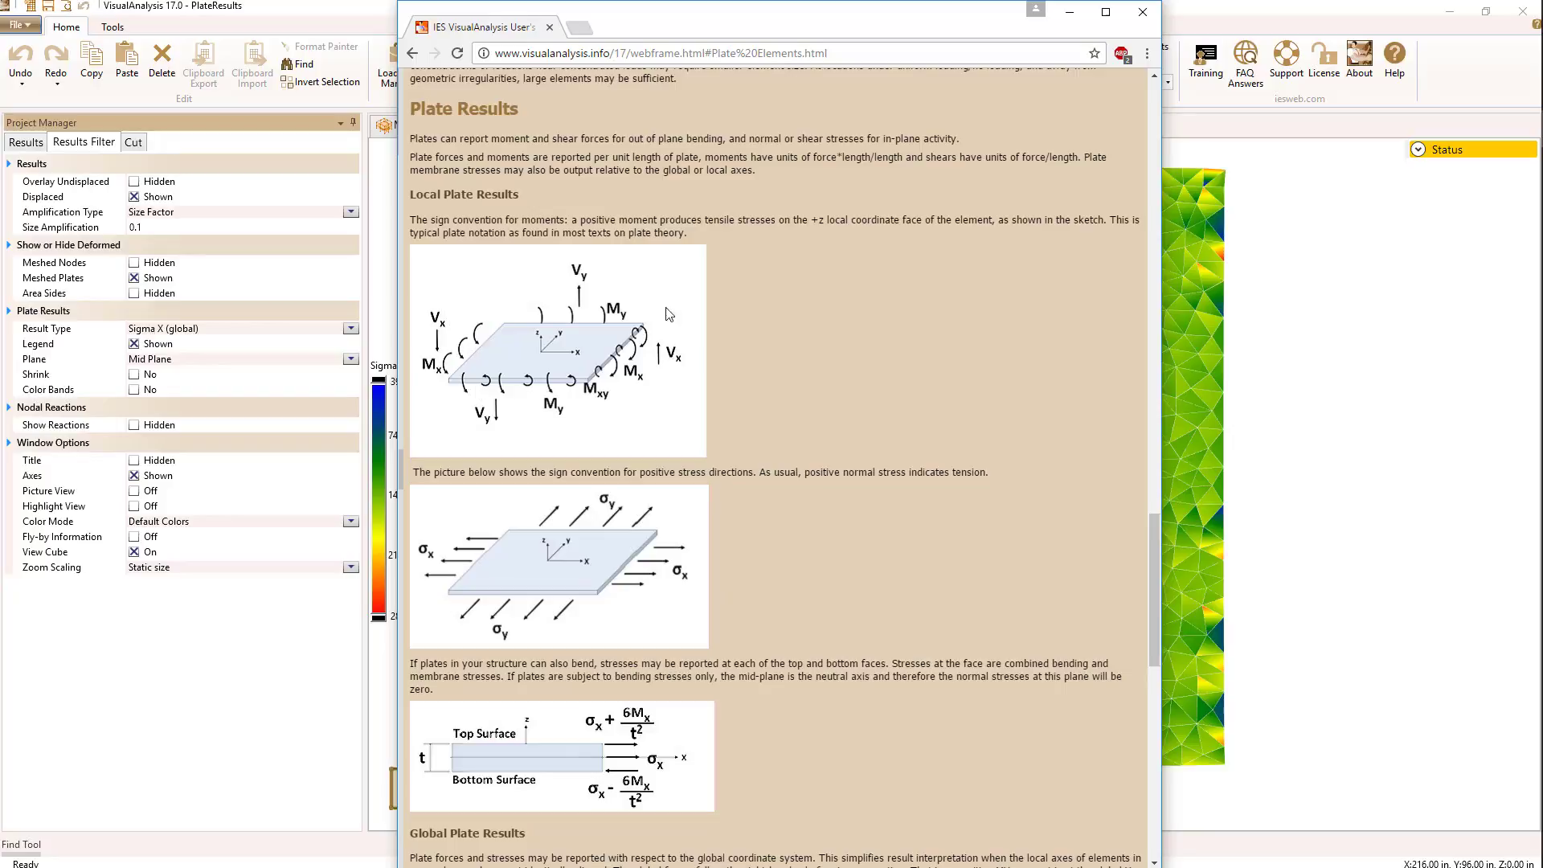
pyautogui.moveTo(509, 382)
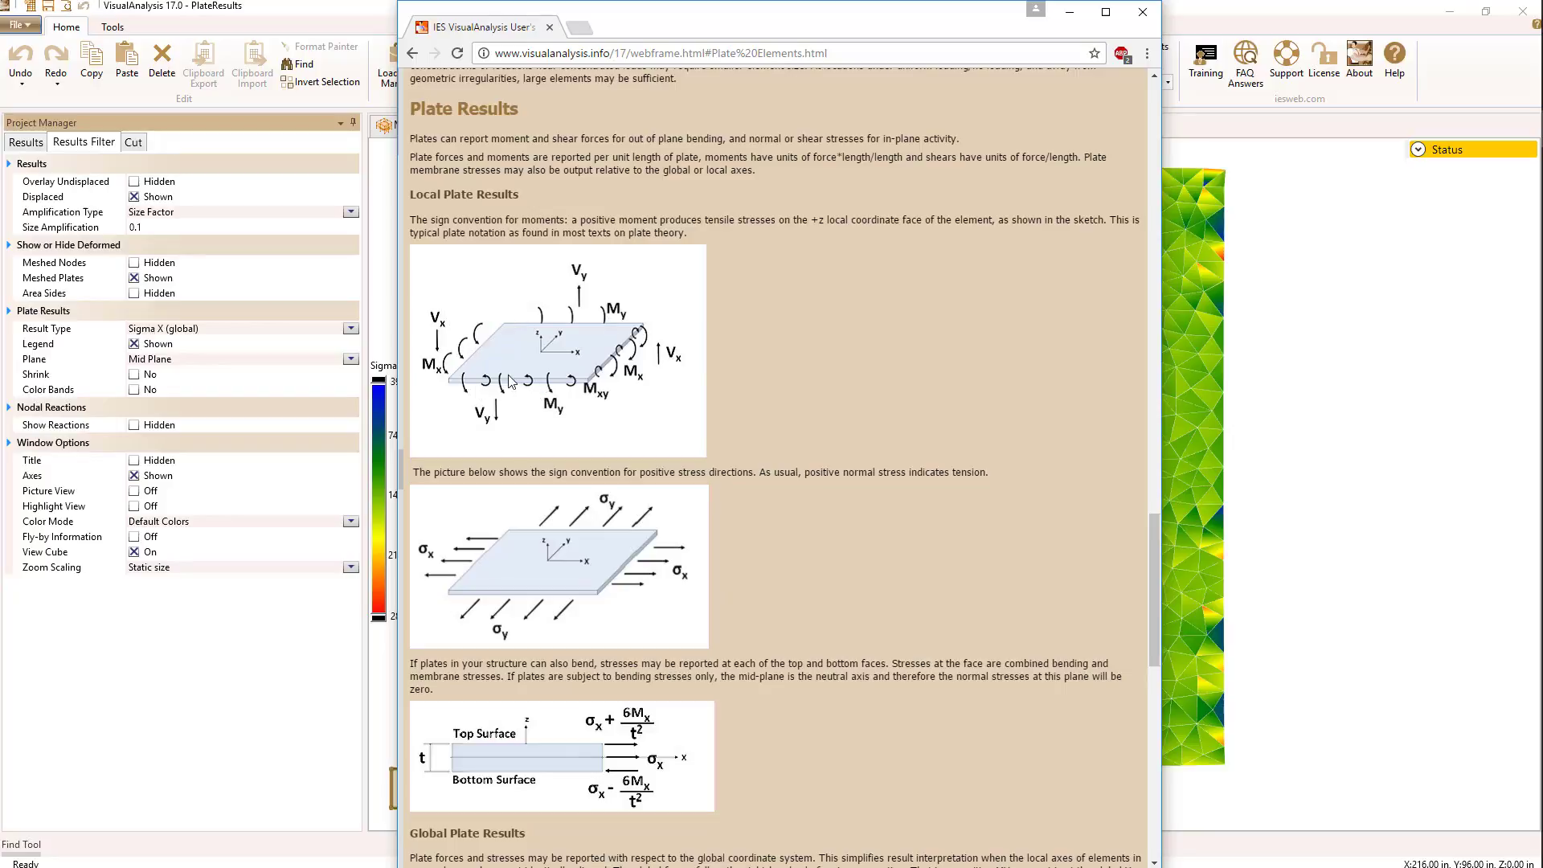
pyautogui.moveTo(542, 468)
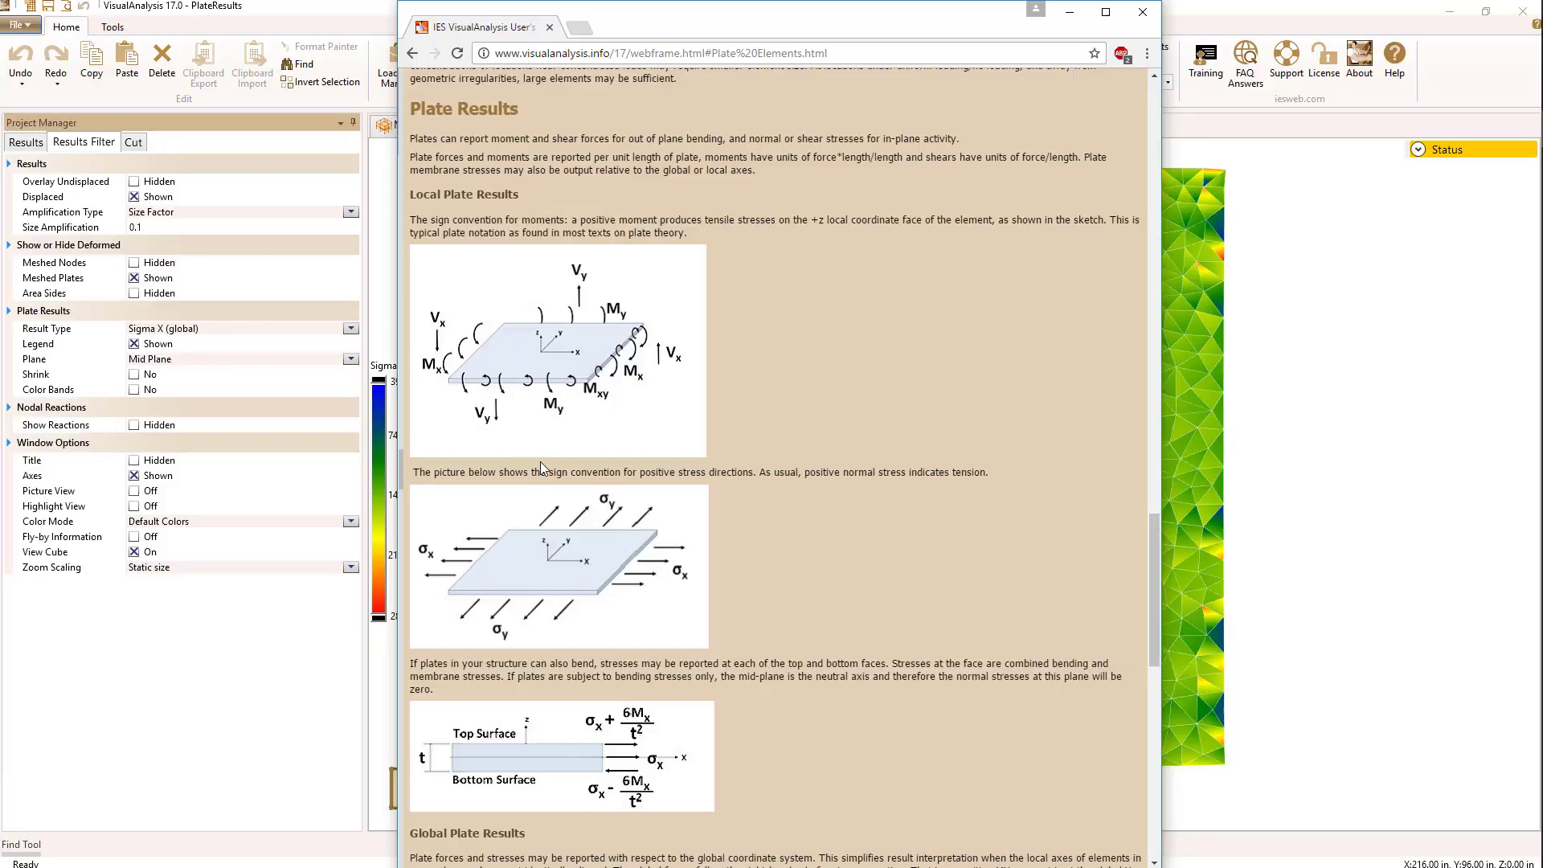
pyautogui.moveTo(655, 561)
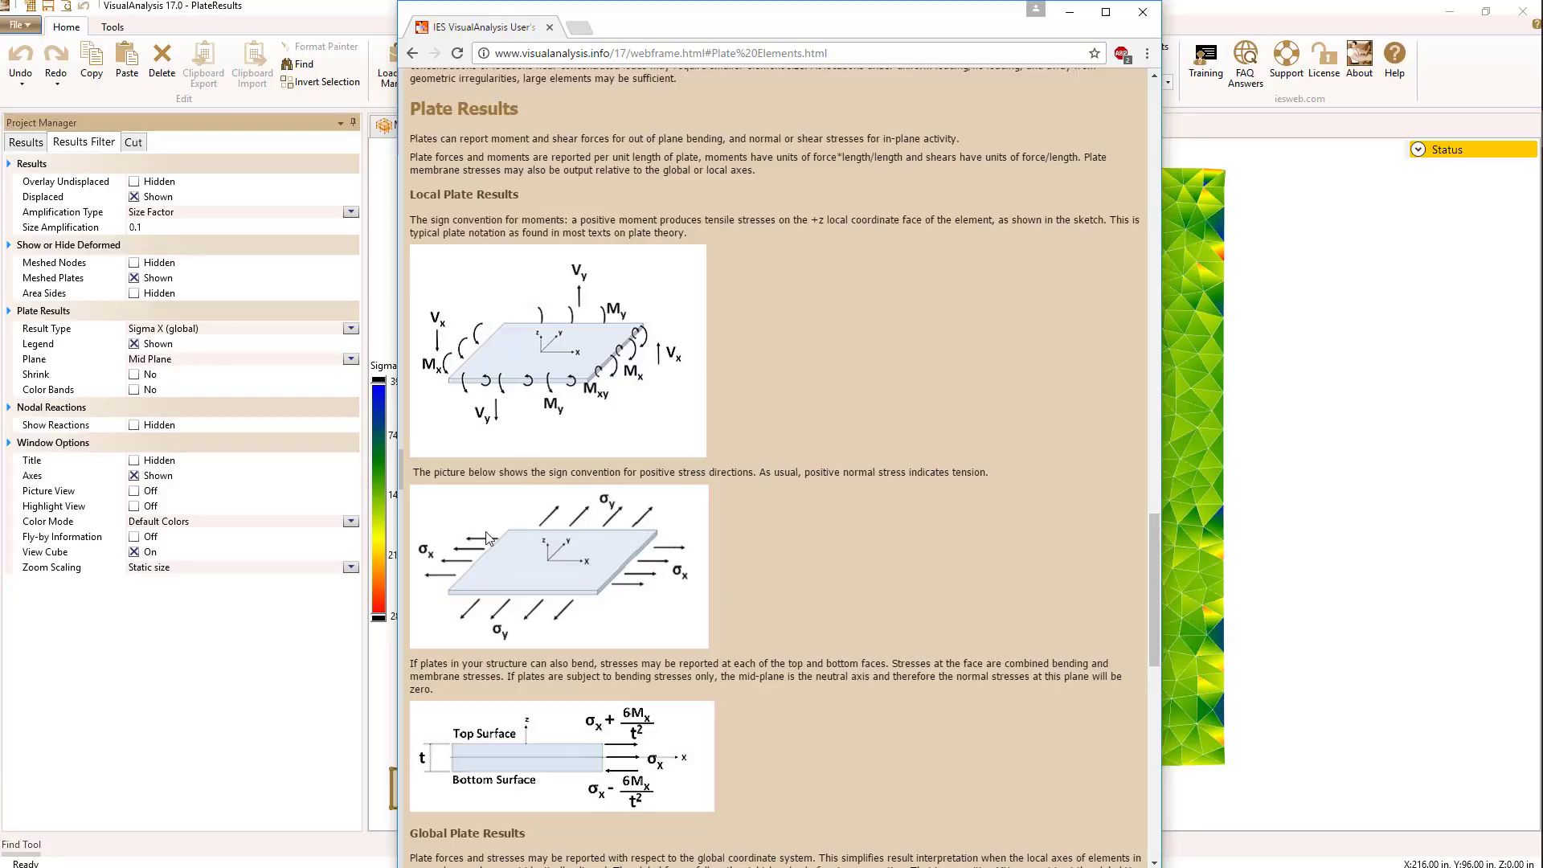
pyautogui.moveTo(601, 570)
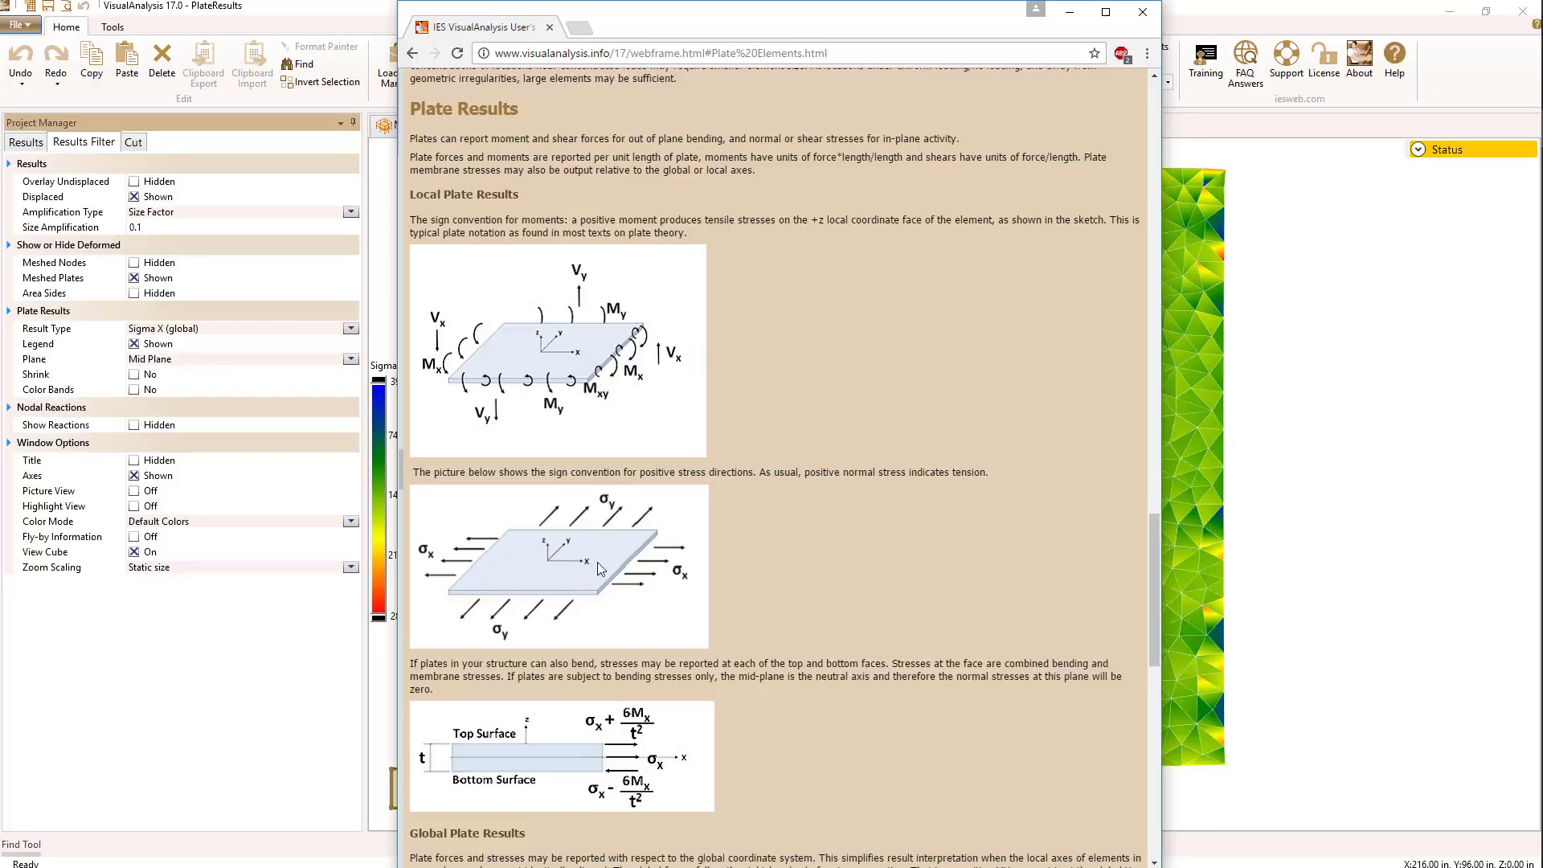
pyautogui.moveTo(798, 429)
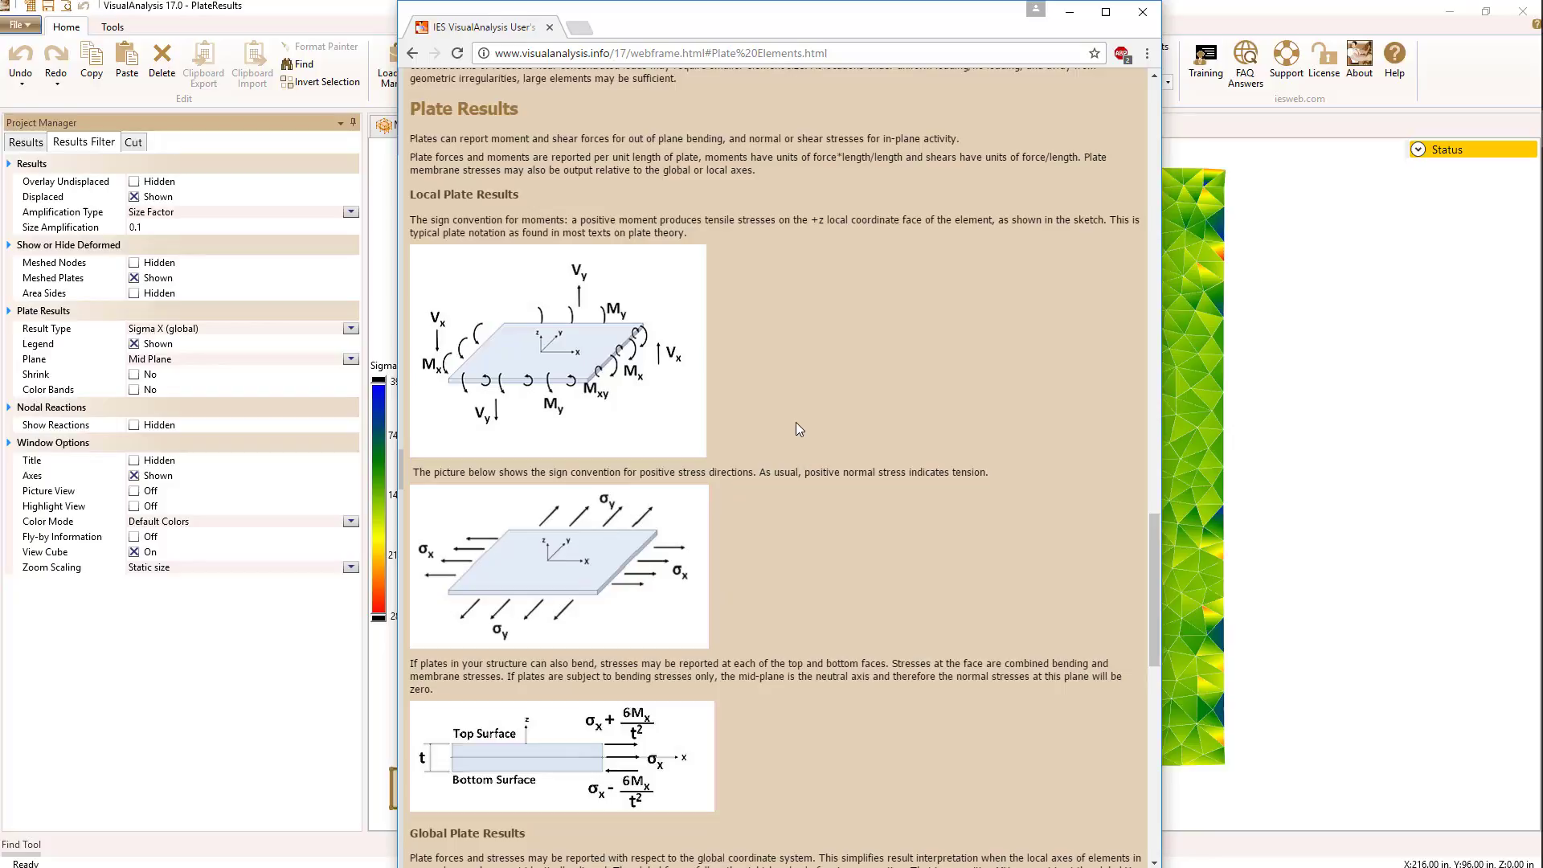
pyautogui.moveTo(676, 421)
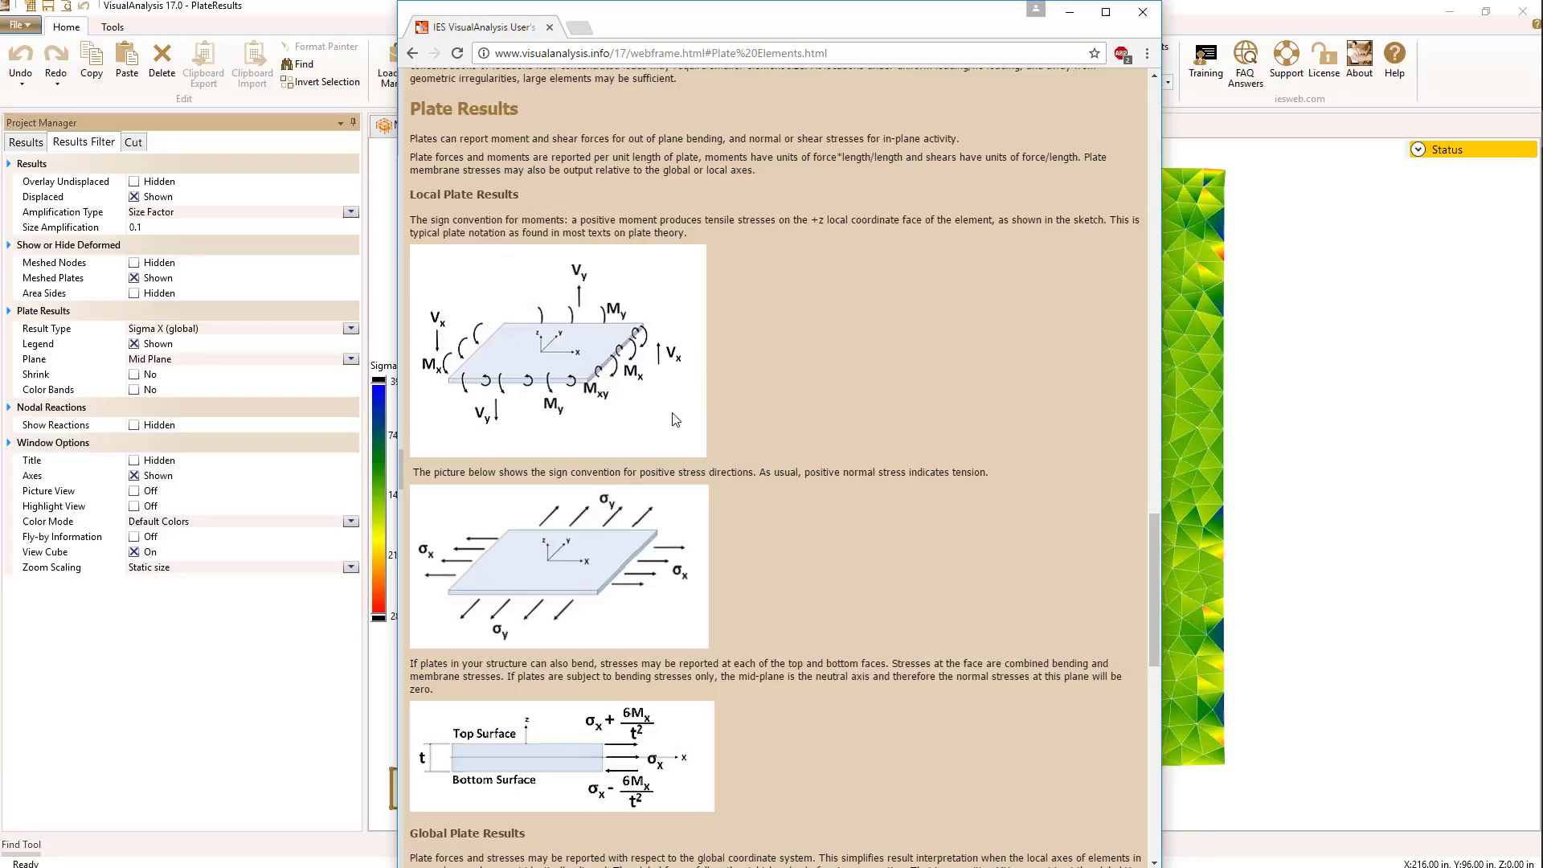
pyautogui.moveTo(619, 327)
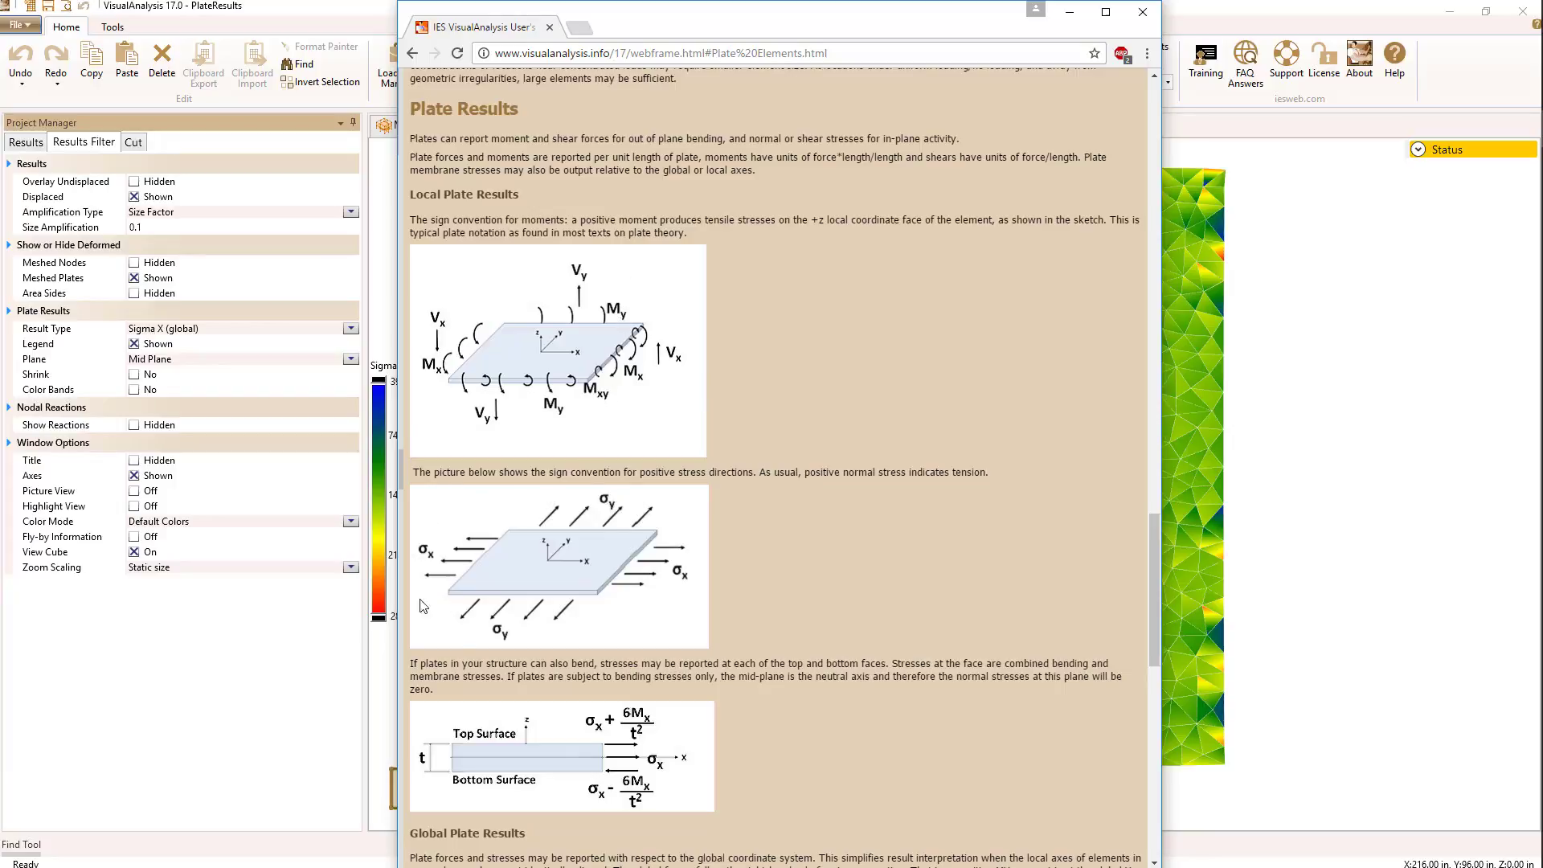
pyautogui.moveTo(523, 631)
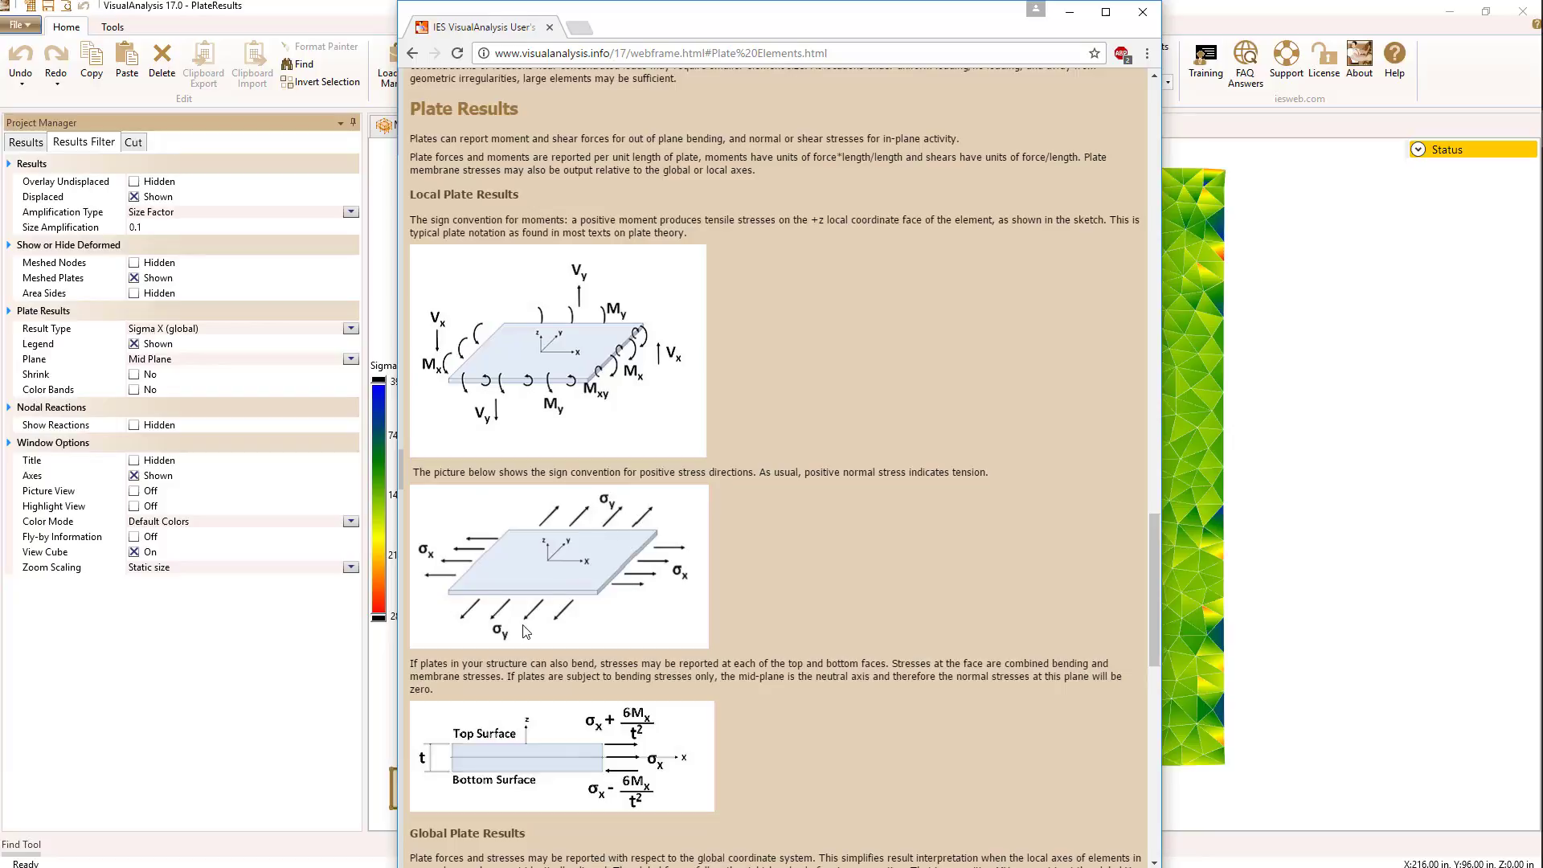
pyautogui.moveTo(799, 499)
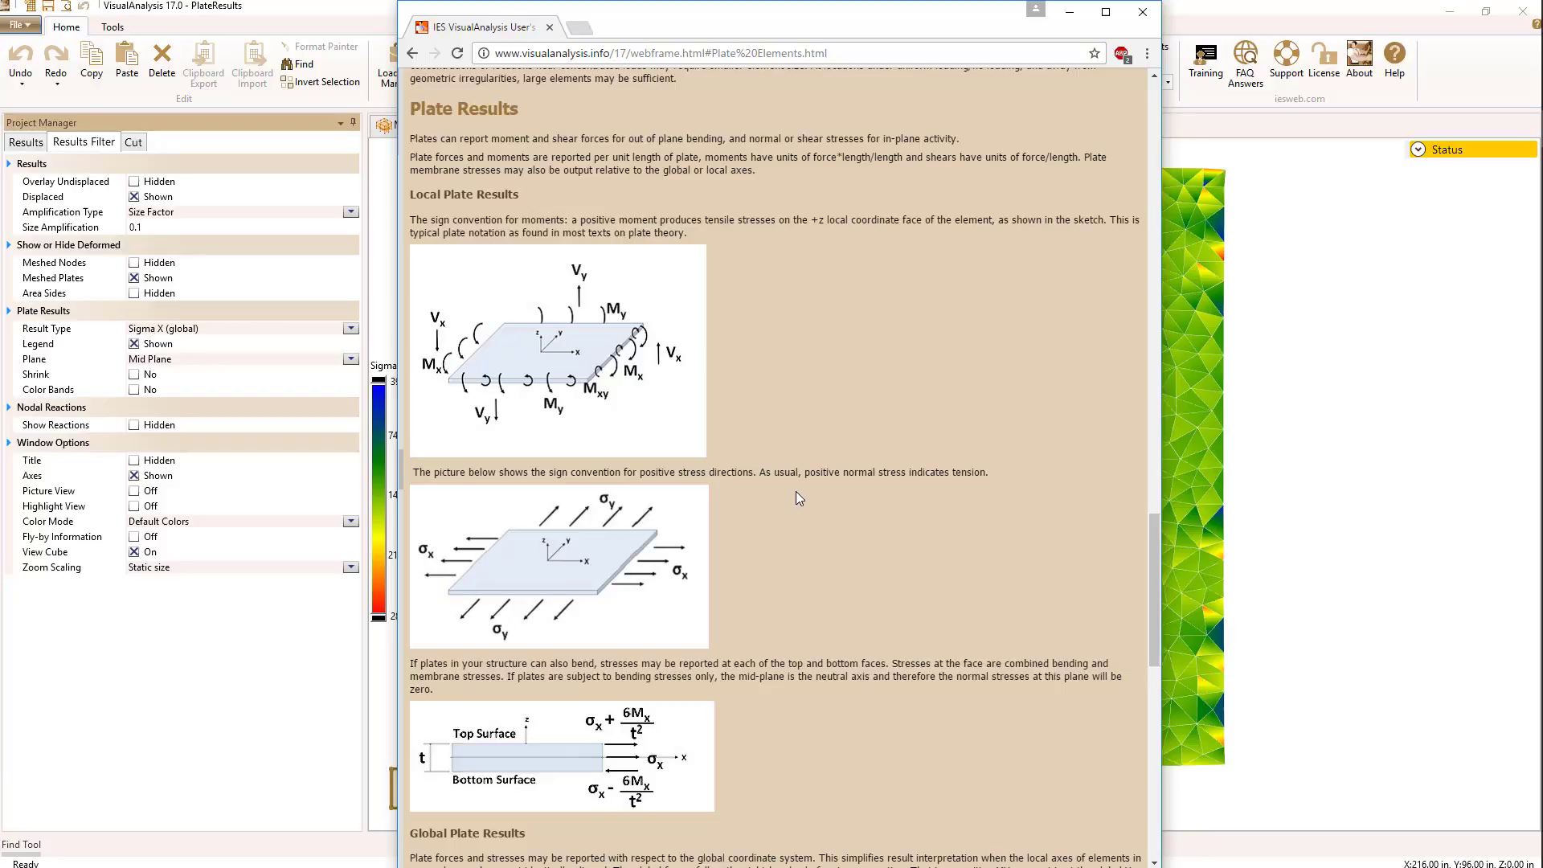
pyautogui.moveTo(823, 552)
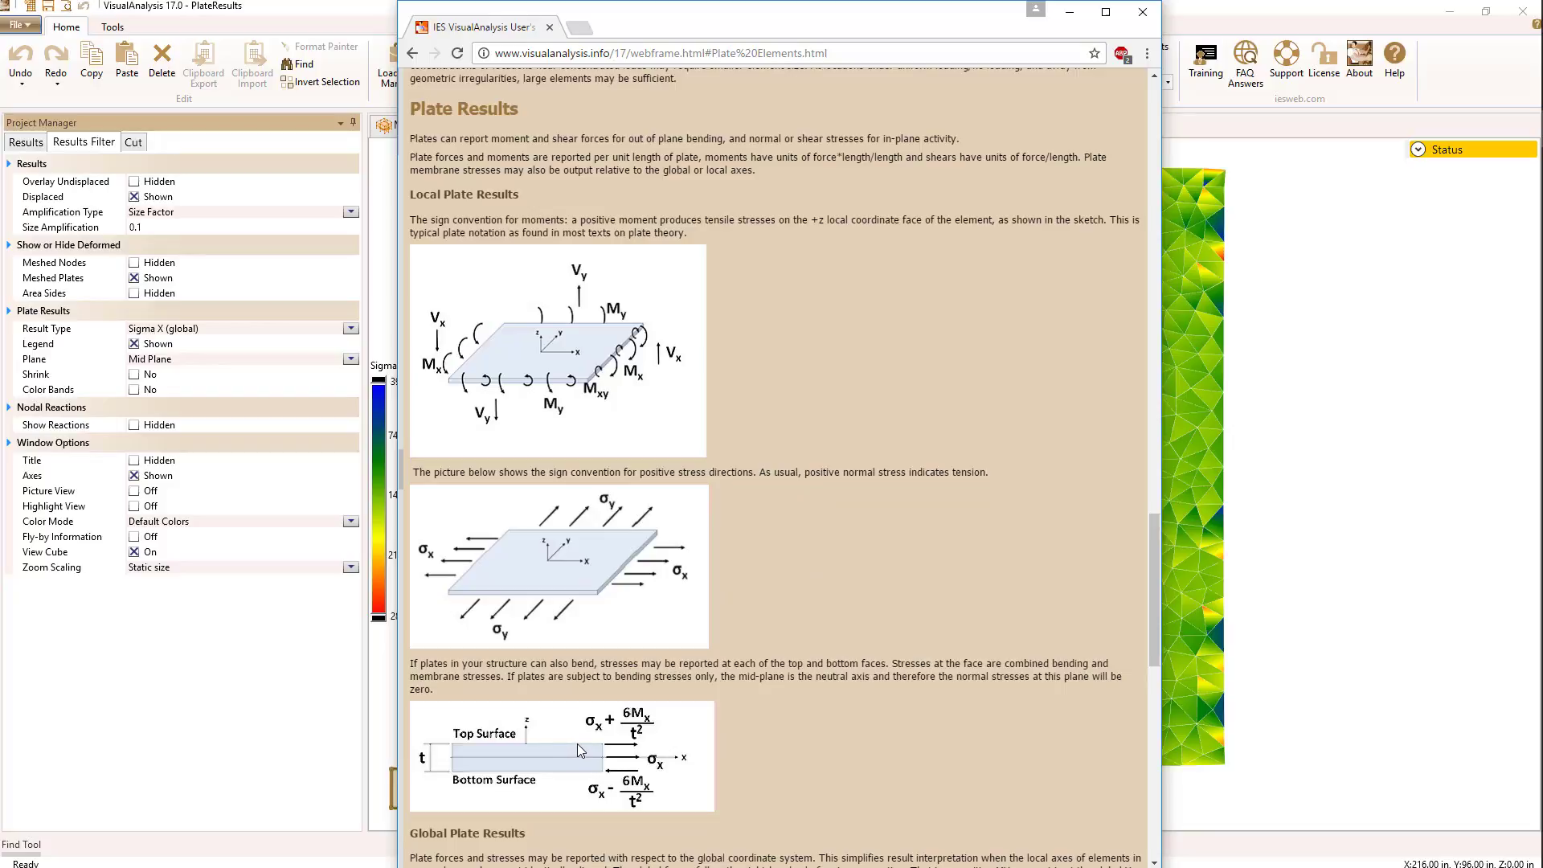
pyautogui.moveTo(614, 758)
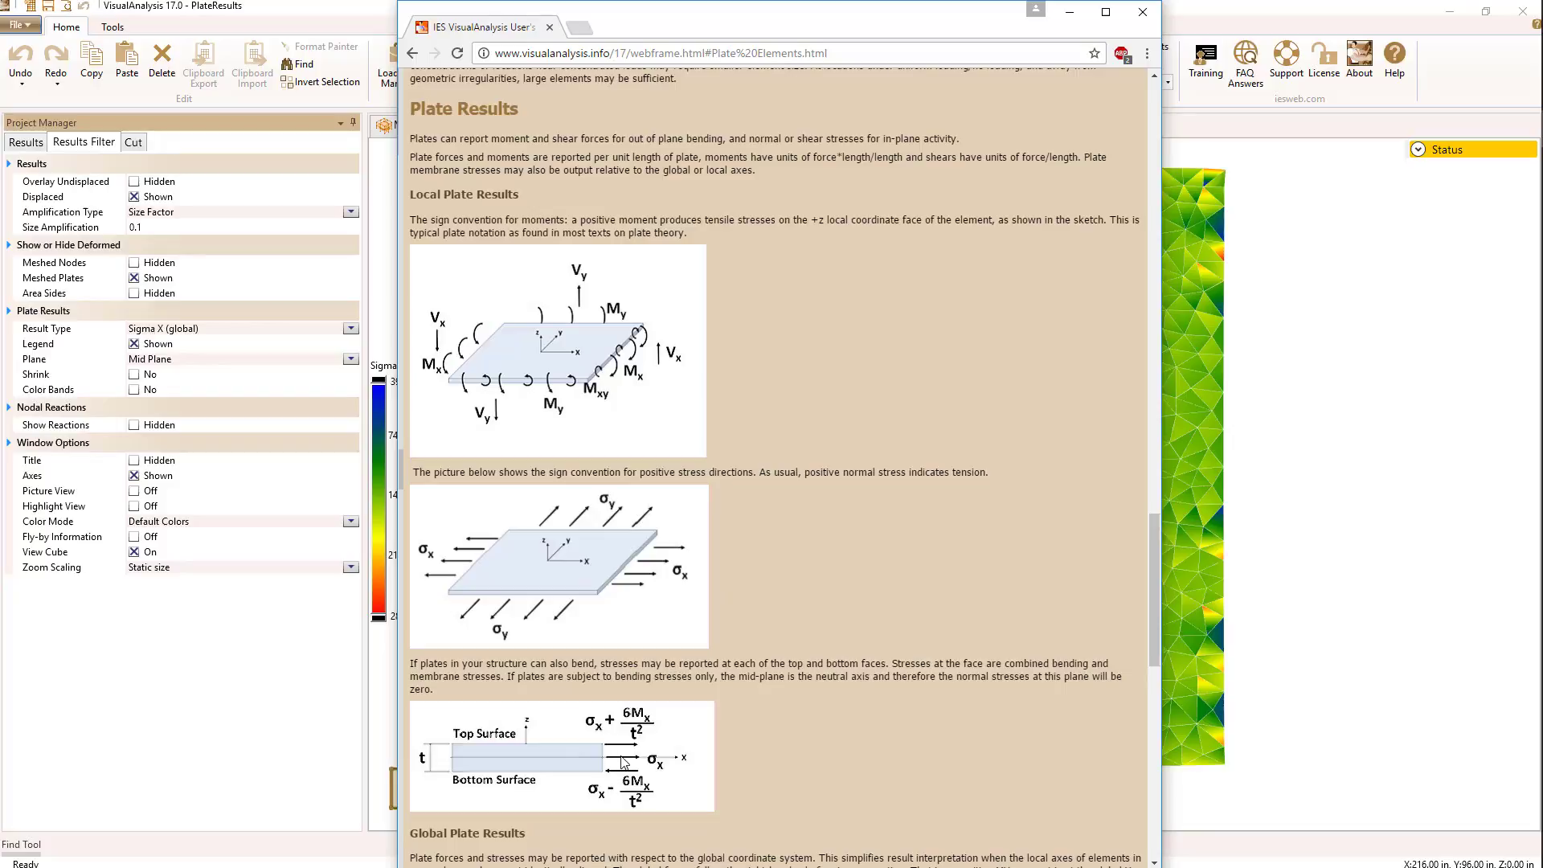
pyautogui.moveTo(496, 758)
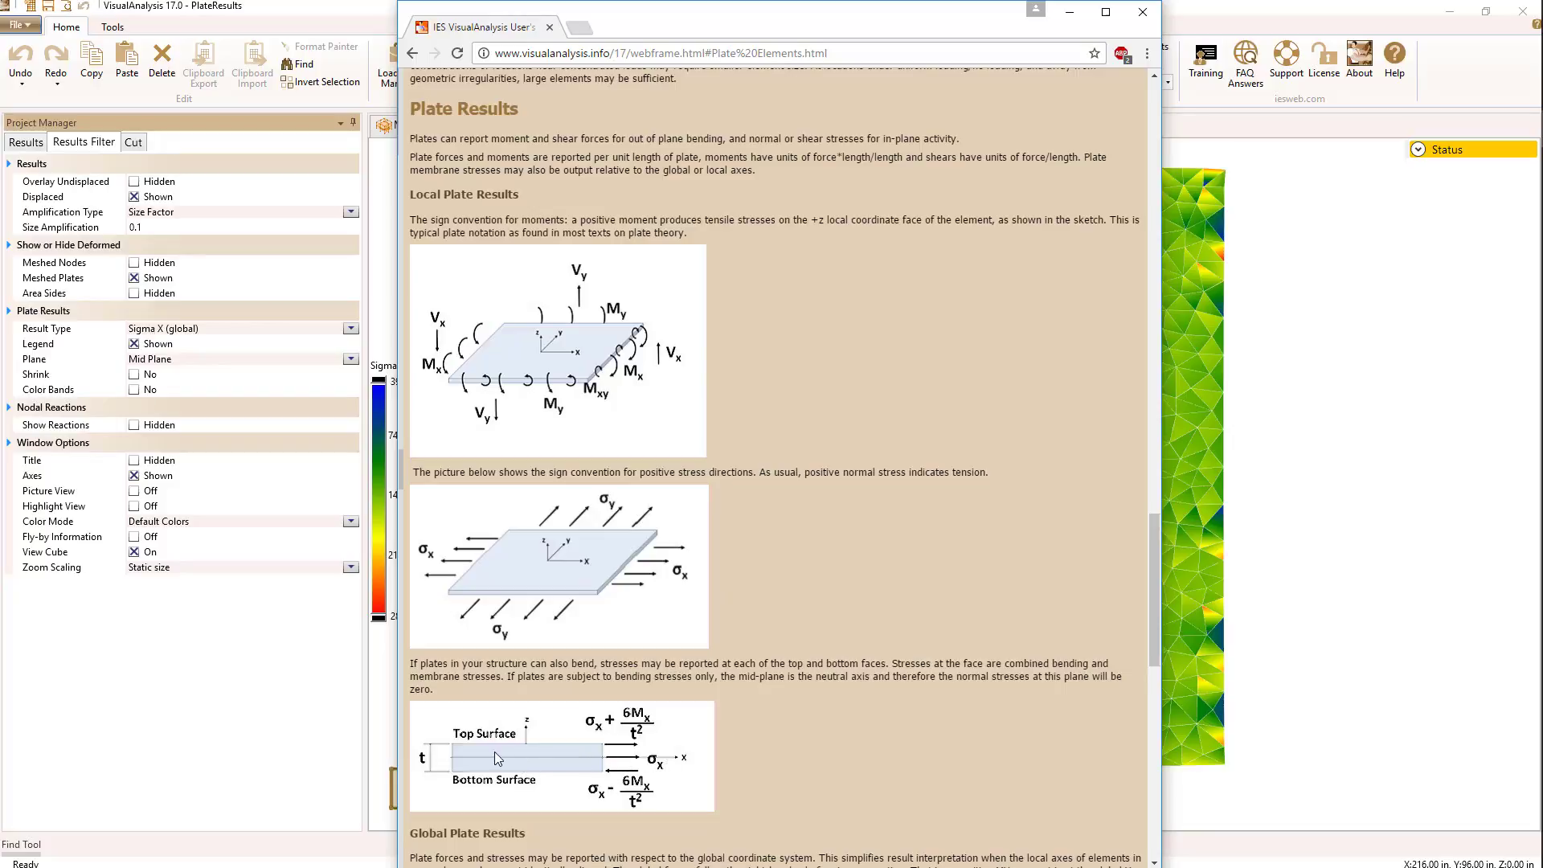
pyautogui.moveTo(503, 733)
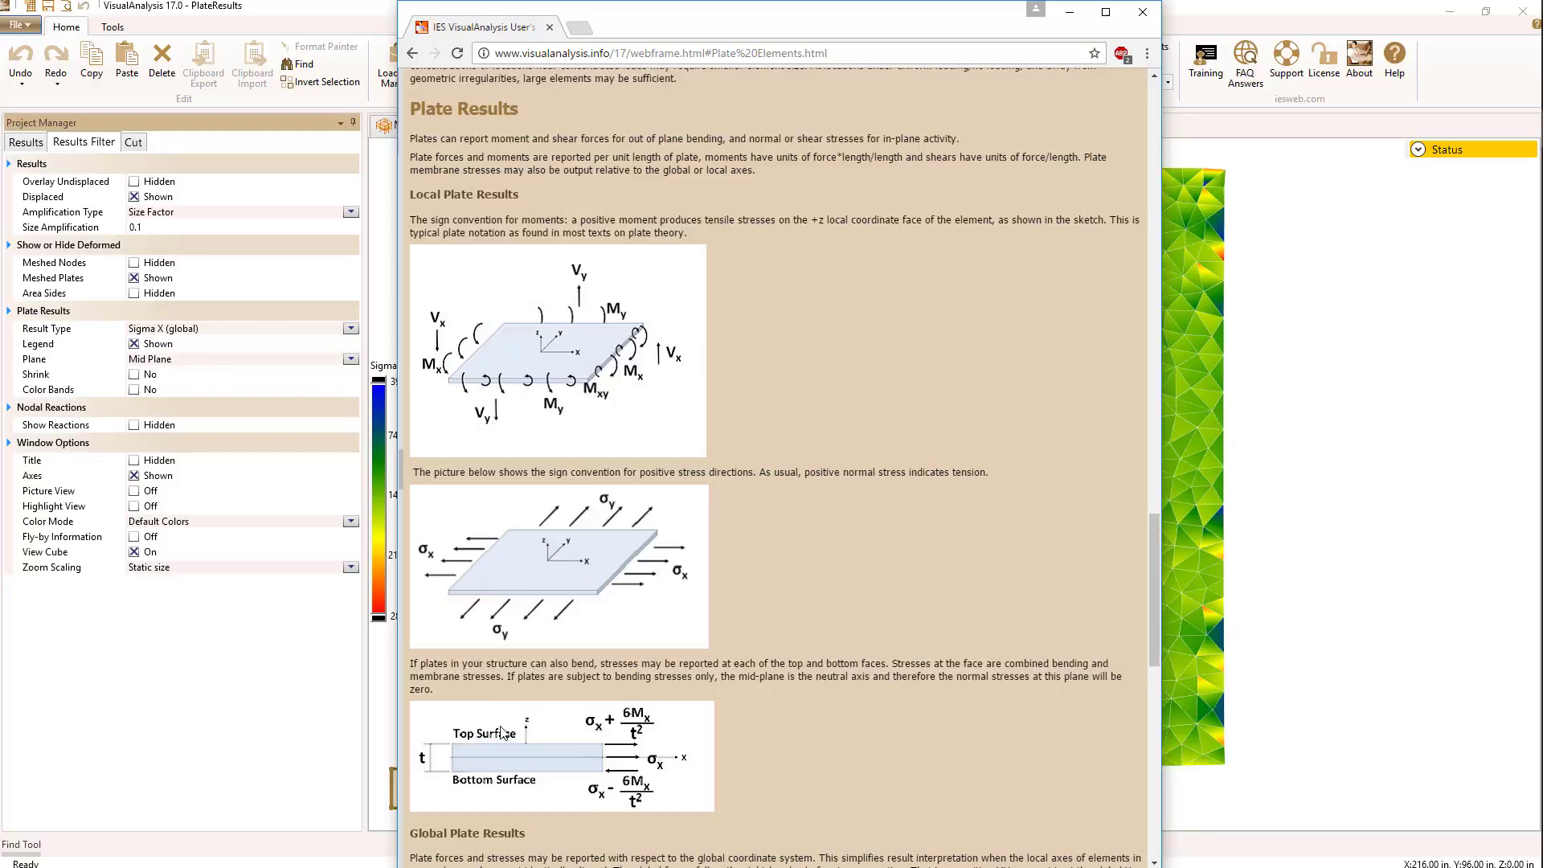
pyautogui.moveTo(795, 634)
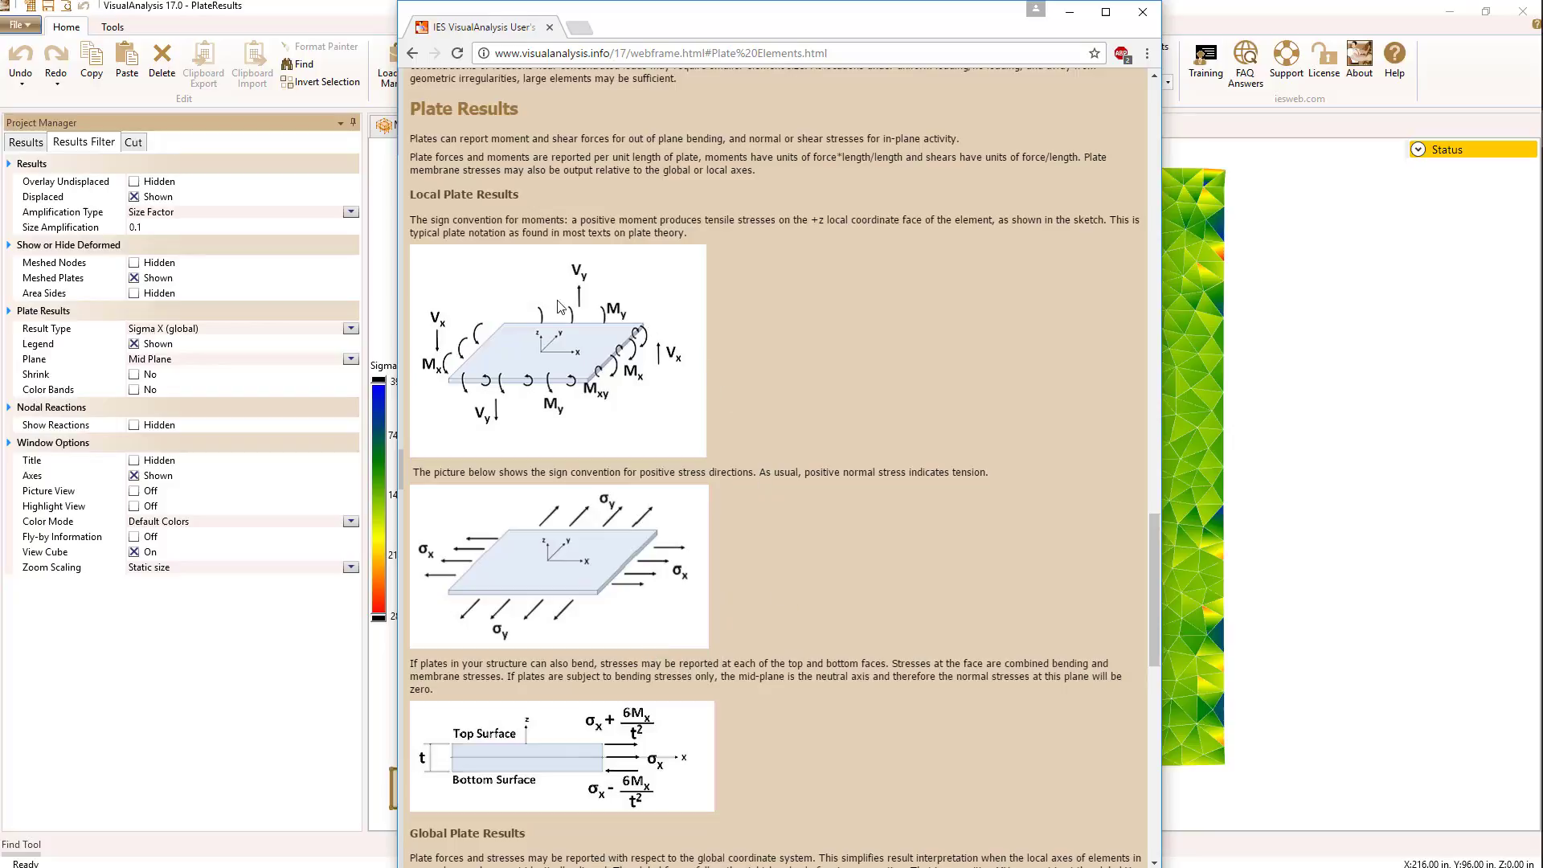
pyautogui.moveTo(641, 38)
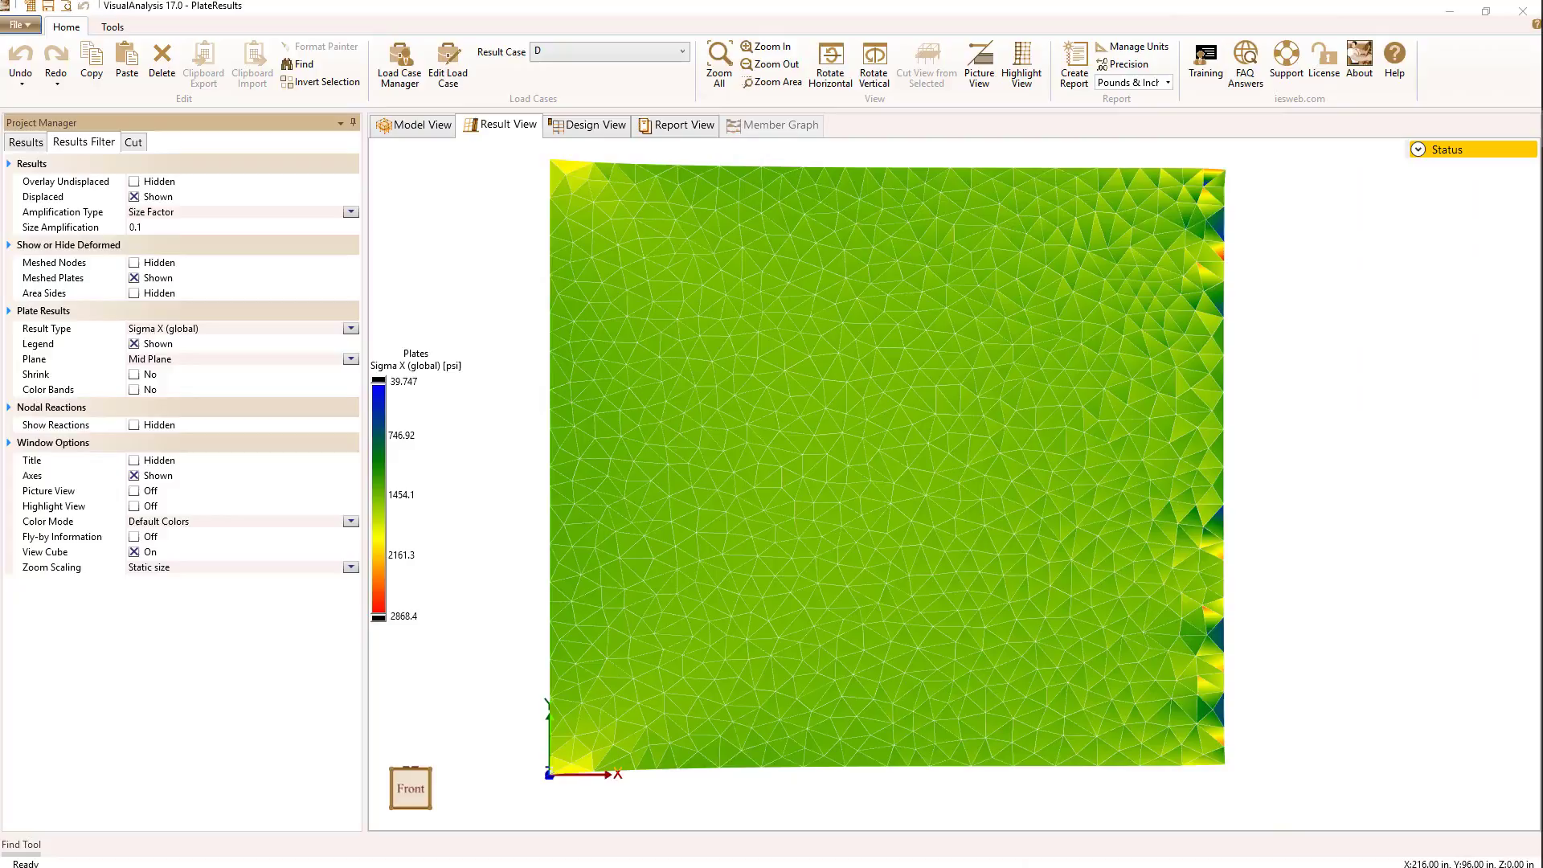
pyautogui.moveTo(448, 287)
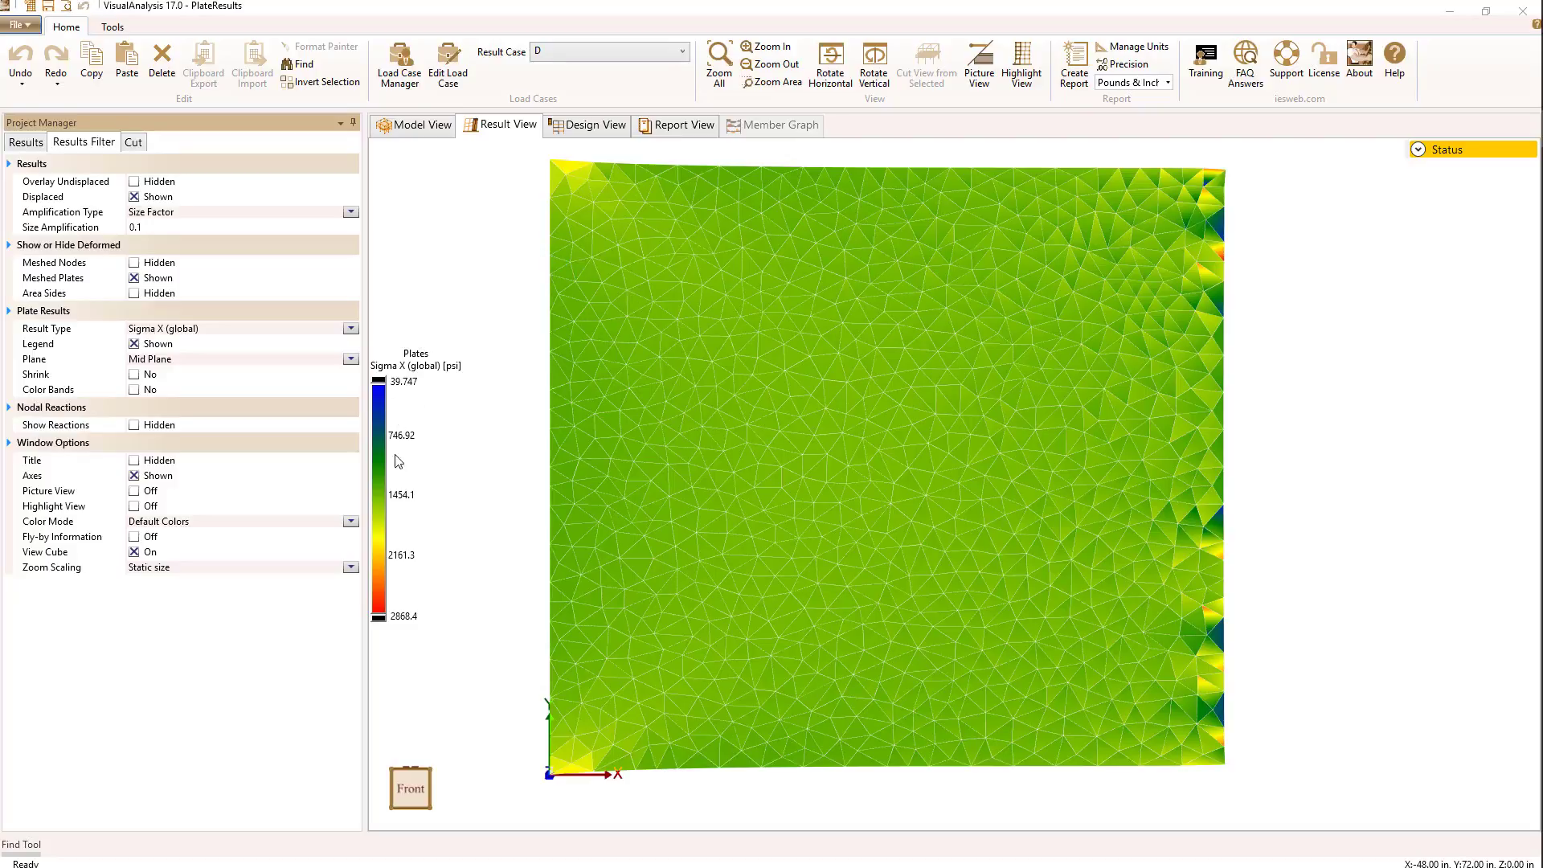
pyautogui.moveTo(483, 381)
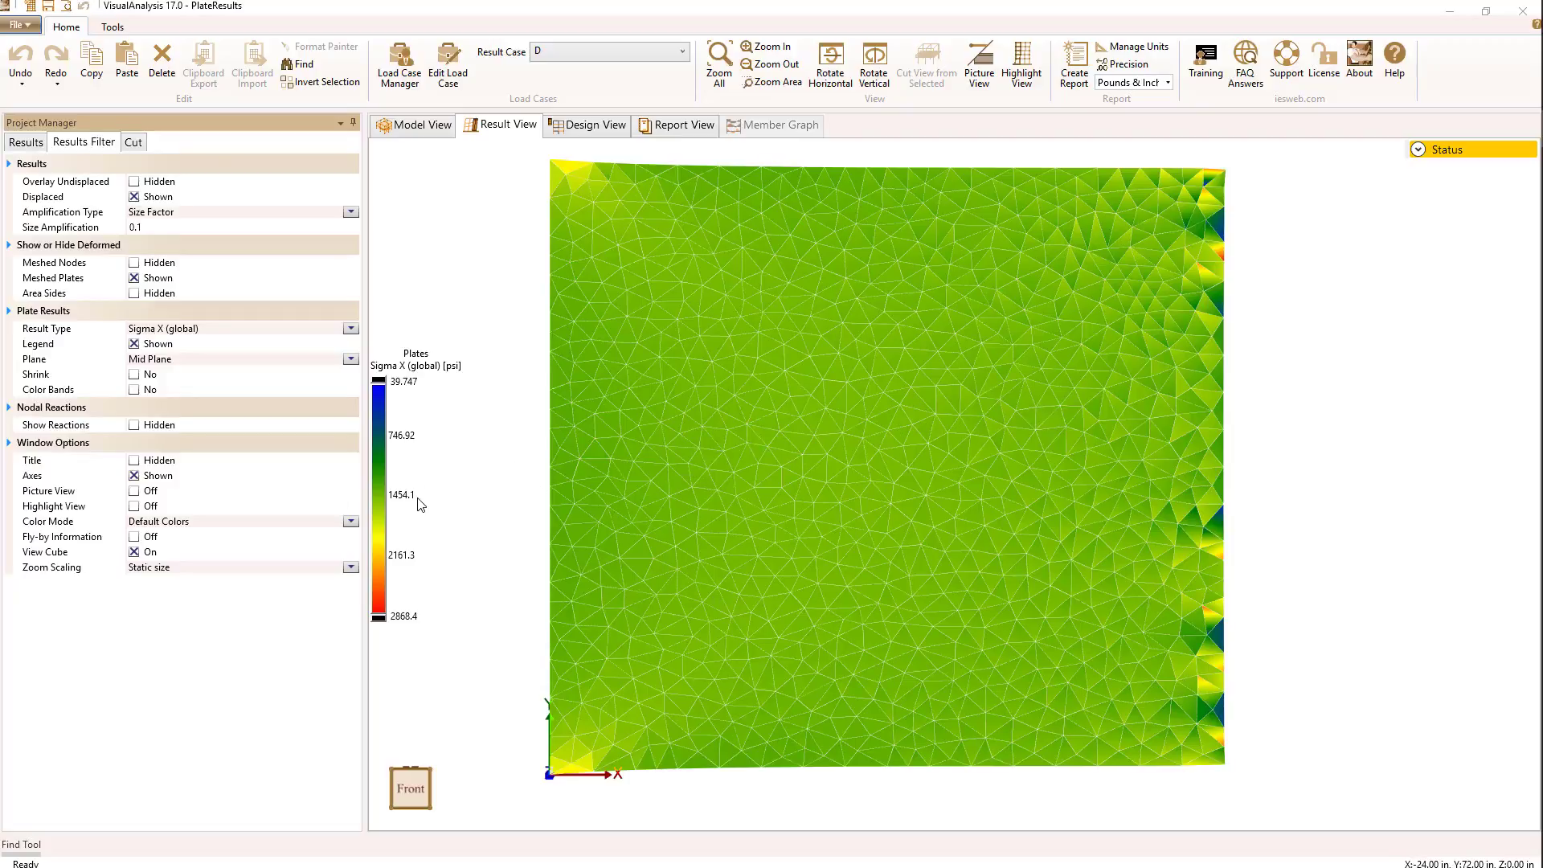
pyautogui.moveTo(451, 379)
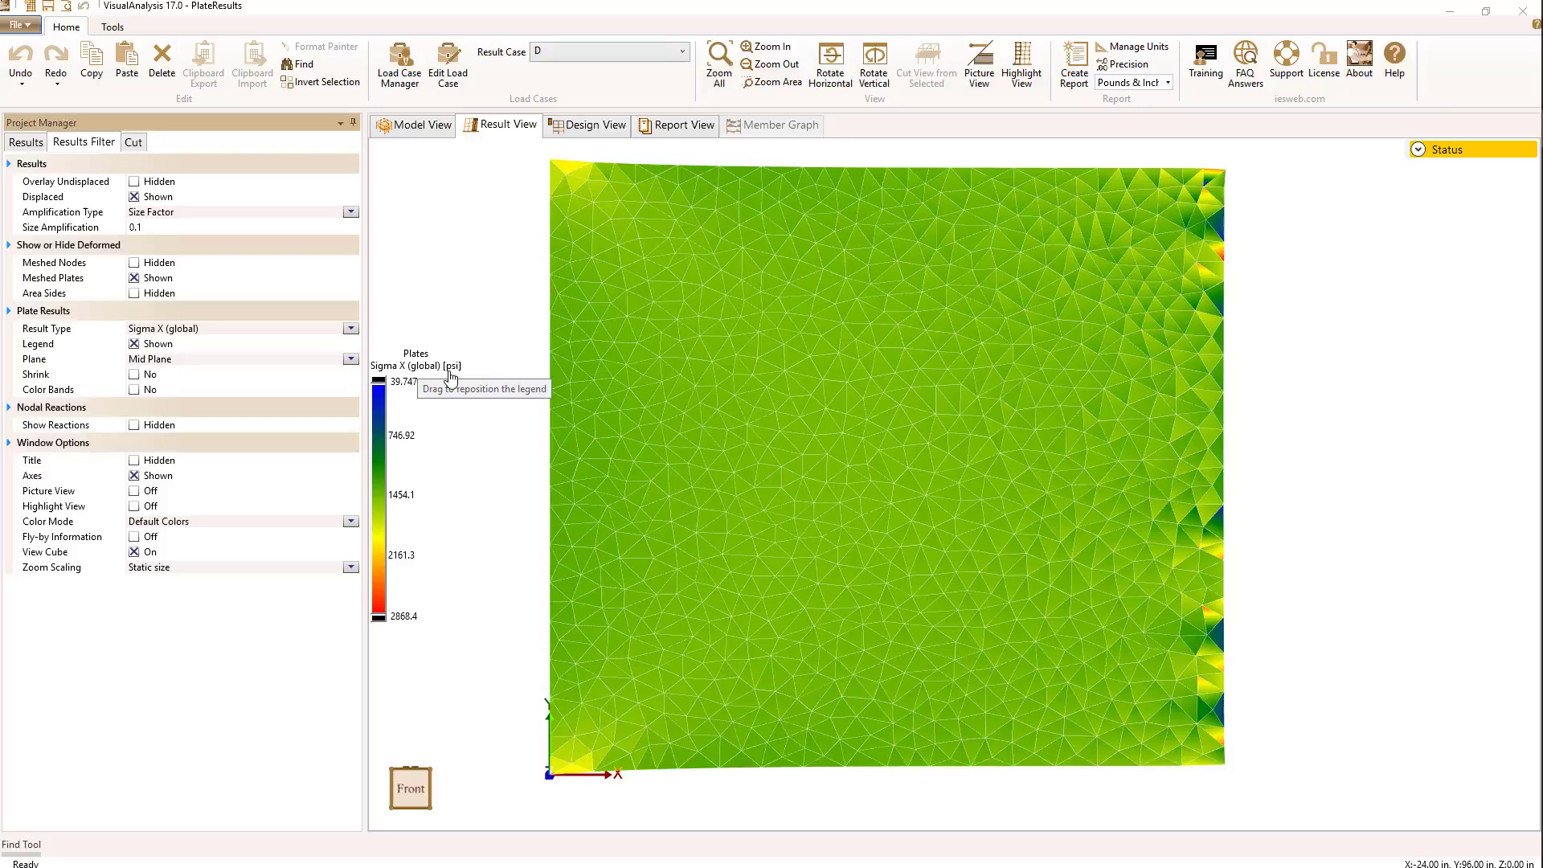
pyautogui.moveTo(483, 280)
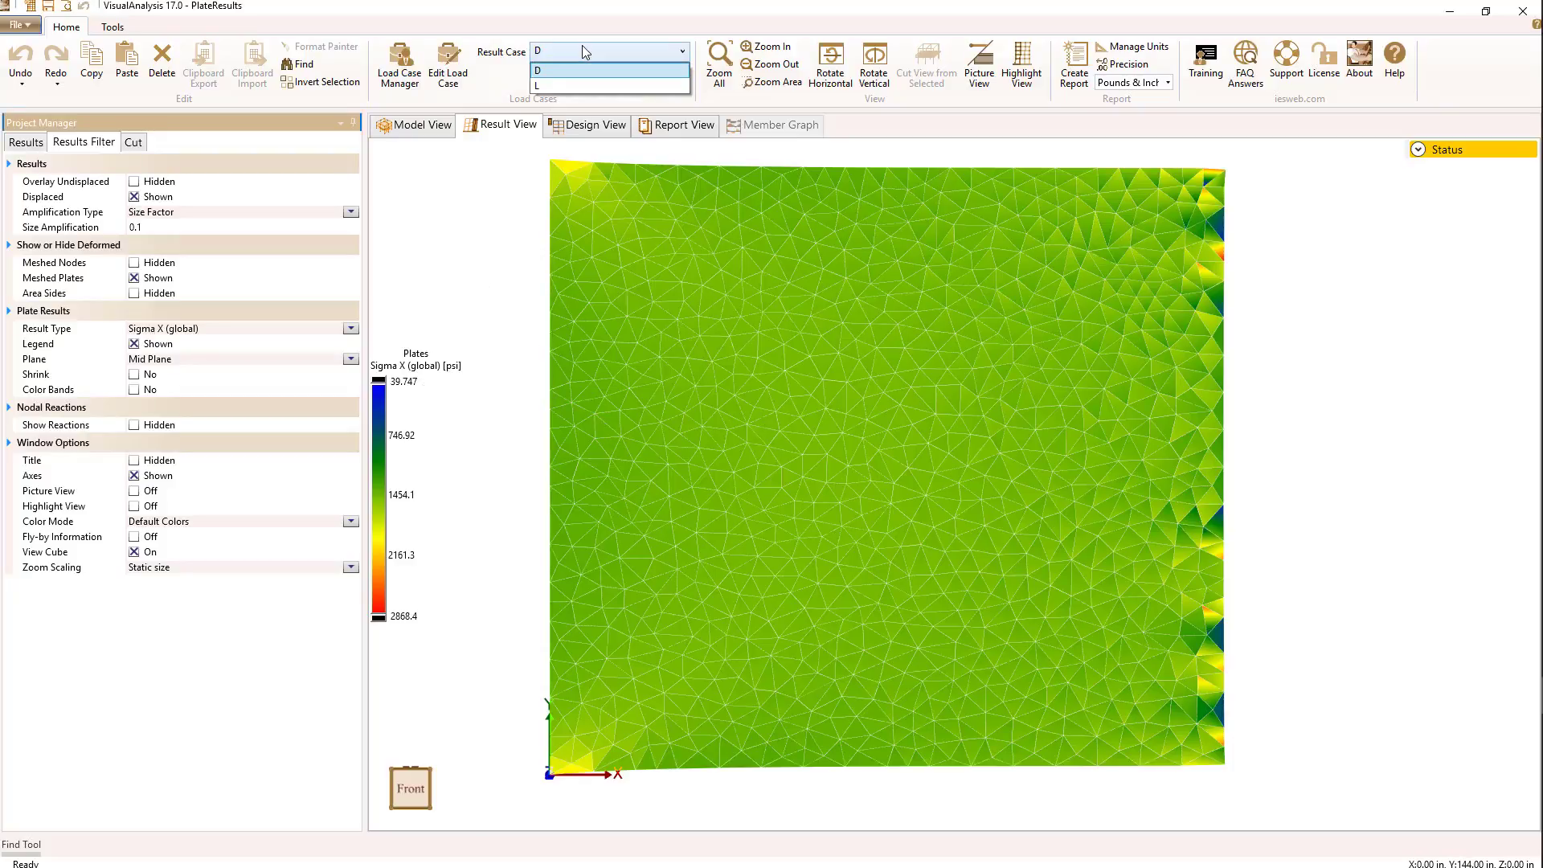
# Show live load case L results and open the plate Result Type list.
pyautogui.click(536, 86)
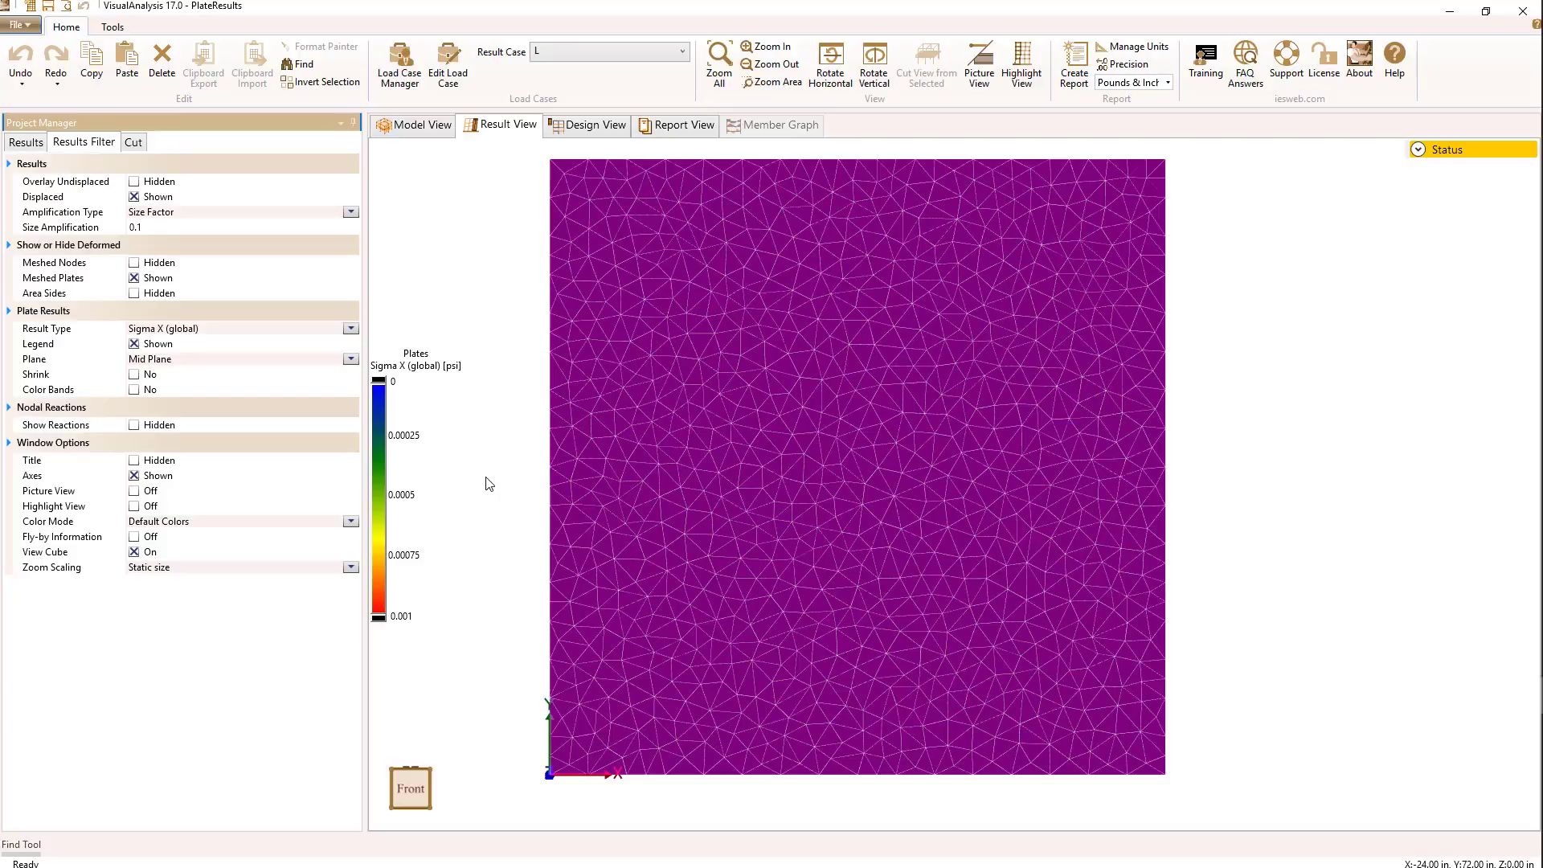
pyautogui.moveTo(508, 185)
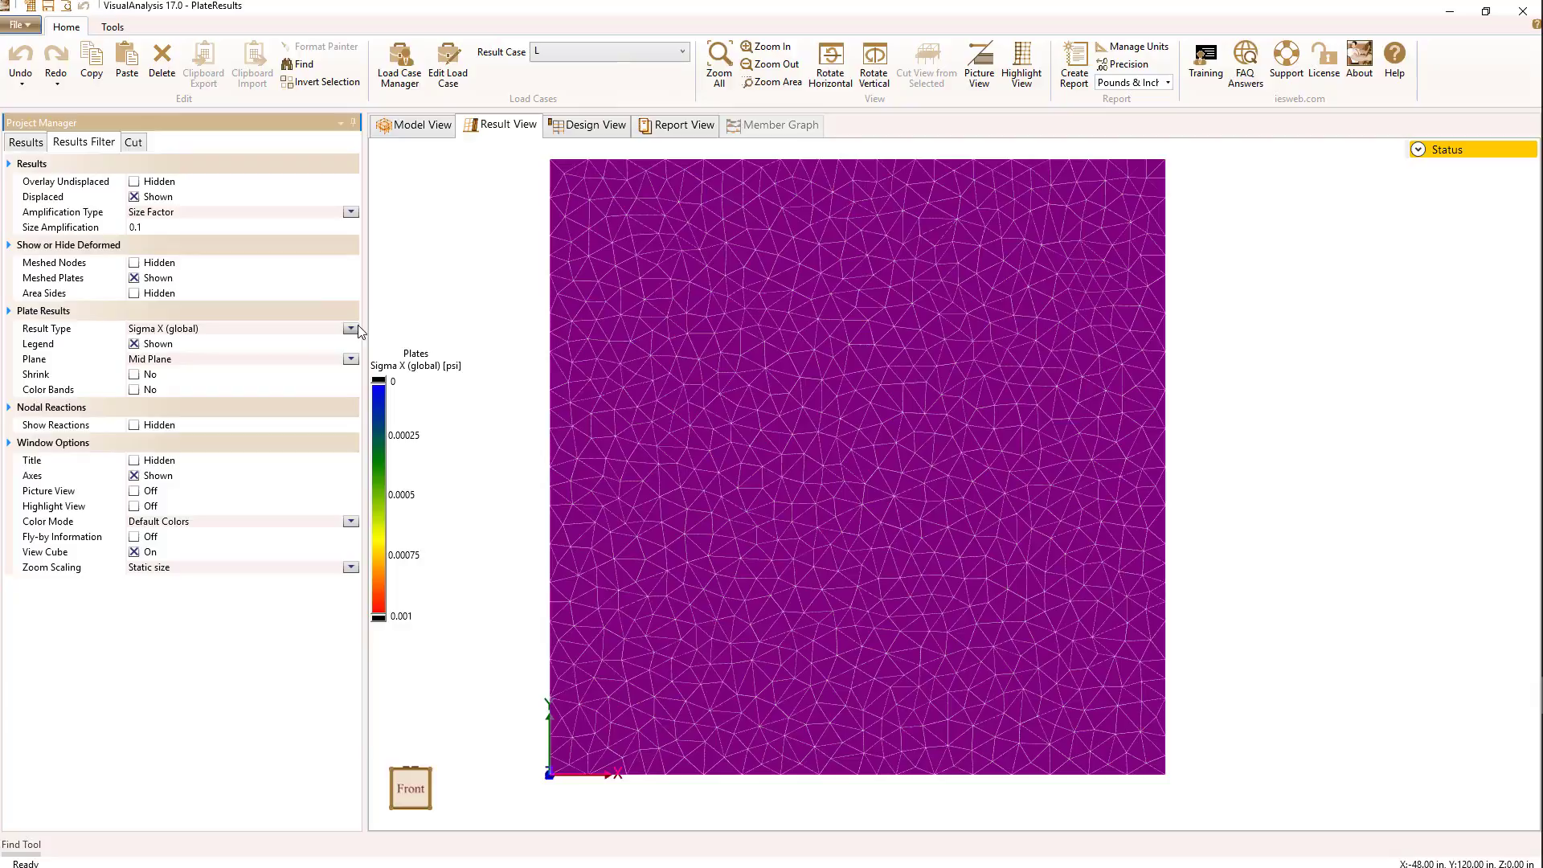
pyautogui.click(351, 329)
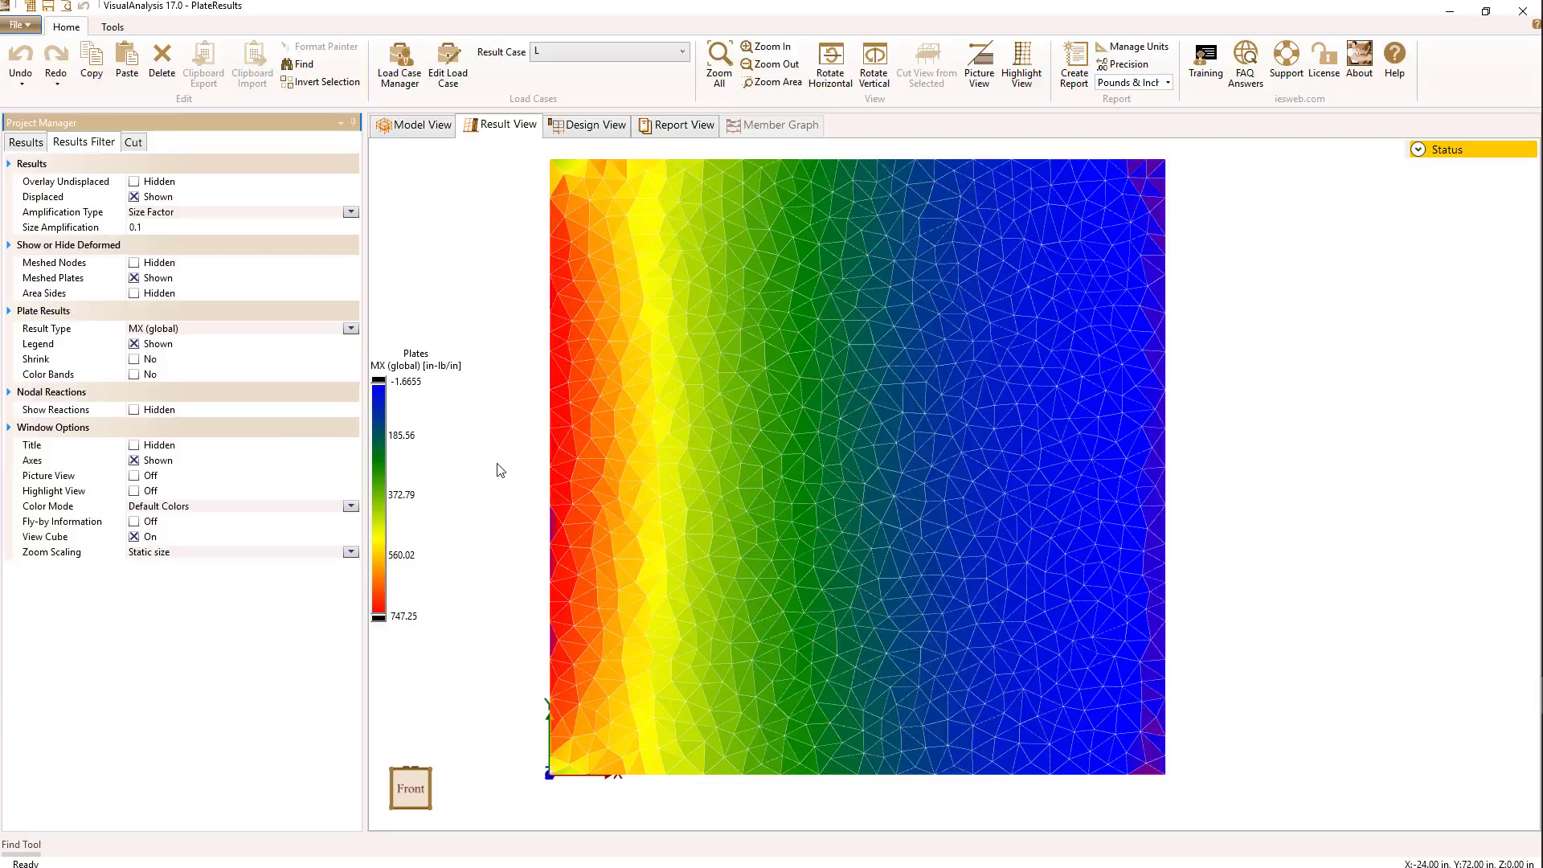
pyautogui.moveTo(565, 459)
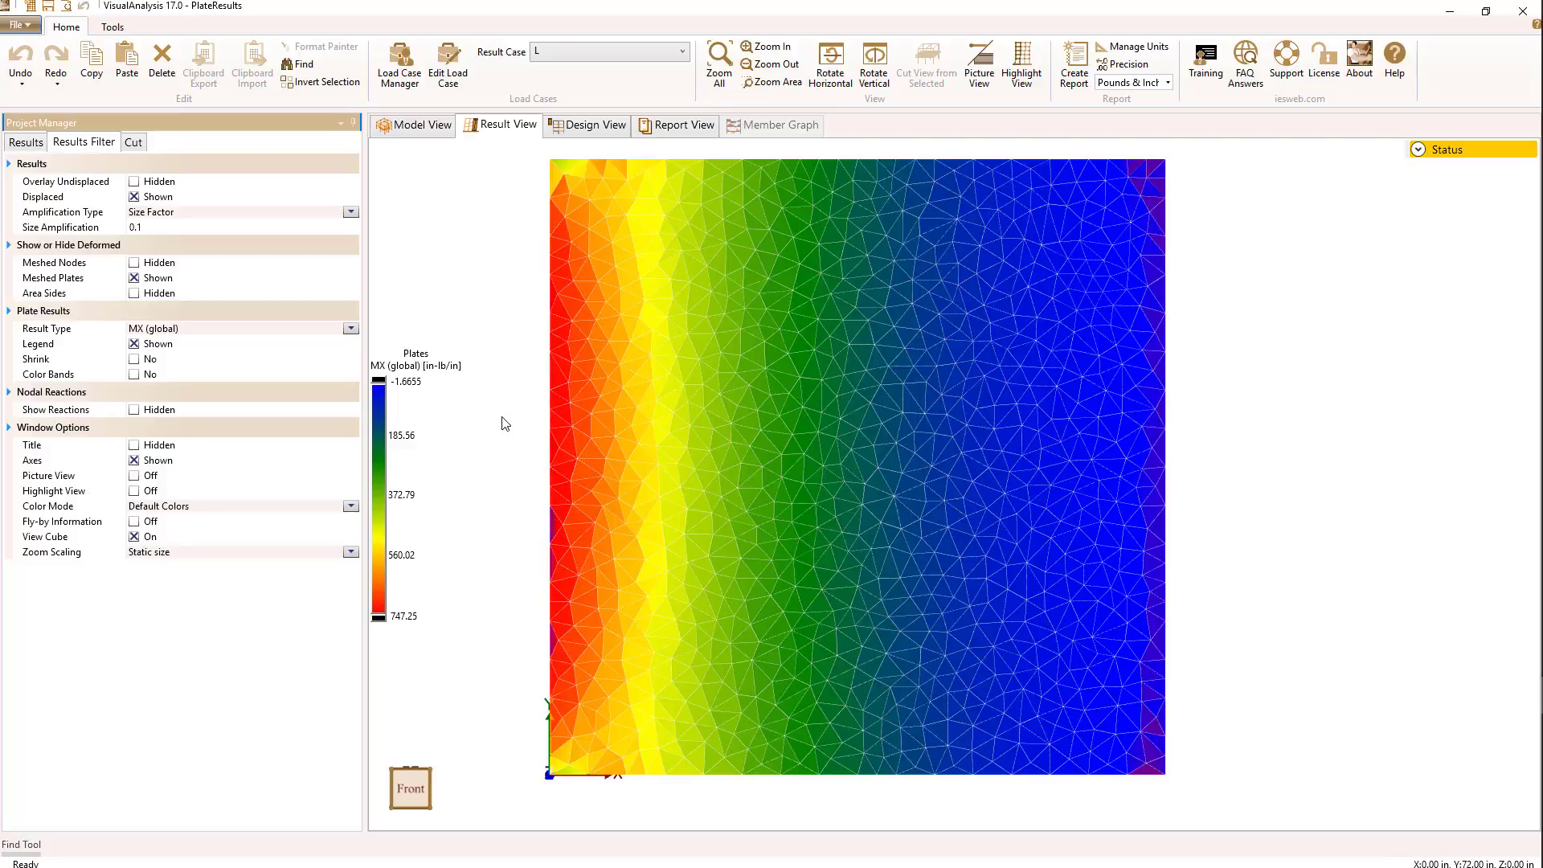
pyautogui.moveTo(500, 407)
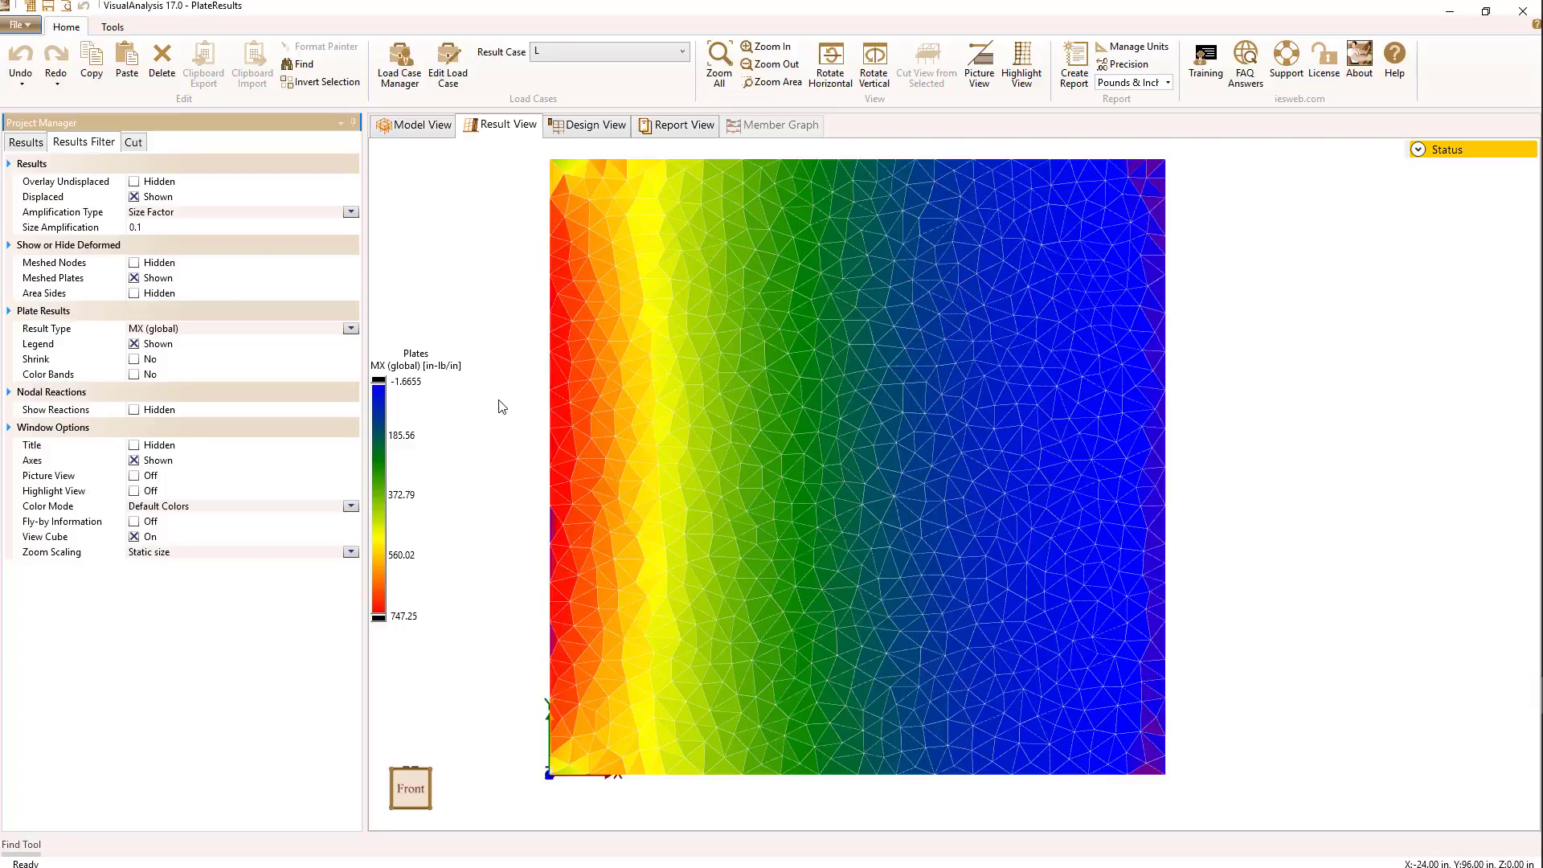
pyautogui.moveTo(168, 345)
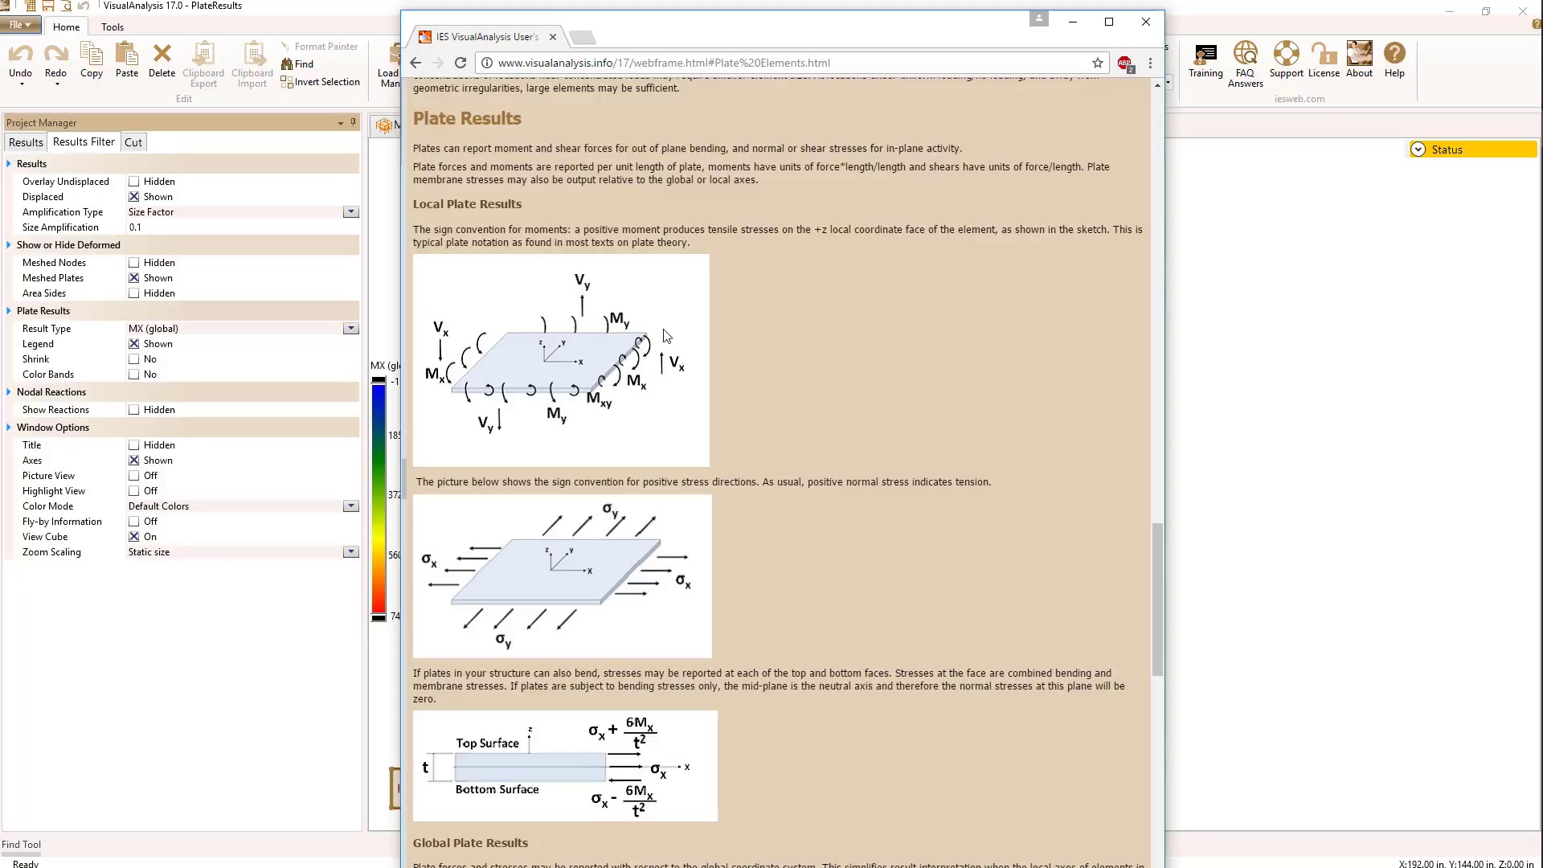
pyautogui.moveTo(618, 390)
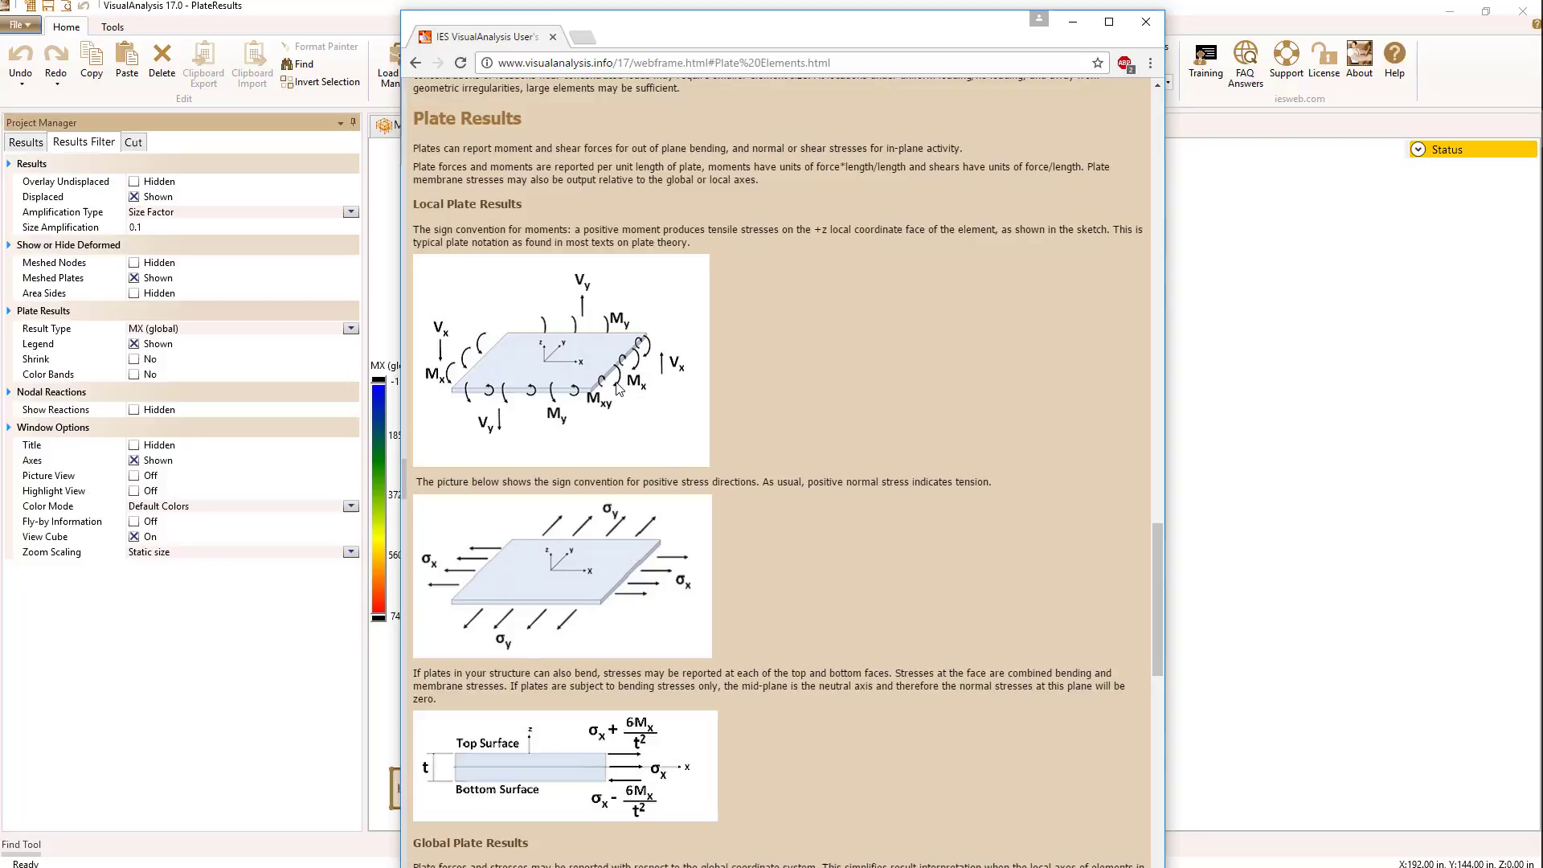
pyautogui.moveTo(548, 367)
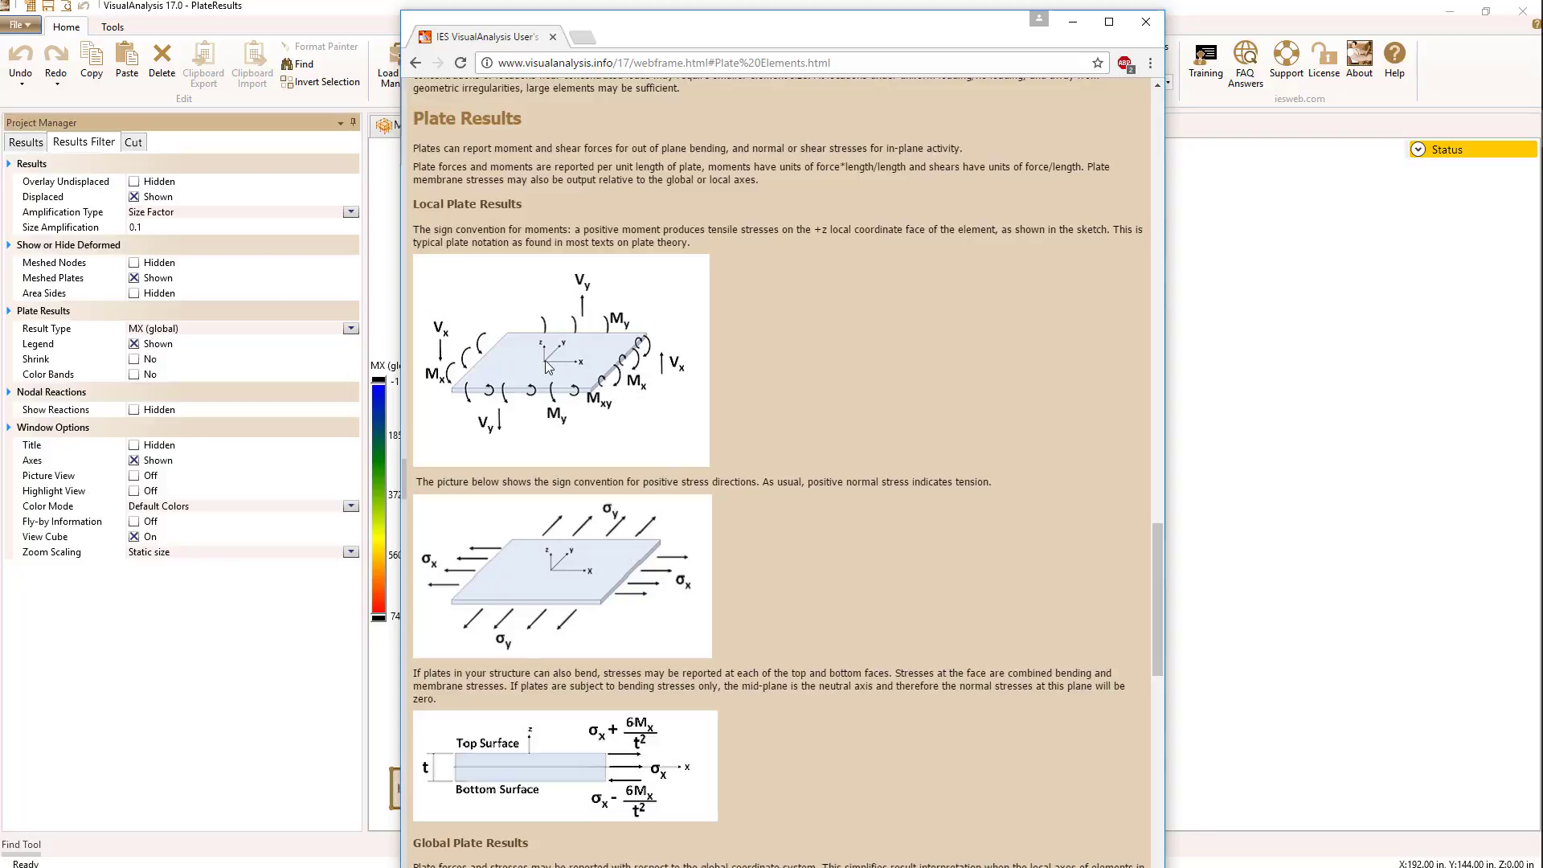
pyautogui.moveTo(553, 363)
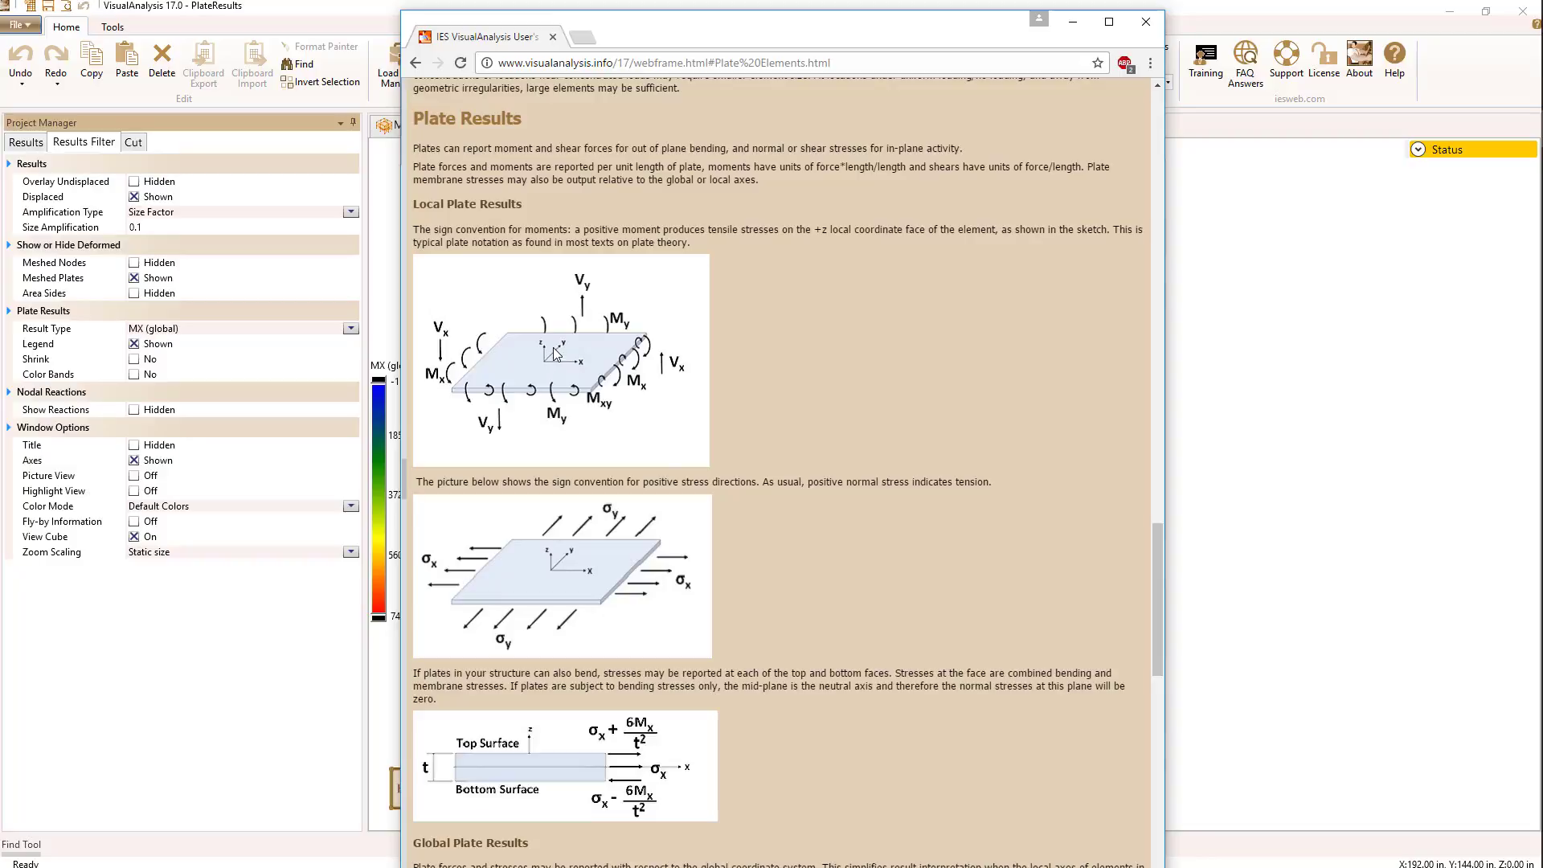
pyautogui.moveTo(530, 405)
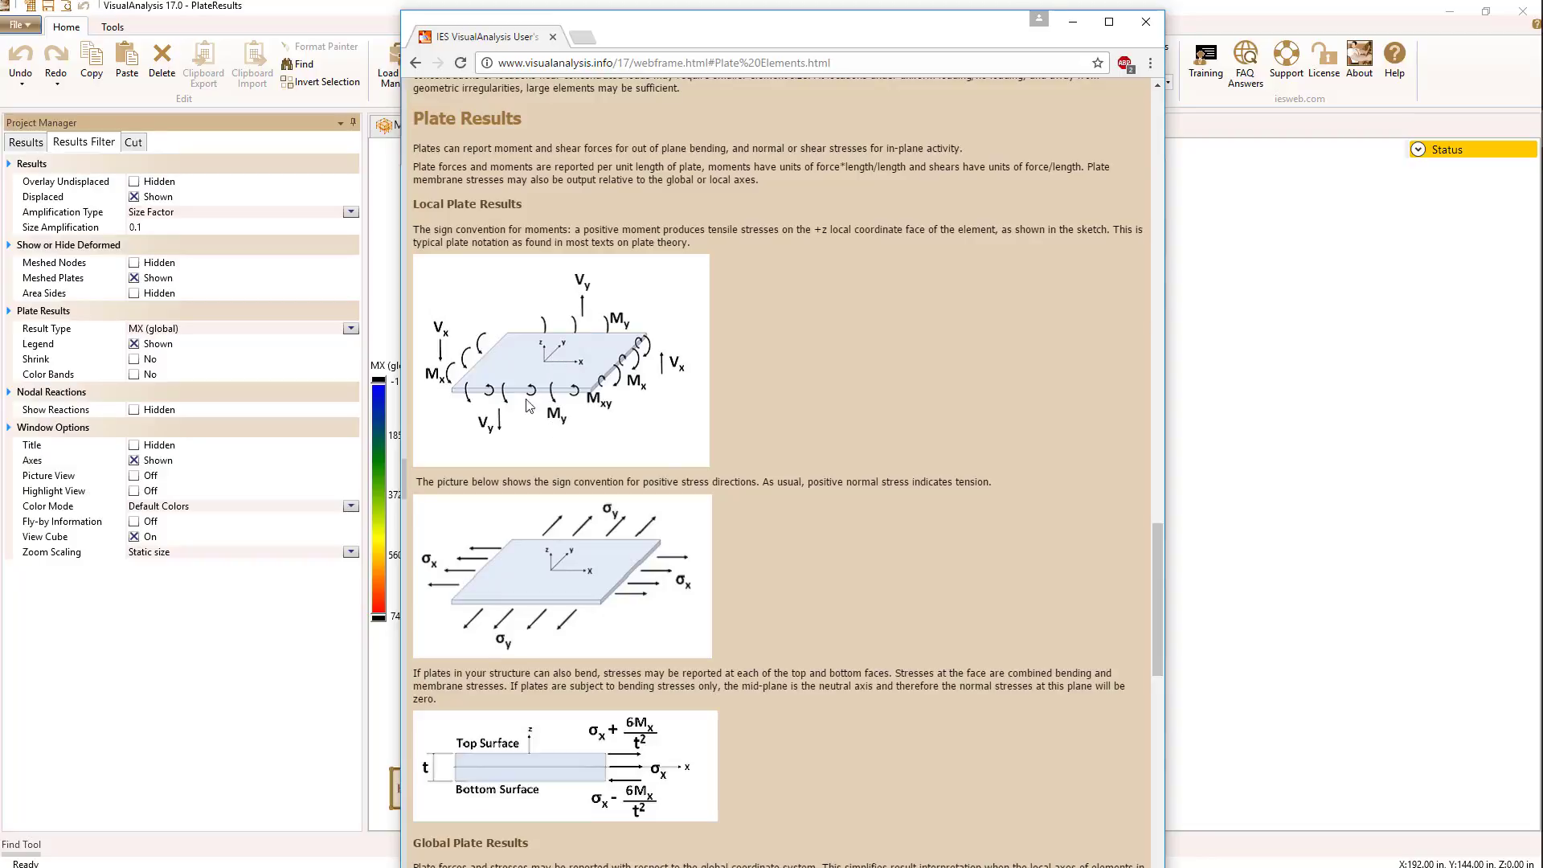
pyautogui.moveTo(569, 367)
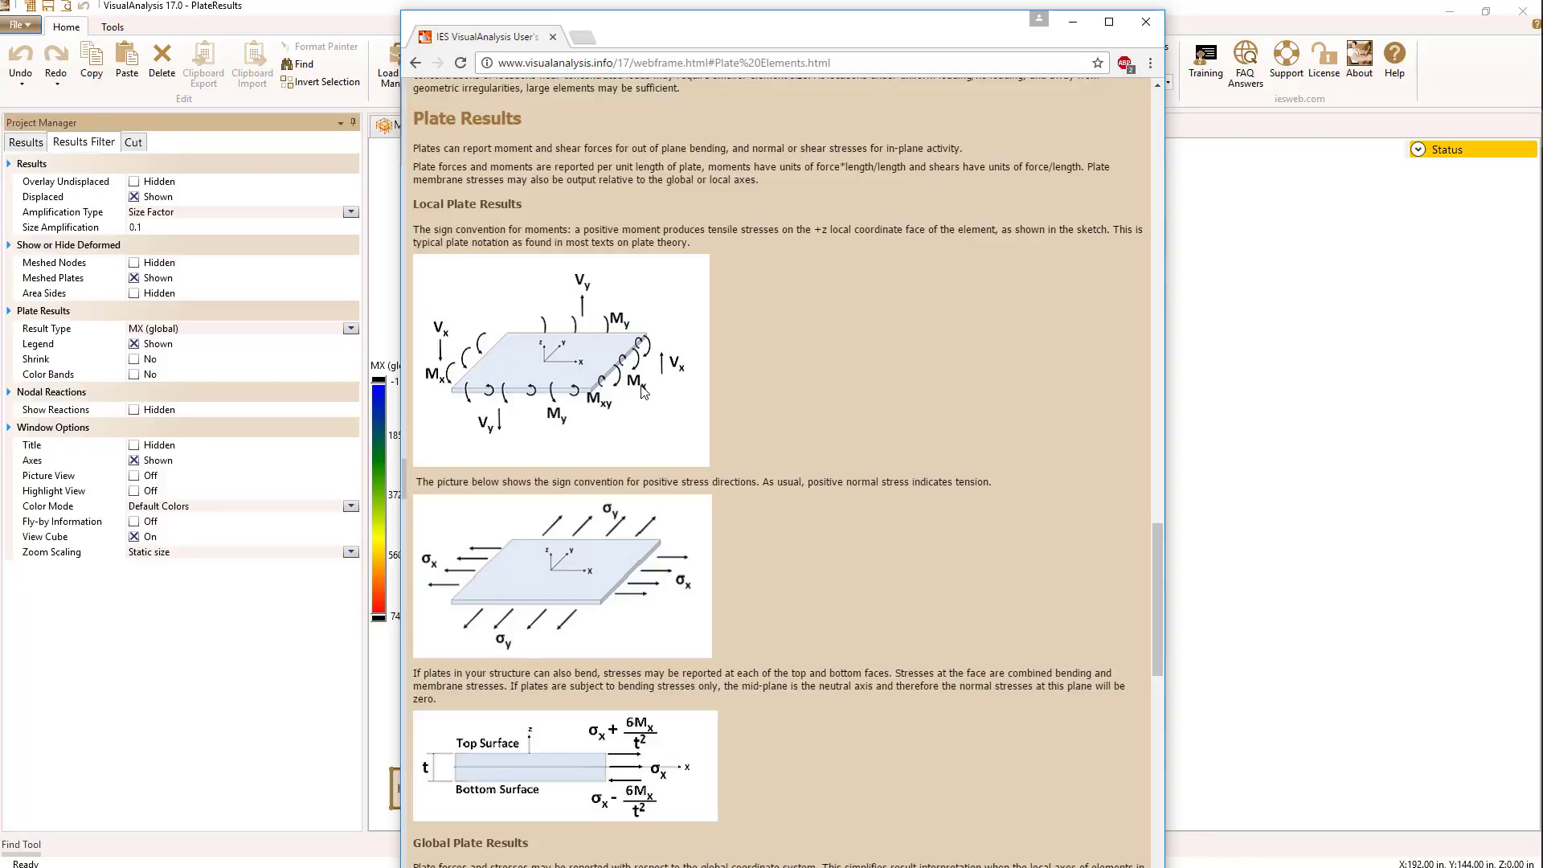
pyautogui.moveTo(648, 365)
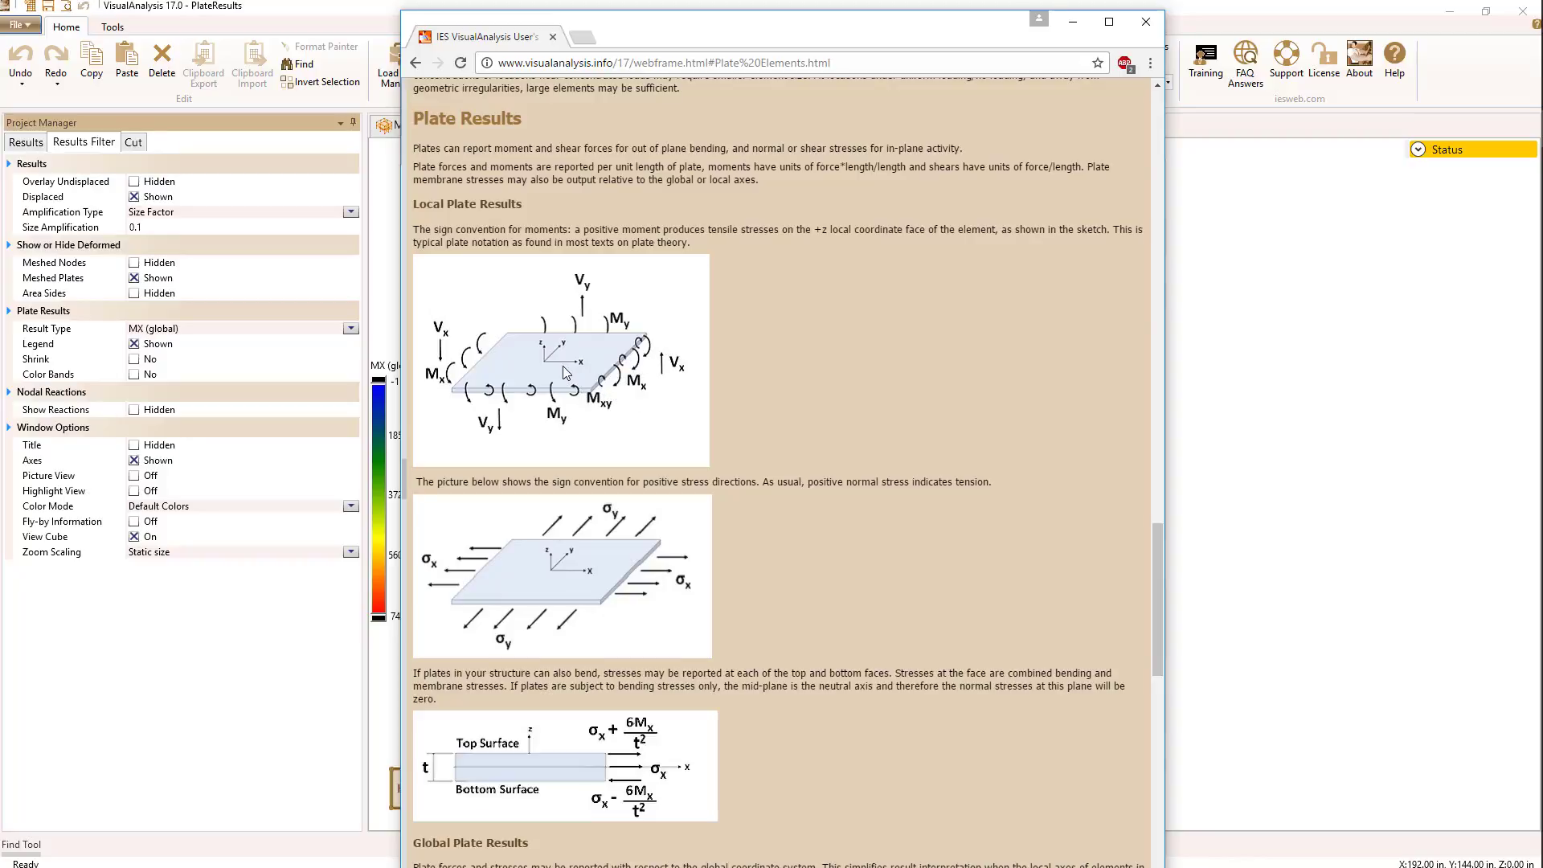
pyautogui.moveTo(561, 369)
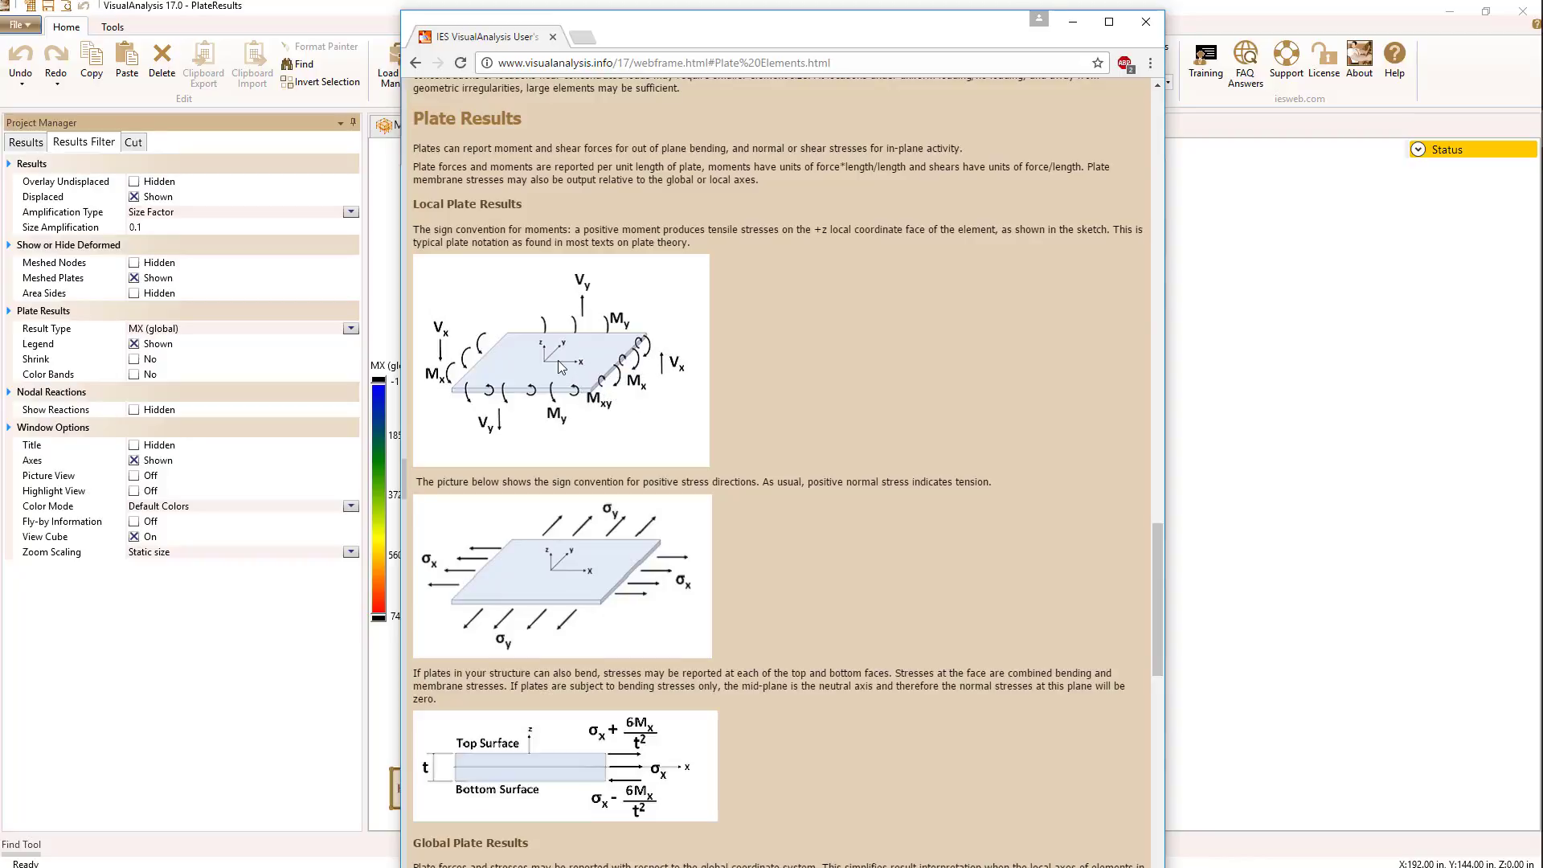
pyautogui.moveTo(632, 382)
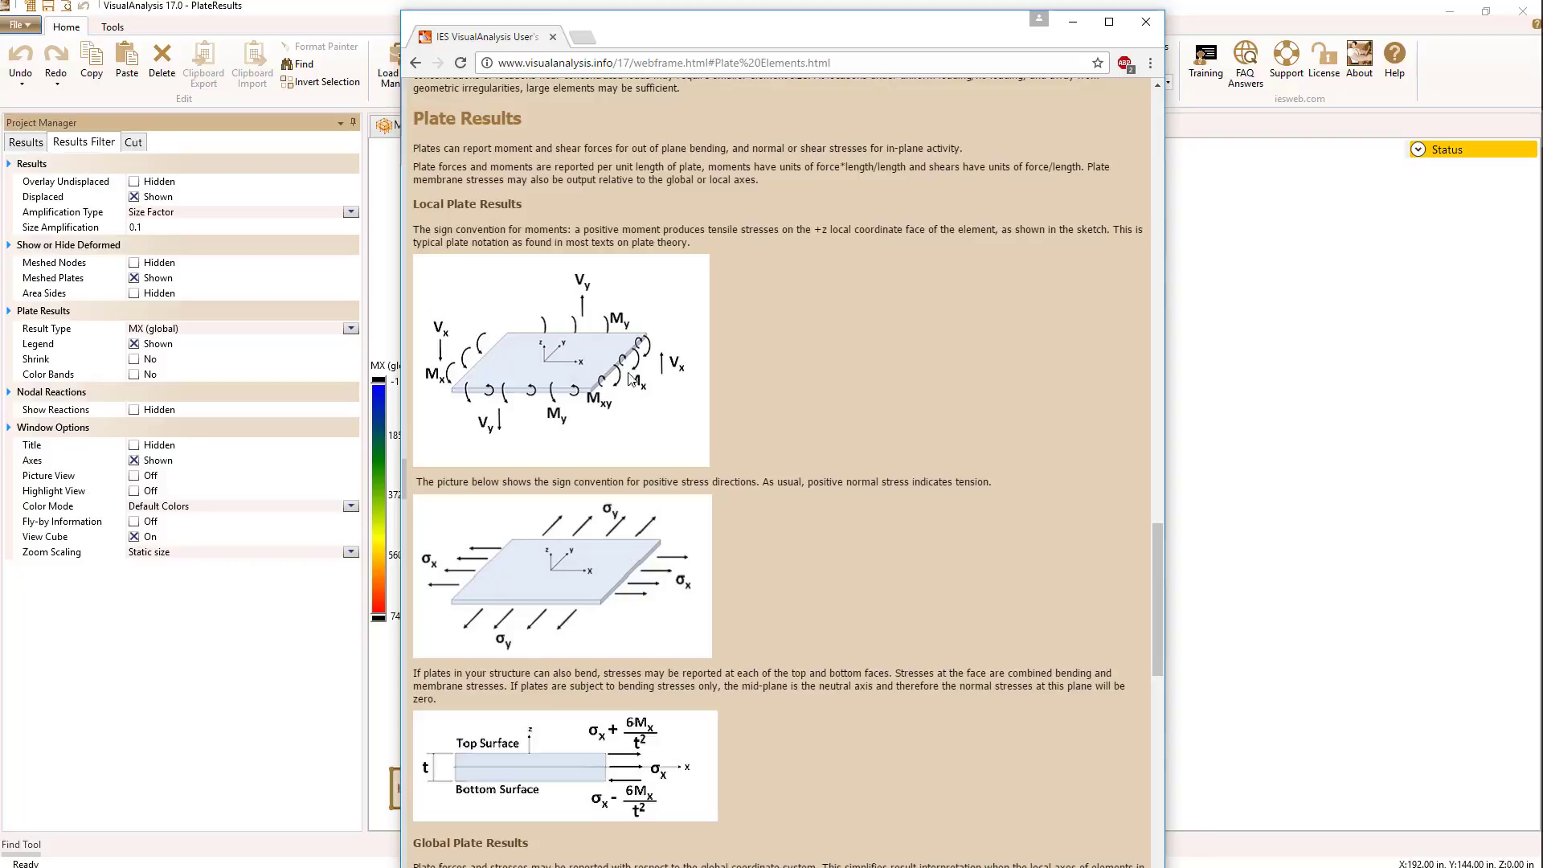
pyautogui.moveTo(648, 393)
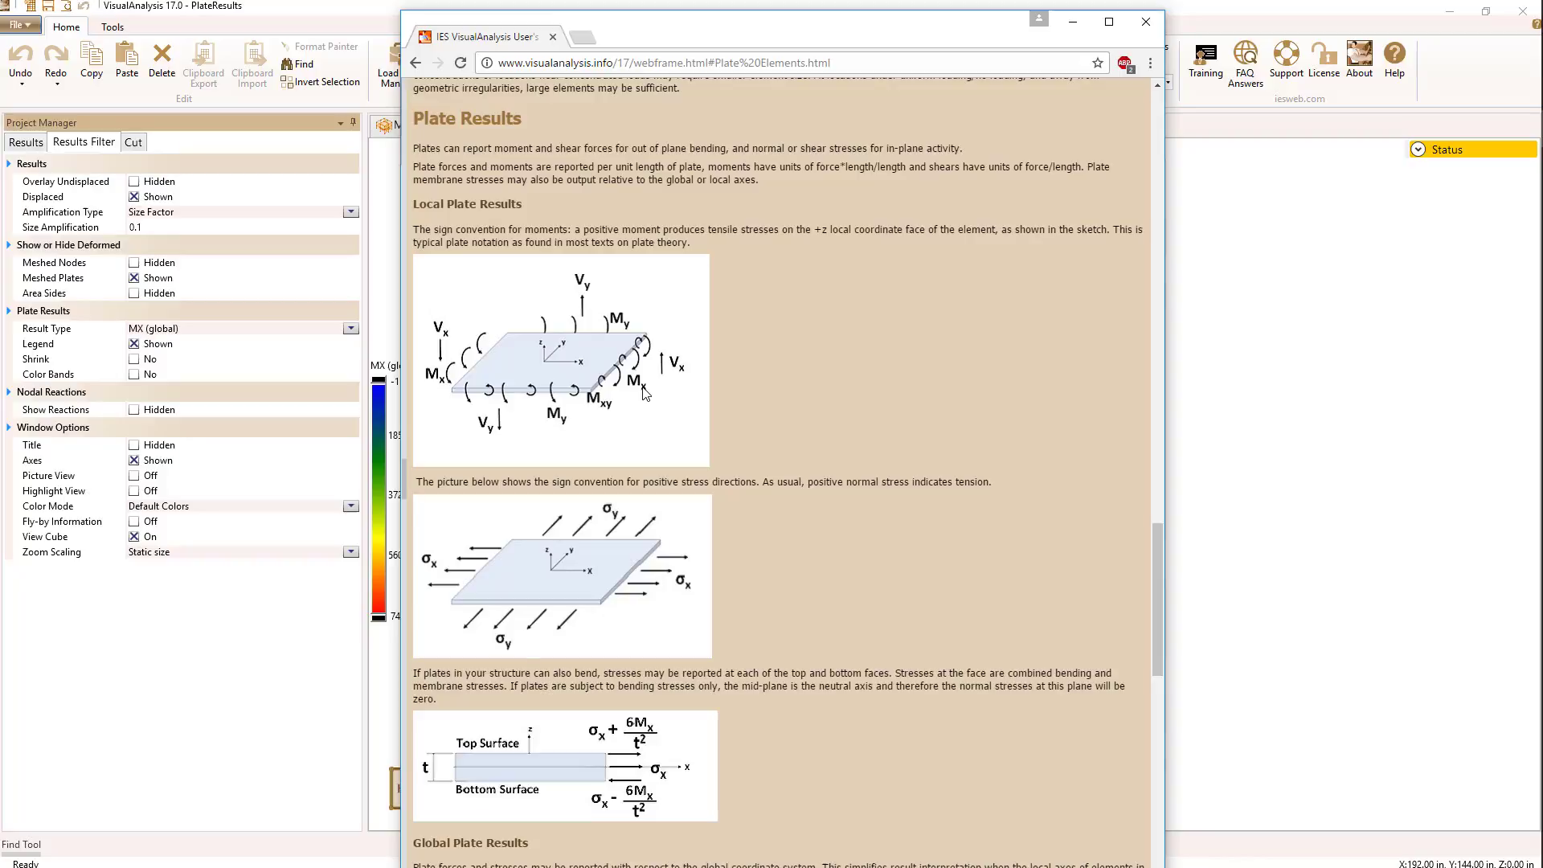
pyautogui.moveTo(644, 395)
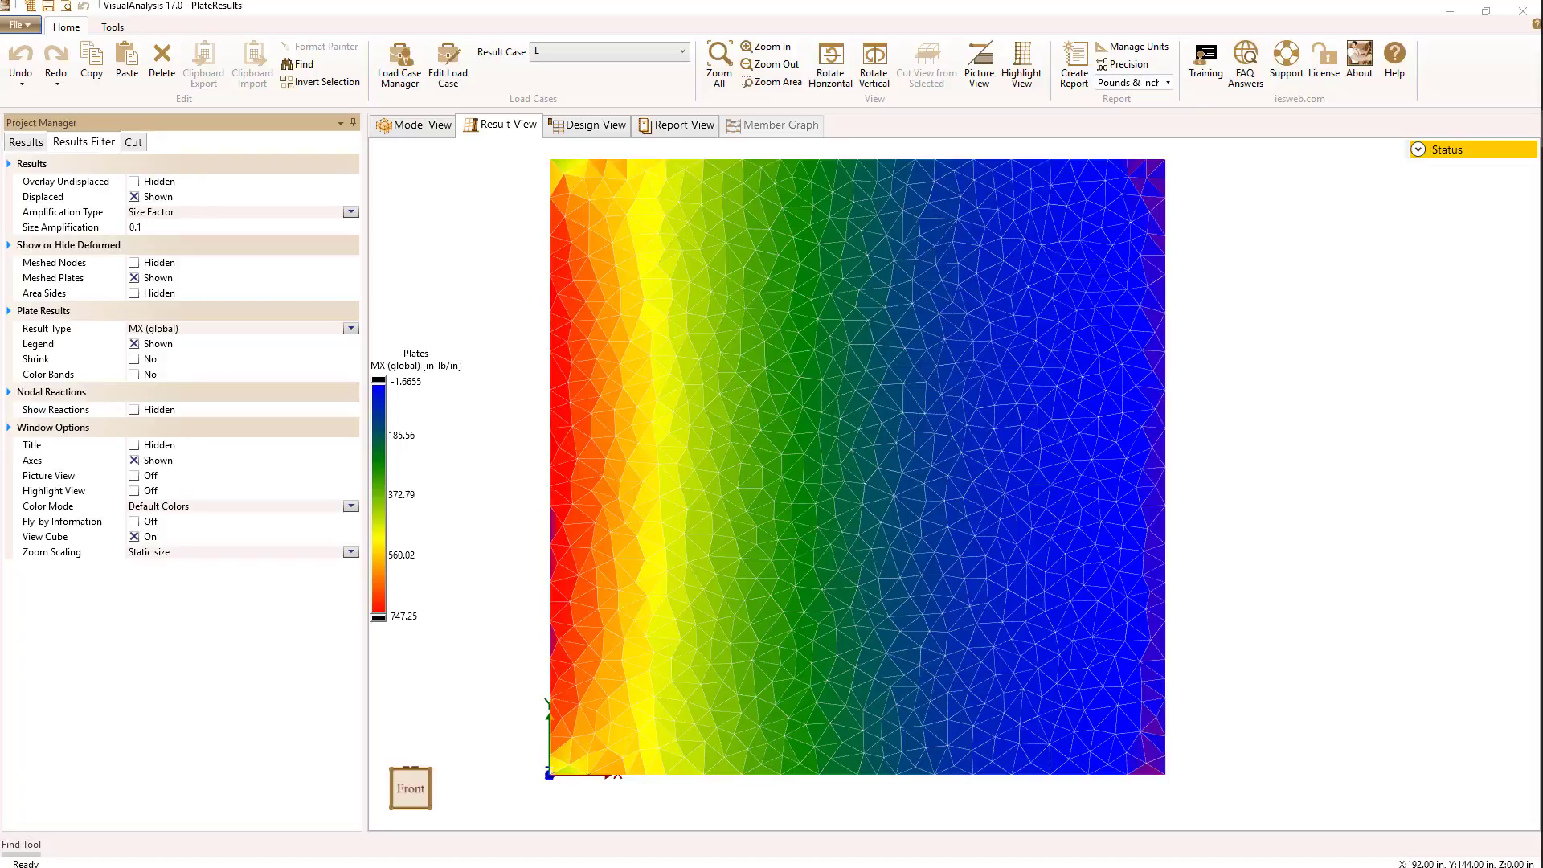
pyautogui.moveTo(492, 396)
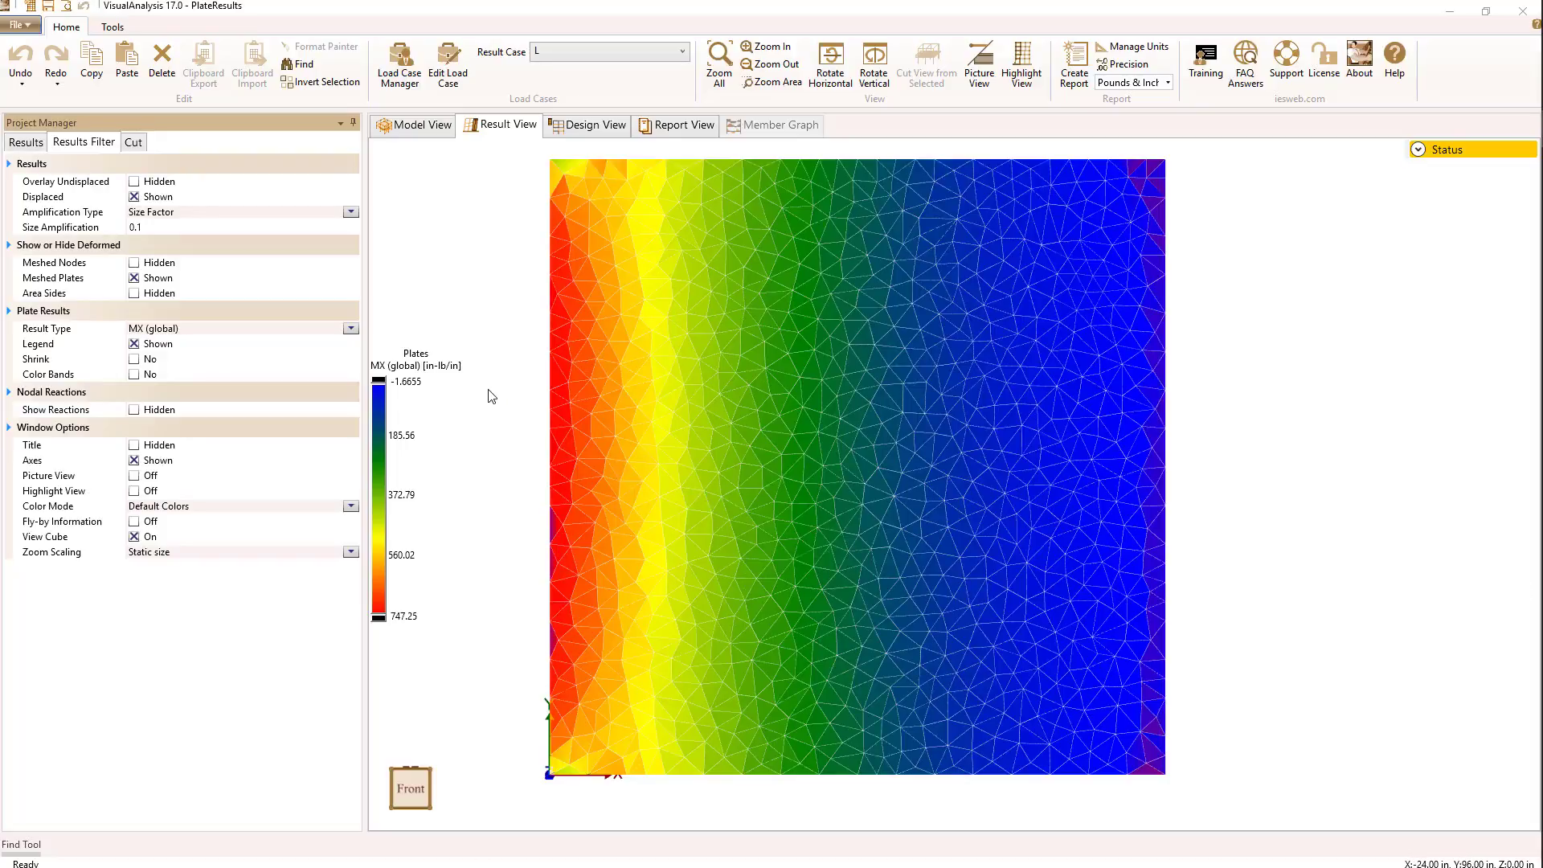
pyautogui.moveTo(334, 345)
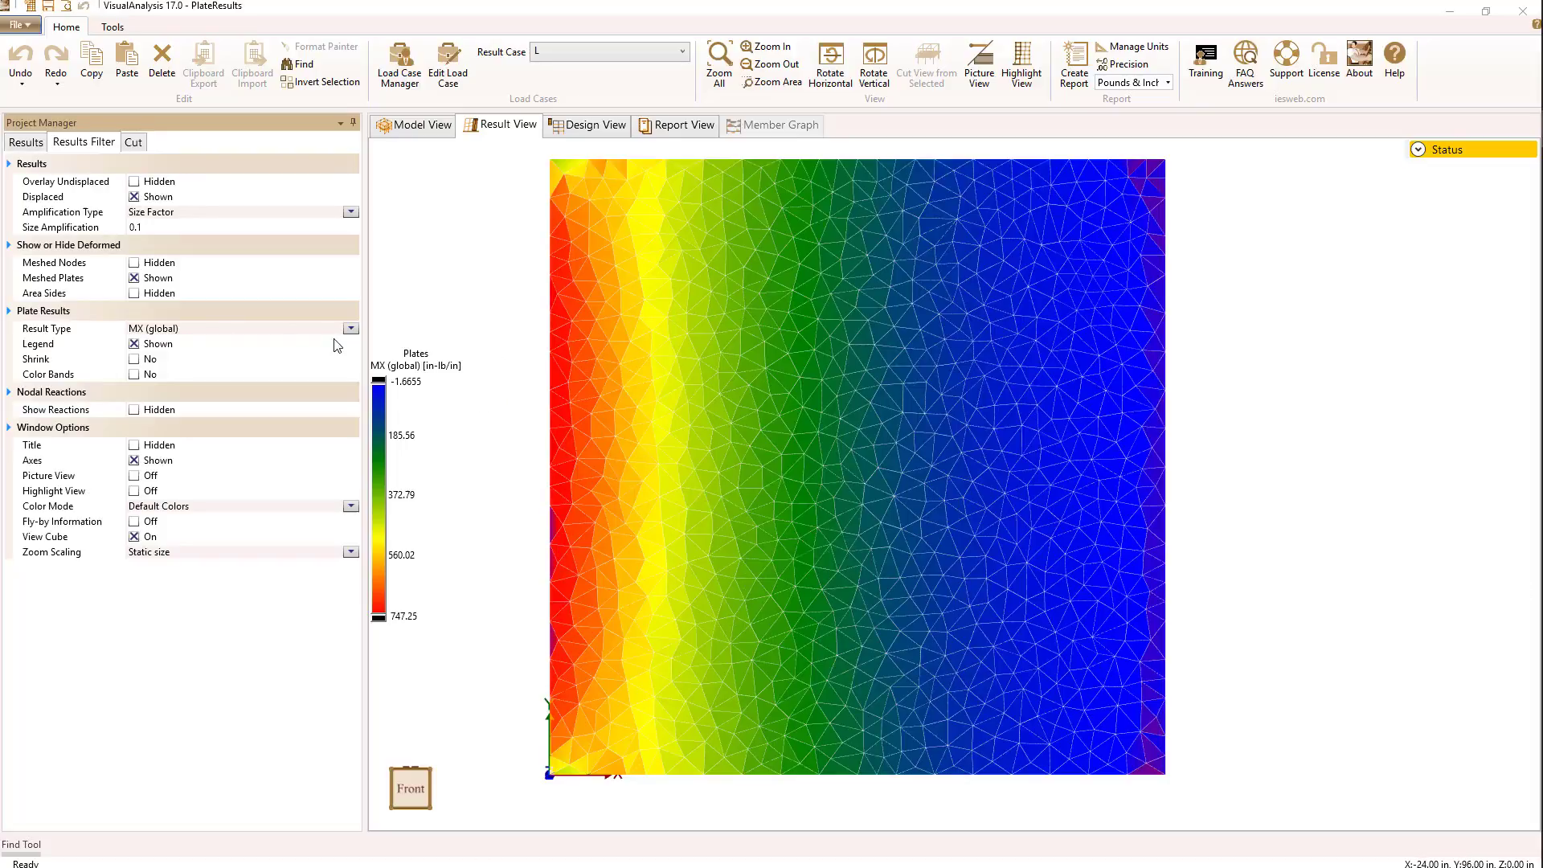
# Set the plate Result Type to MY (global) moment for case L.
pyautogui.click(351, 328)
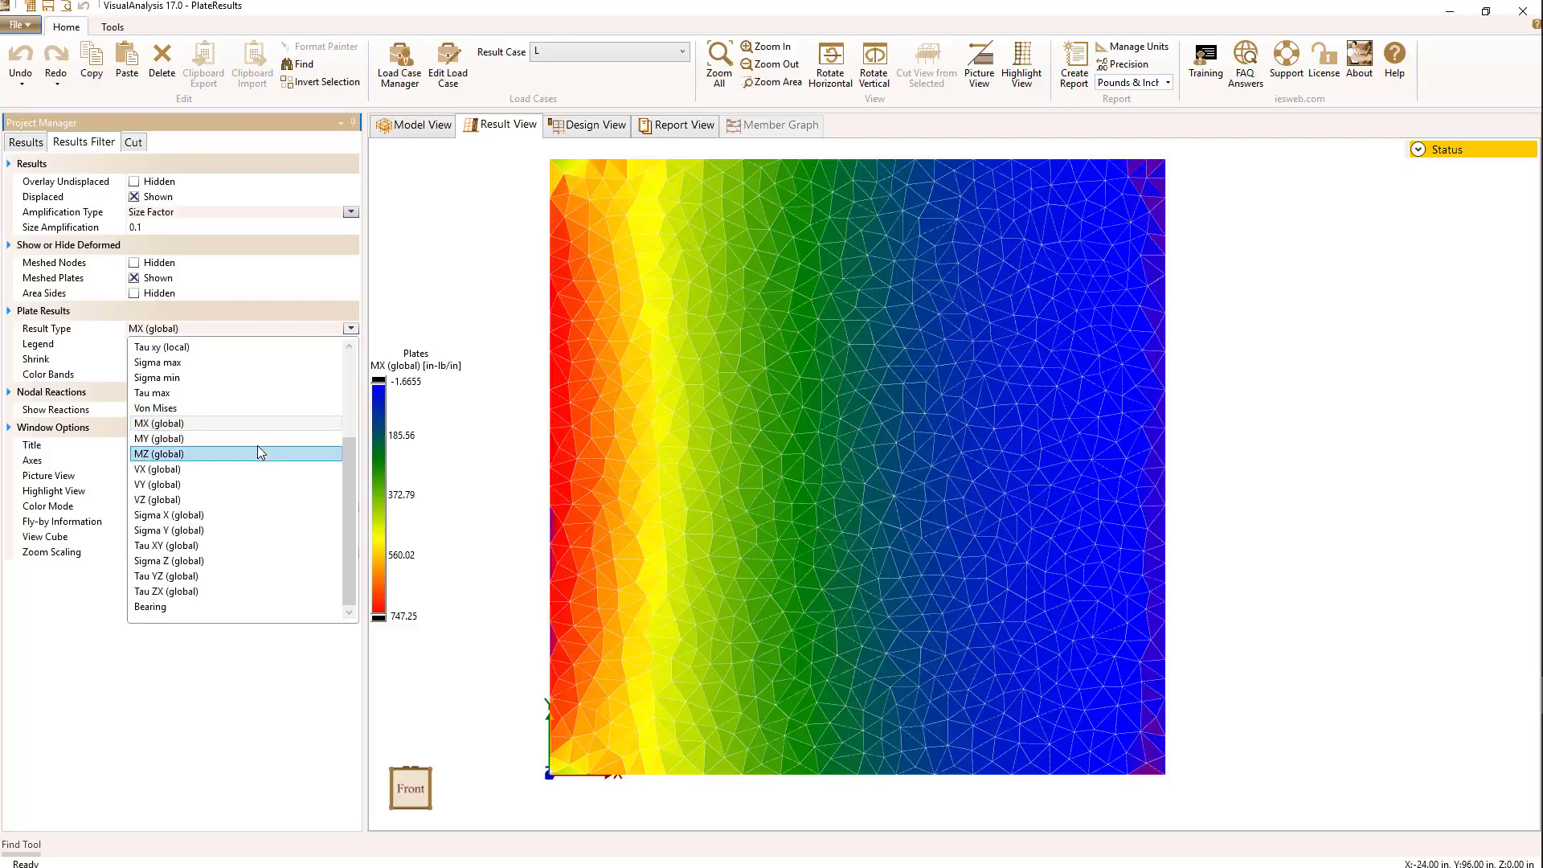
pyautogui.click(158, 438)
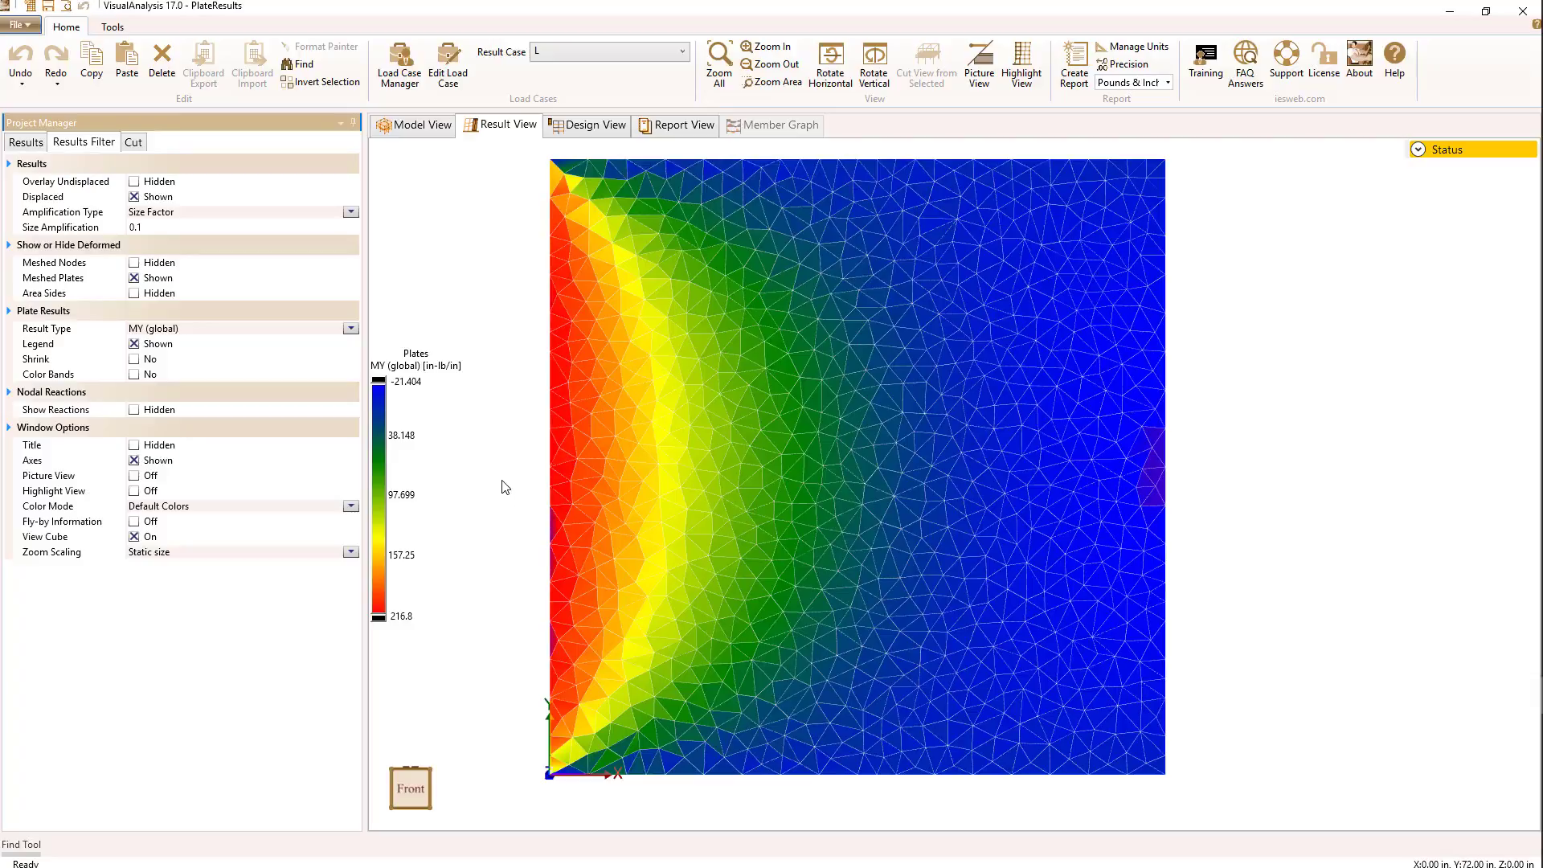
pyautogui.moveTo(504, 479)
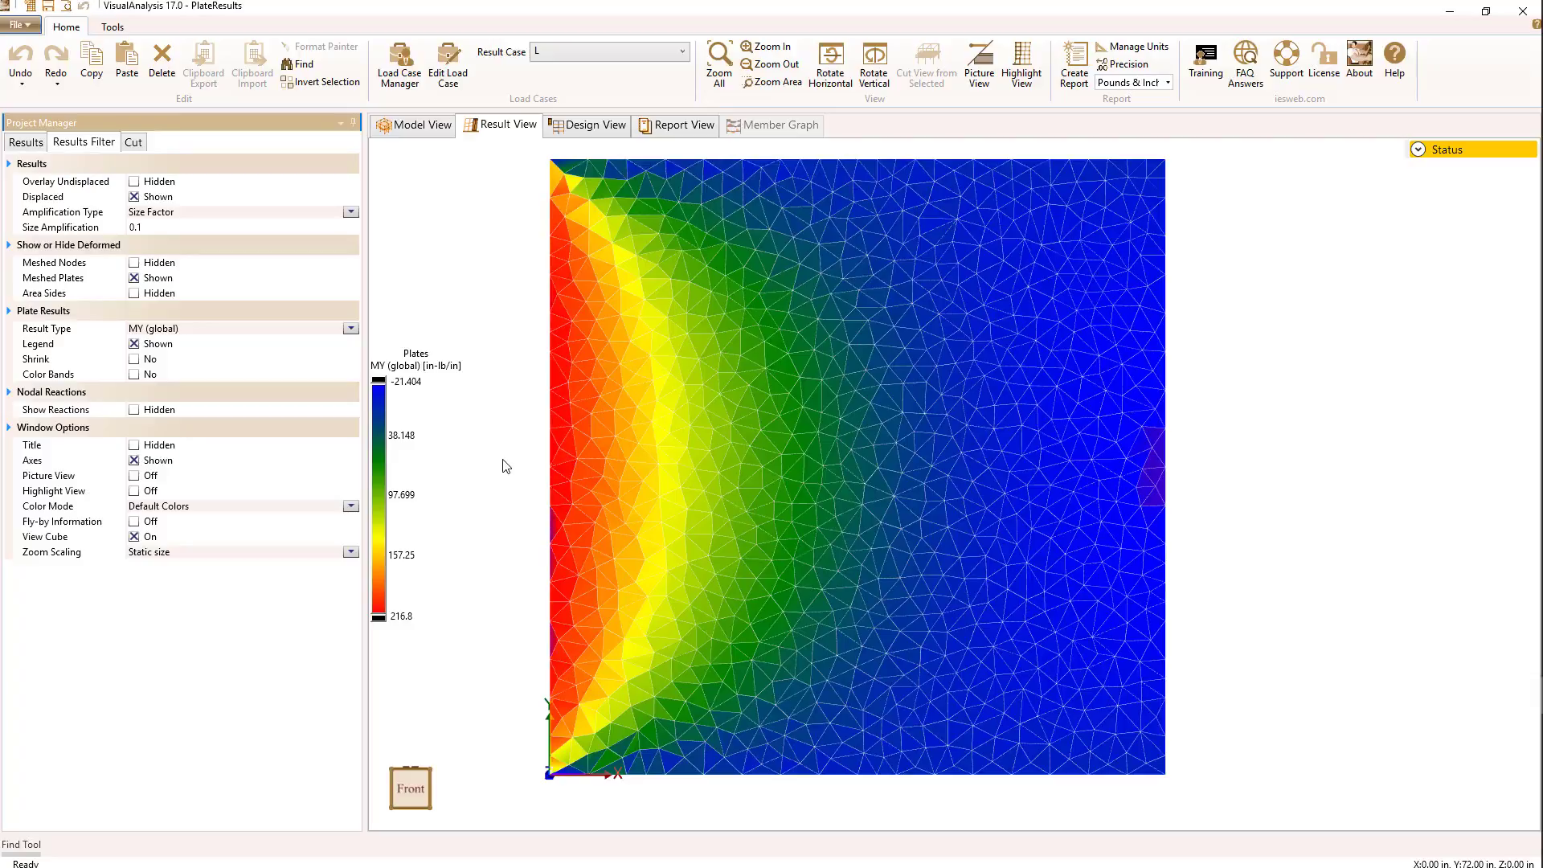
pyautogui.moveTo(511, 463)
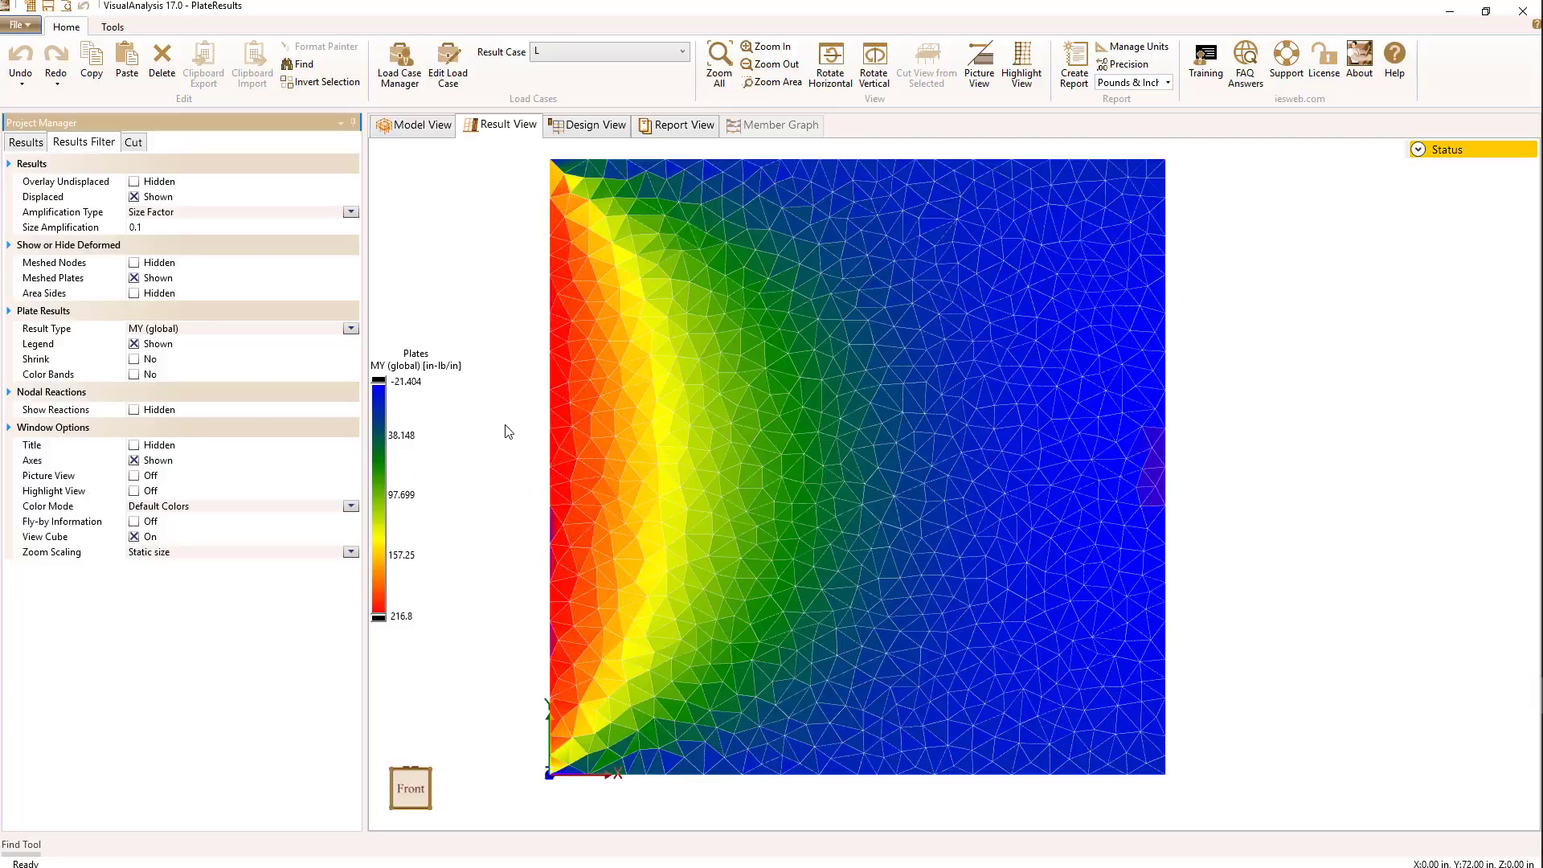
pyautogui.moveTo(505, 461)
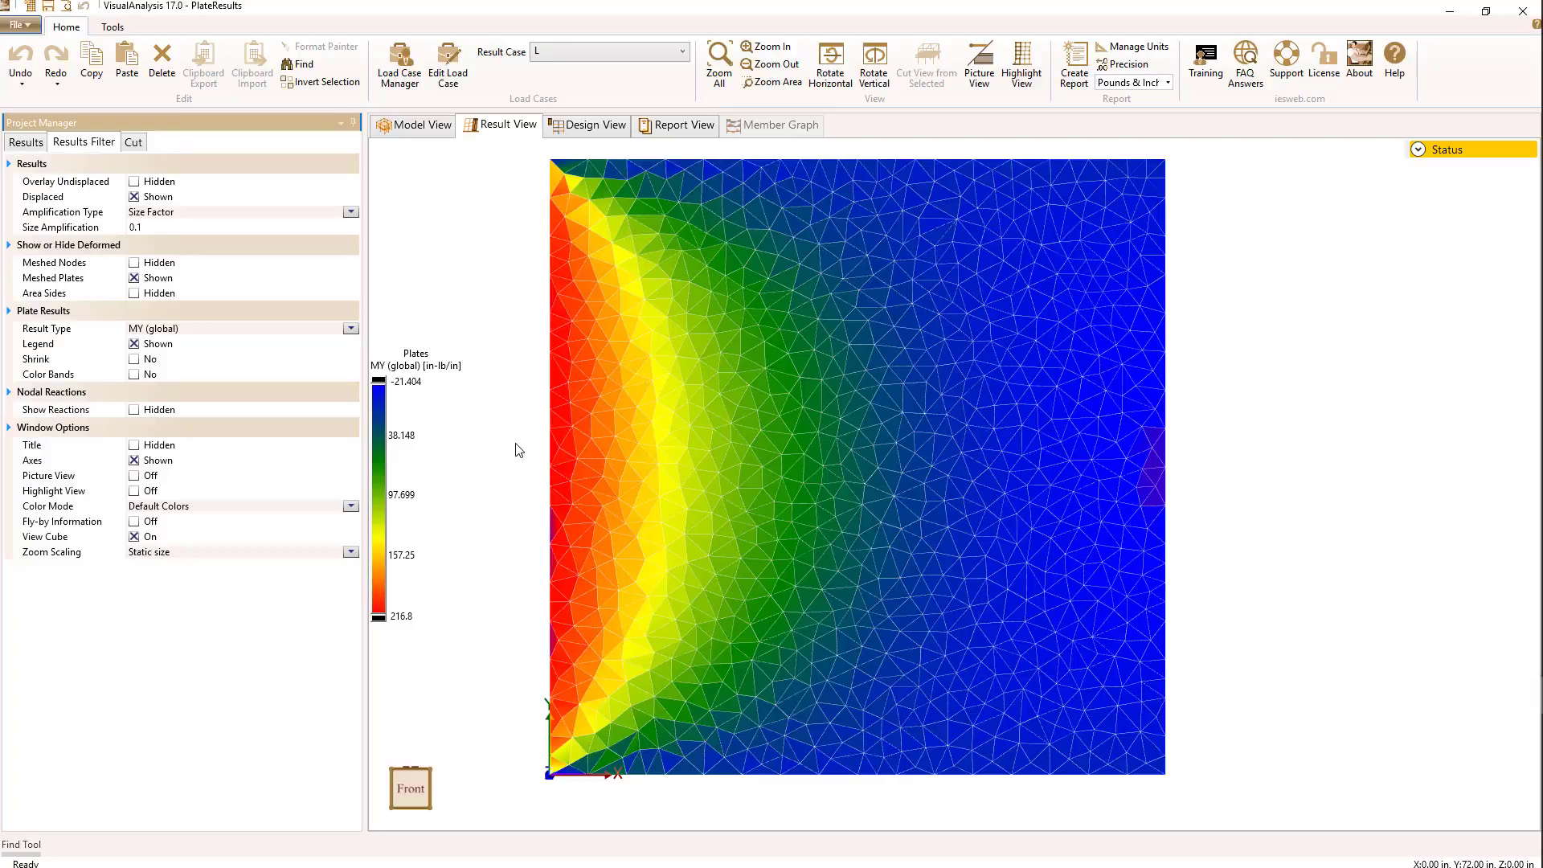
pyautogui.moveTo(530, 444)
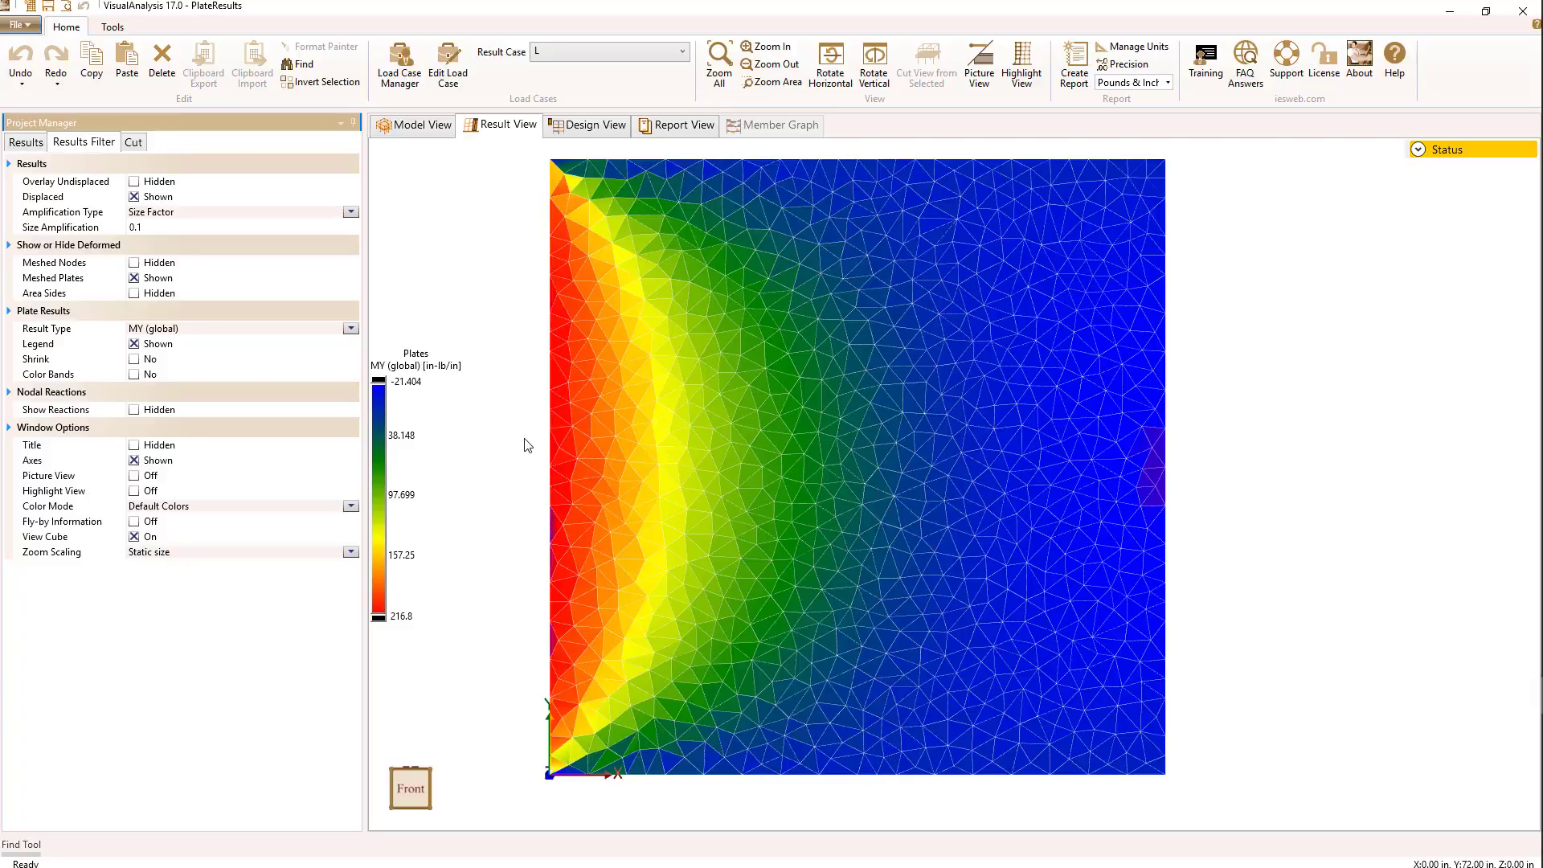
pyautogui.moveTo(522, 447)
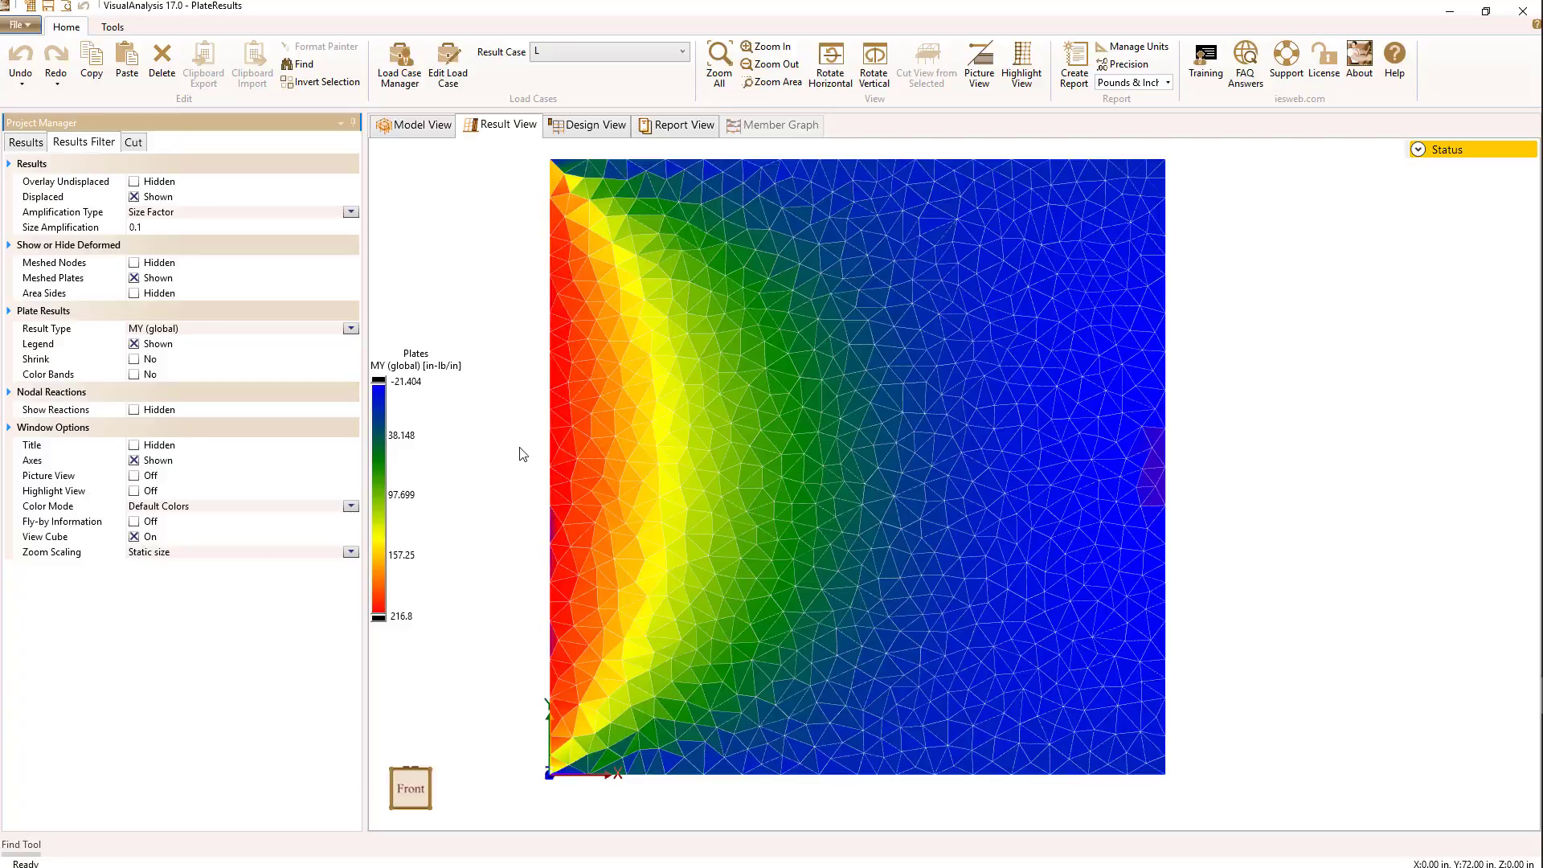
pyautogui.moveTo(519, 454)
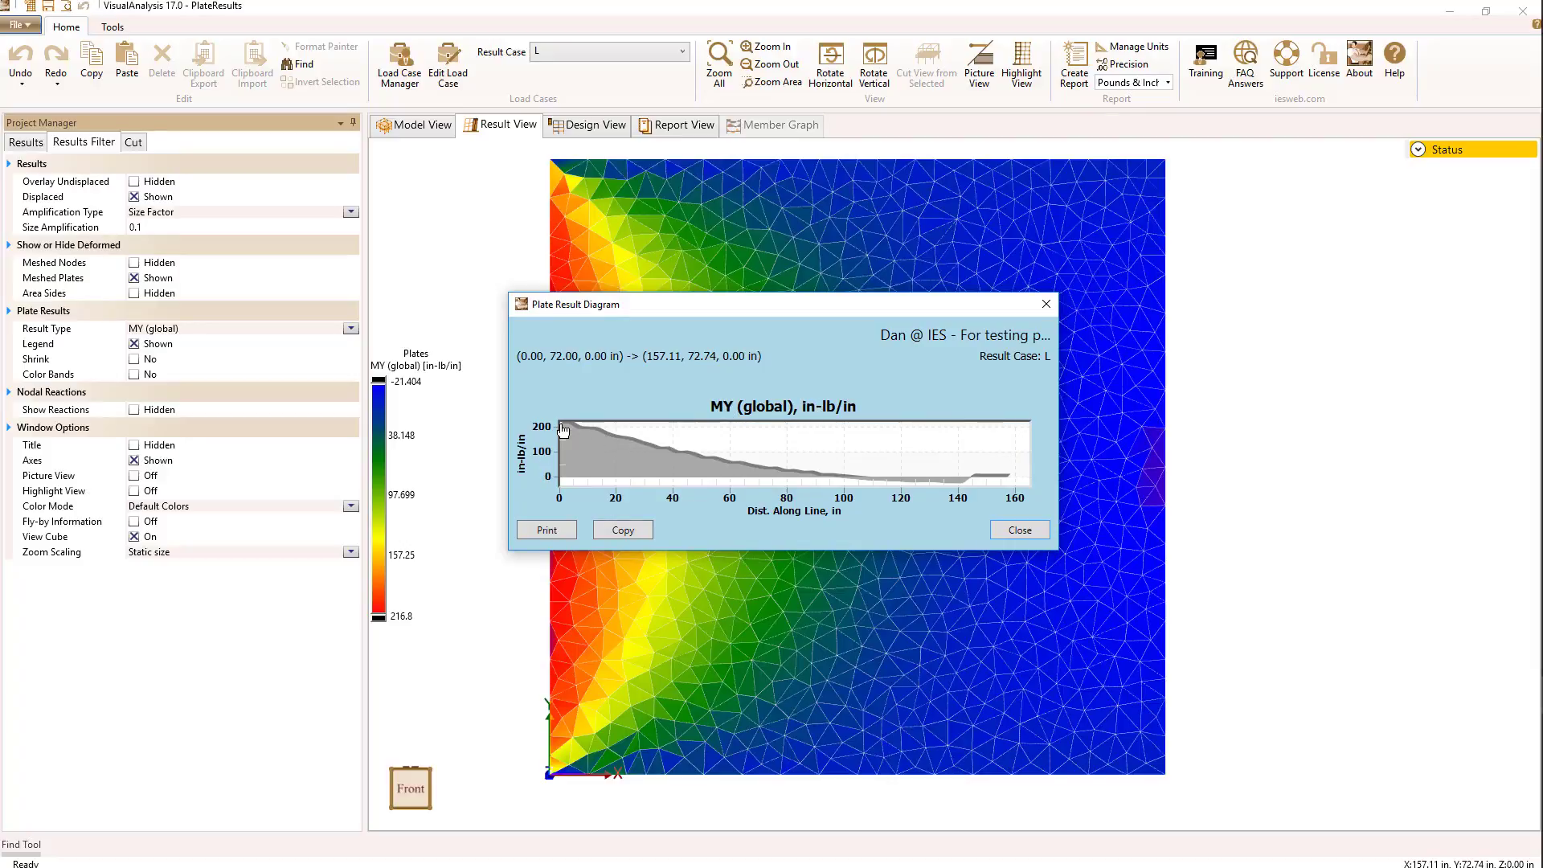
pyautogui.moveTo(966, 487)
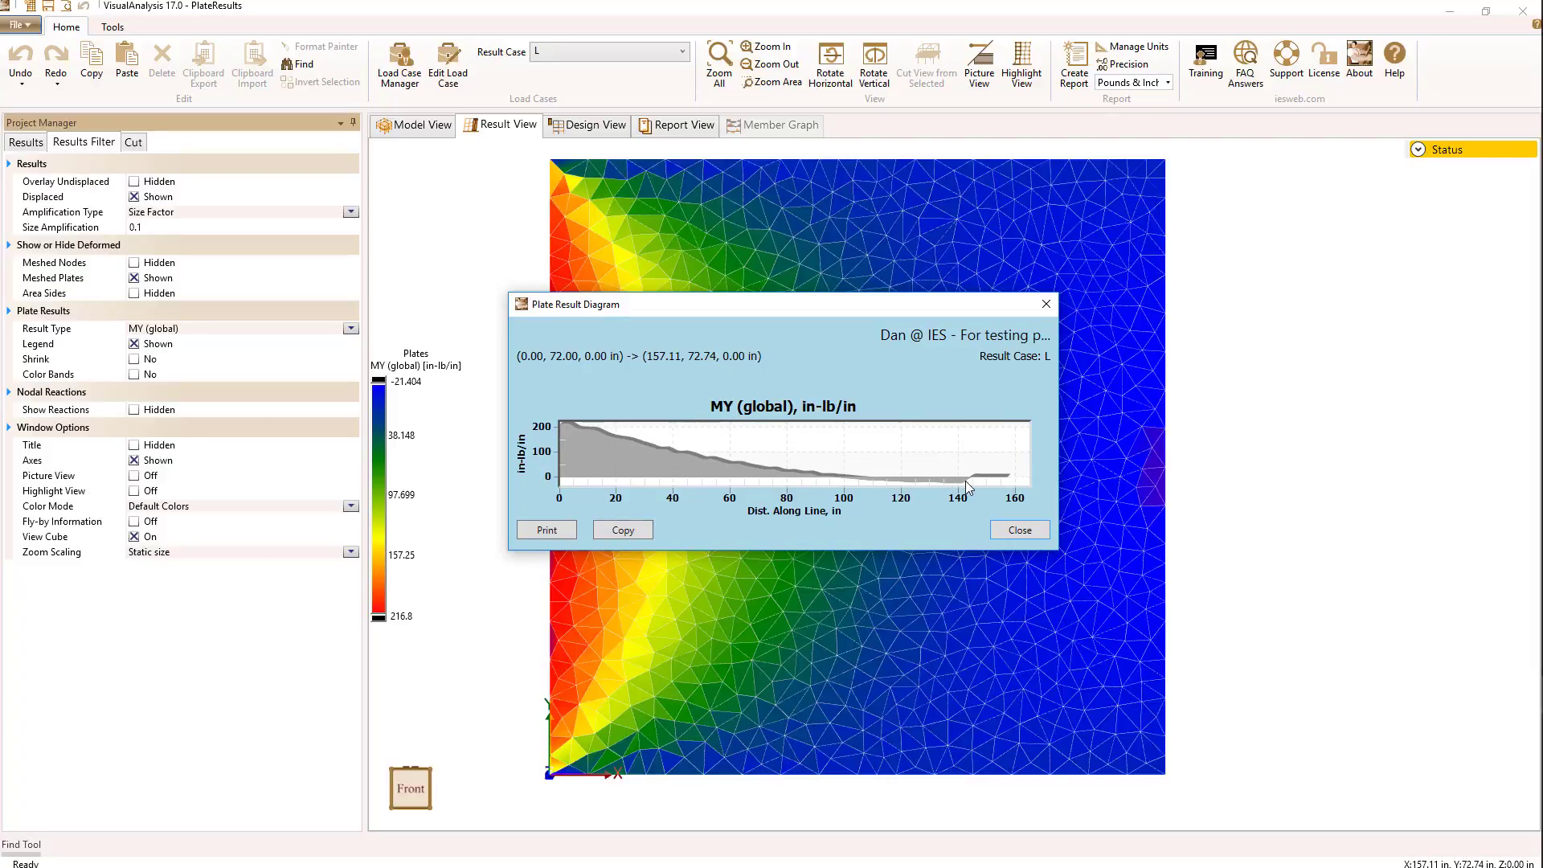
pyautogui.moveTo(669, 448)
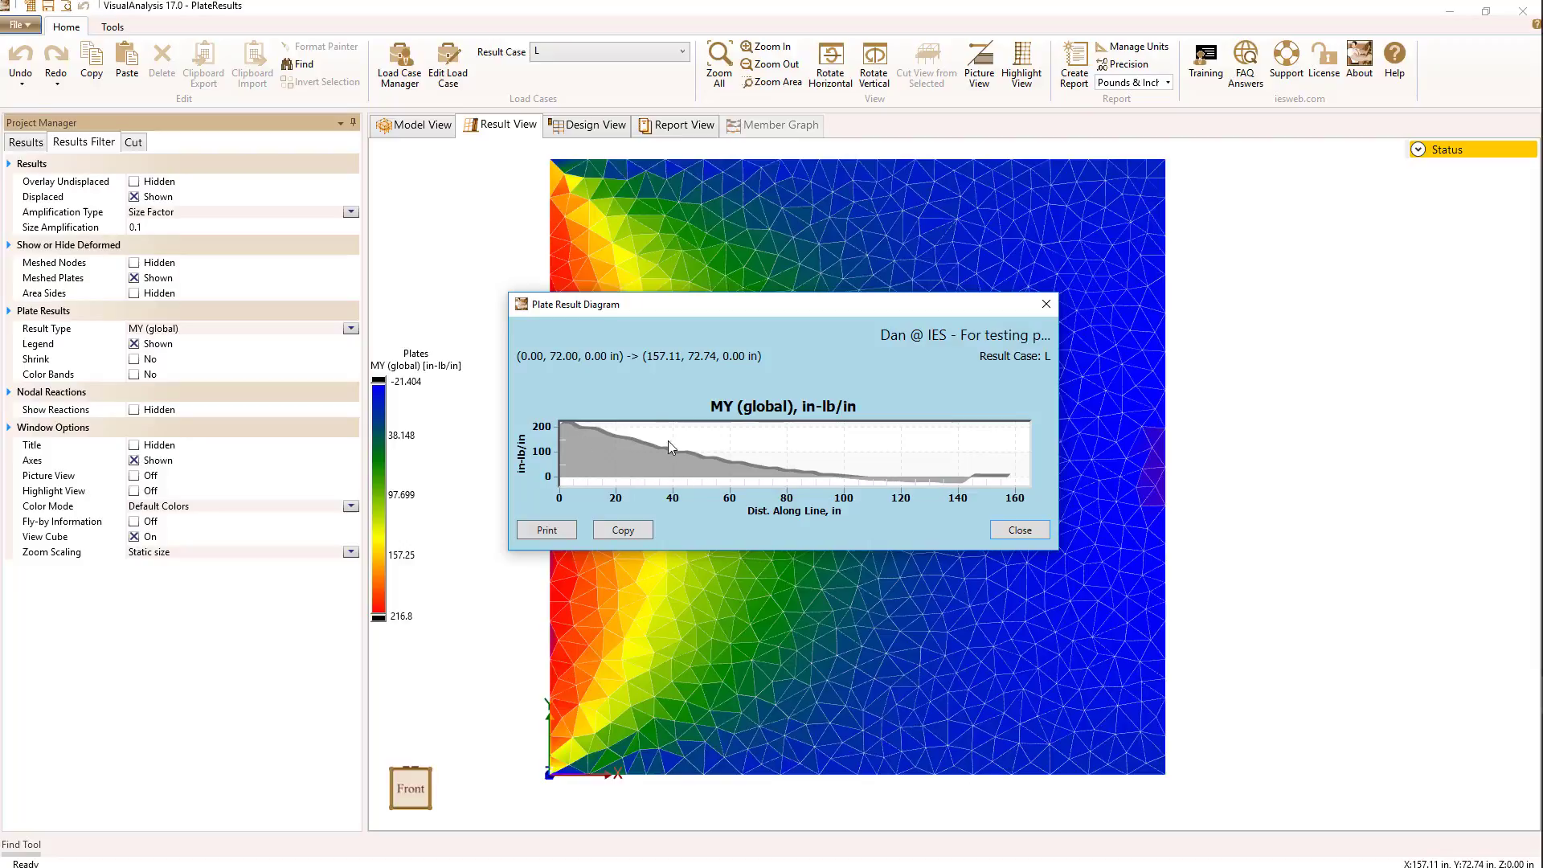
pyautogui.moveTo(1016, 466)
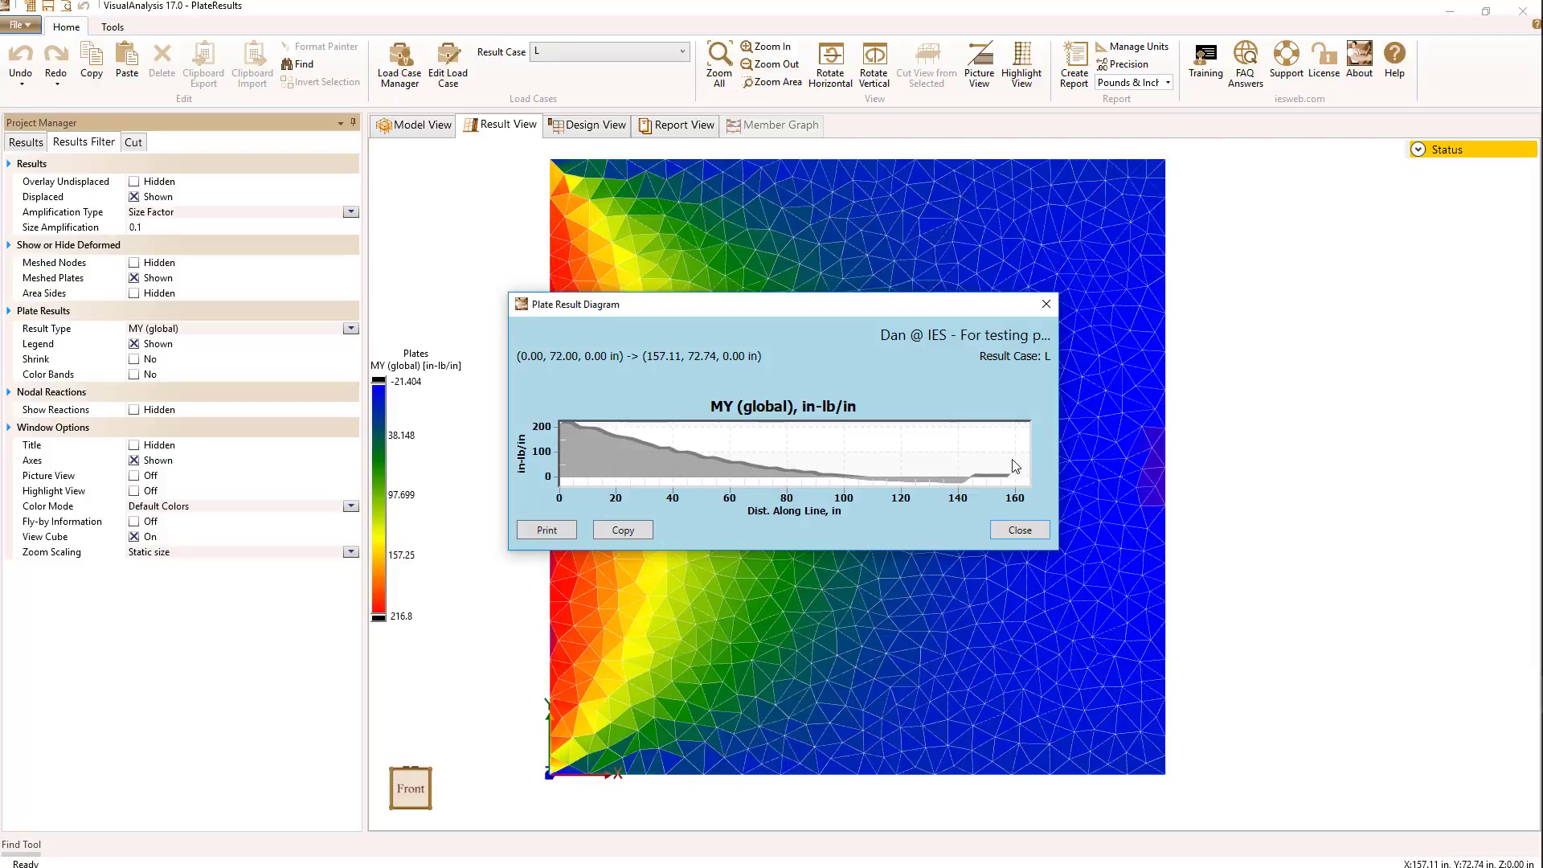